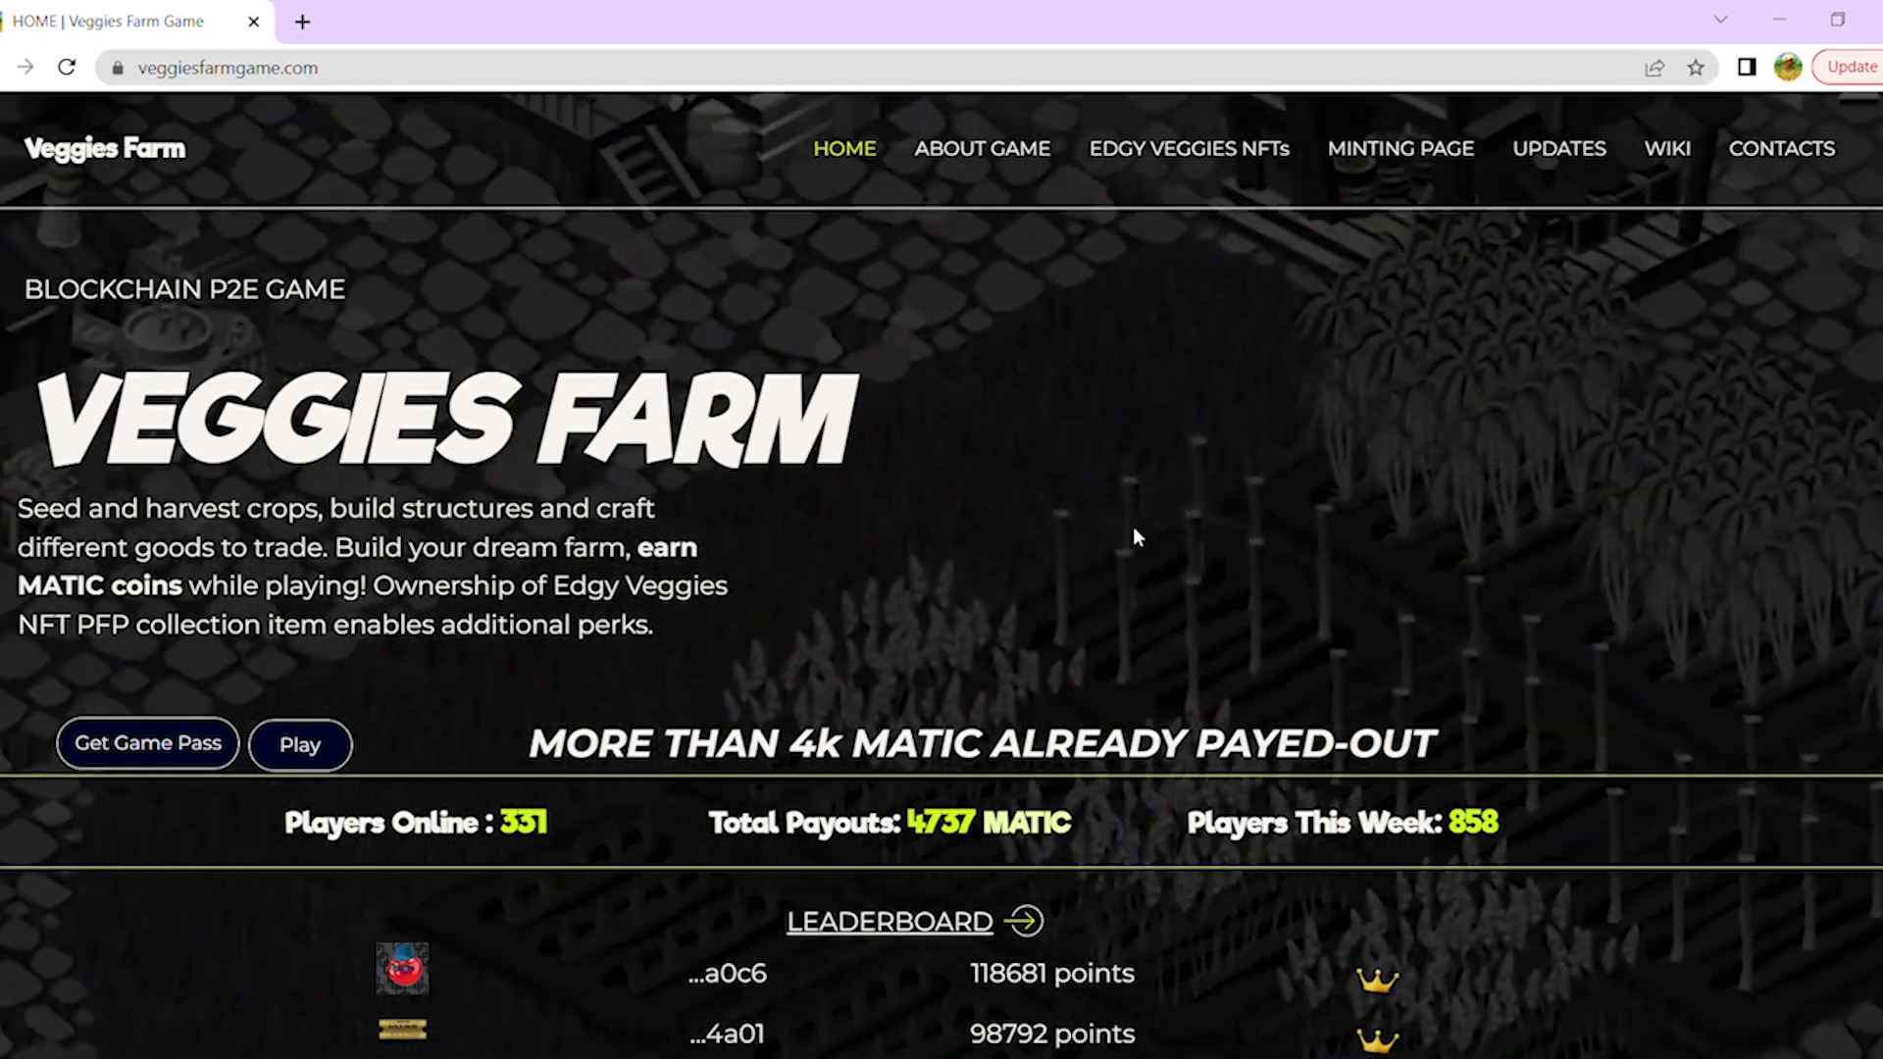
# Scroll the minting page through the Bronze, Silver and Gold Pass perks and prices.
pyautogui.scroll(-3)
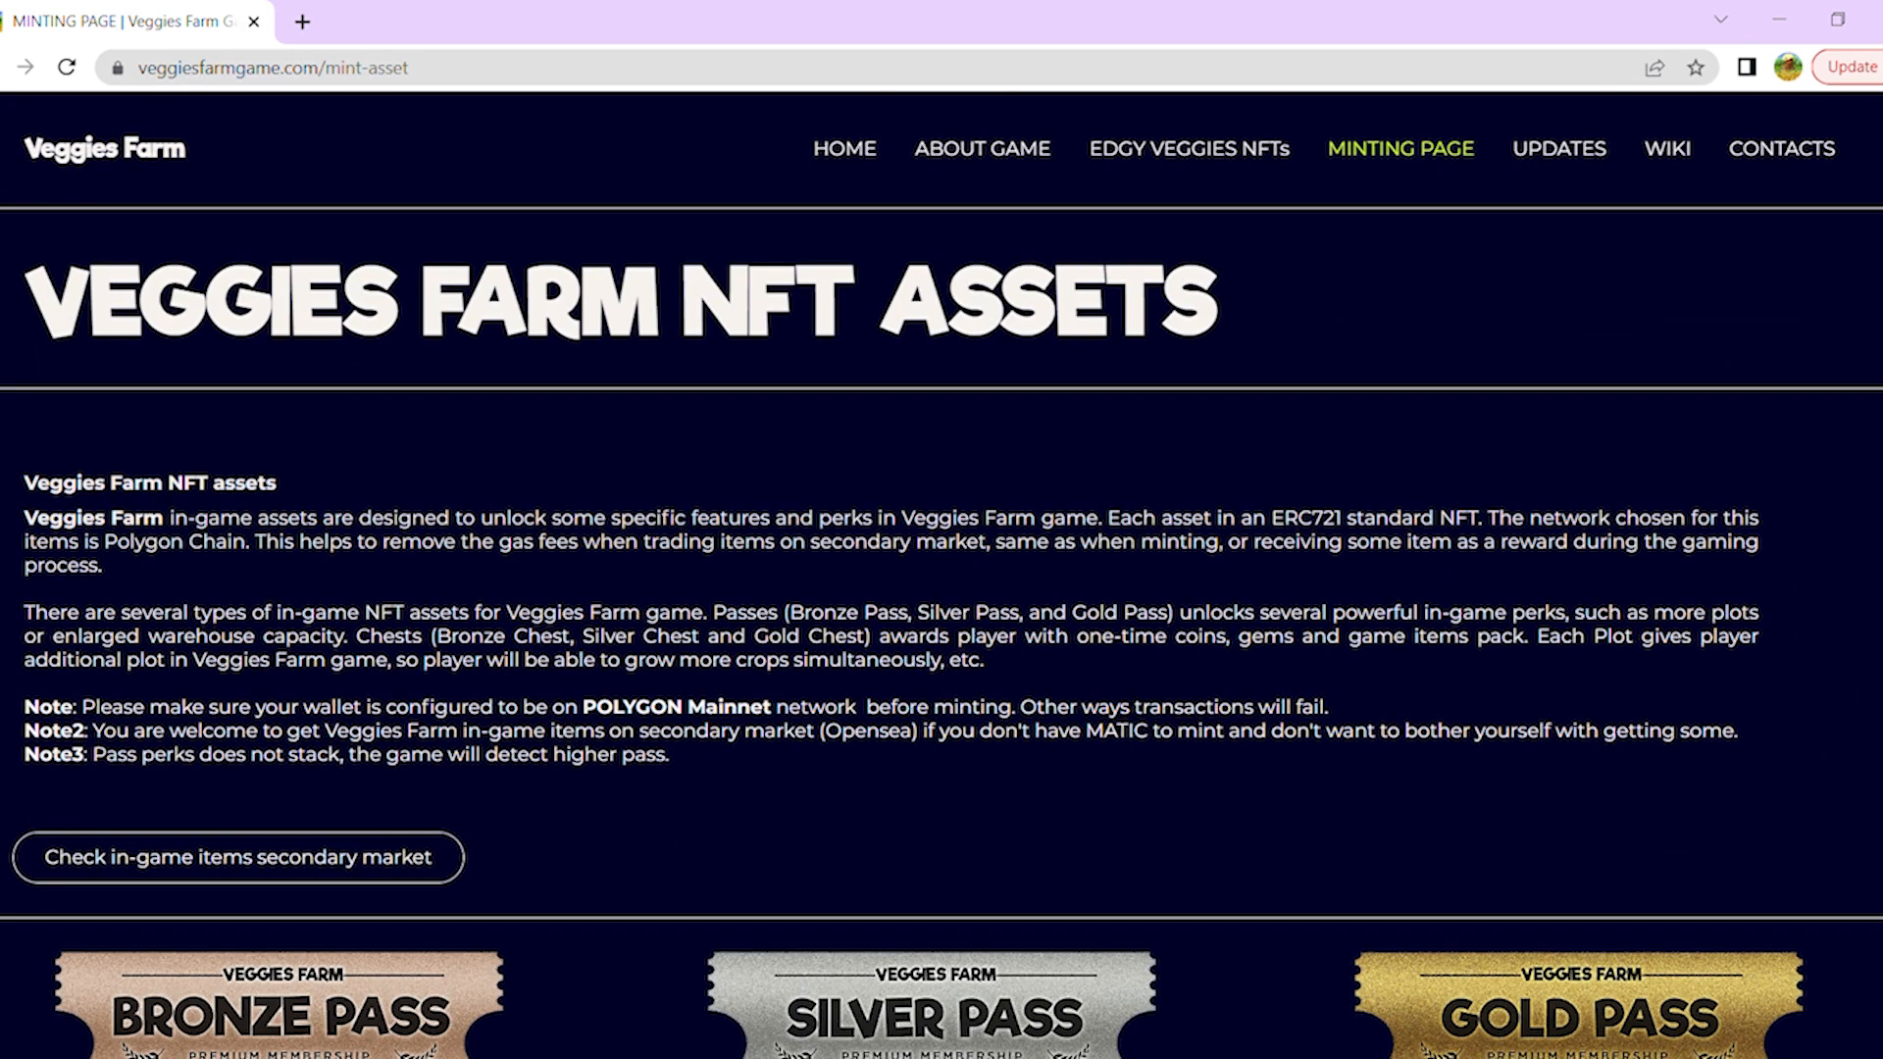
pyautogui.moveTo(421, 194)
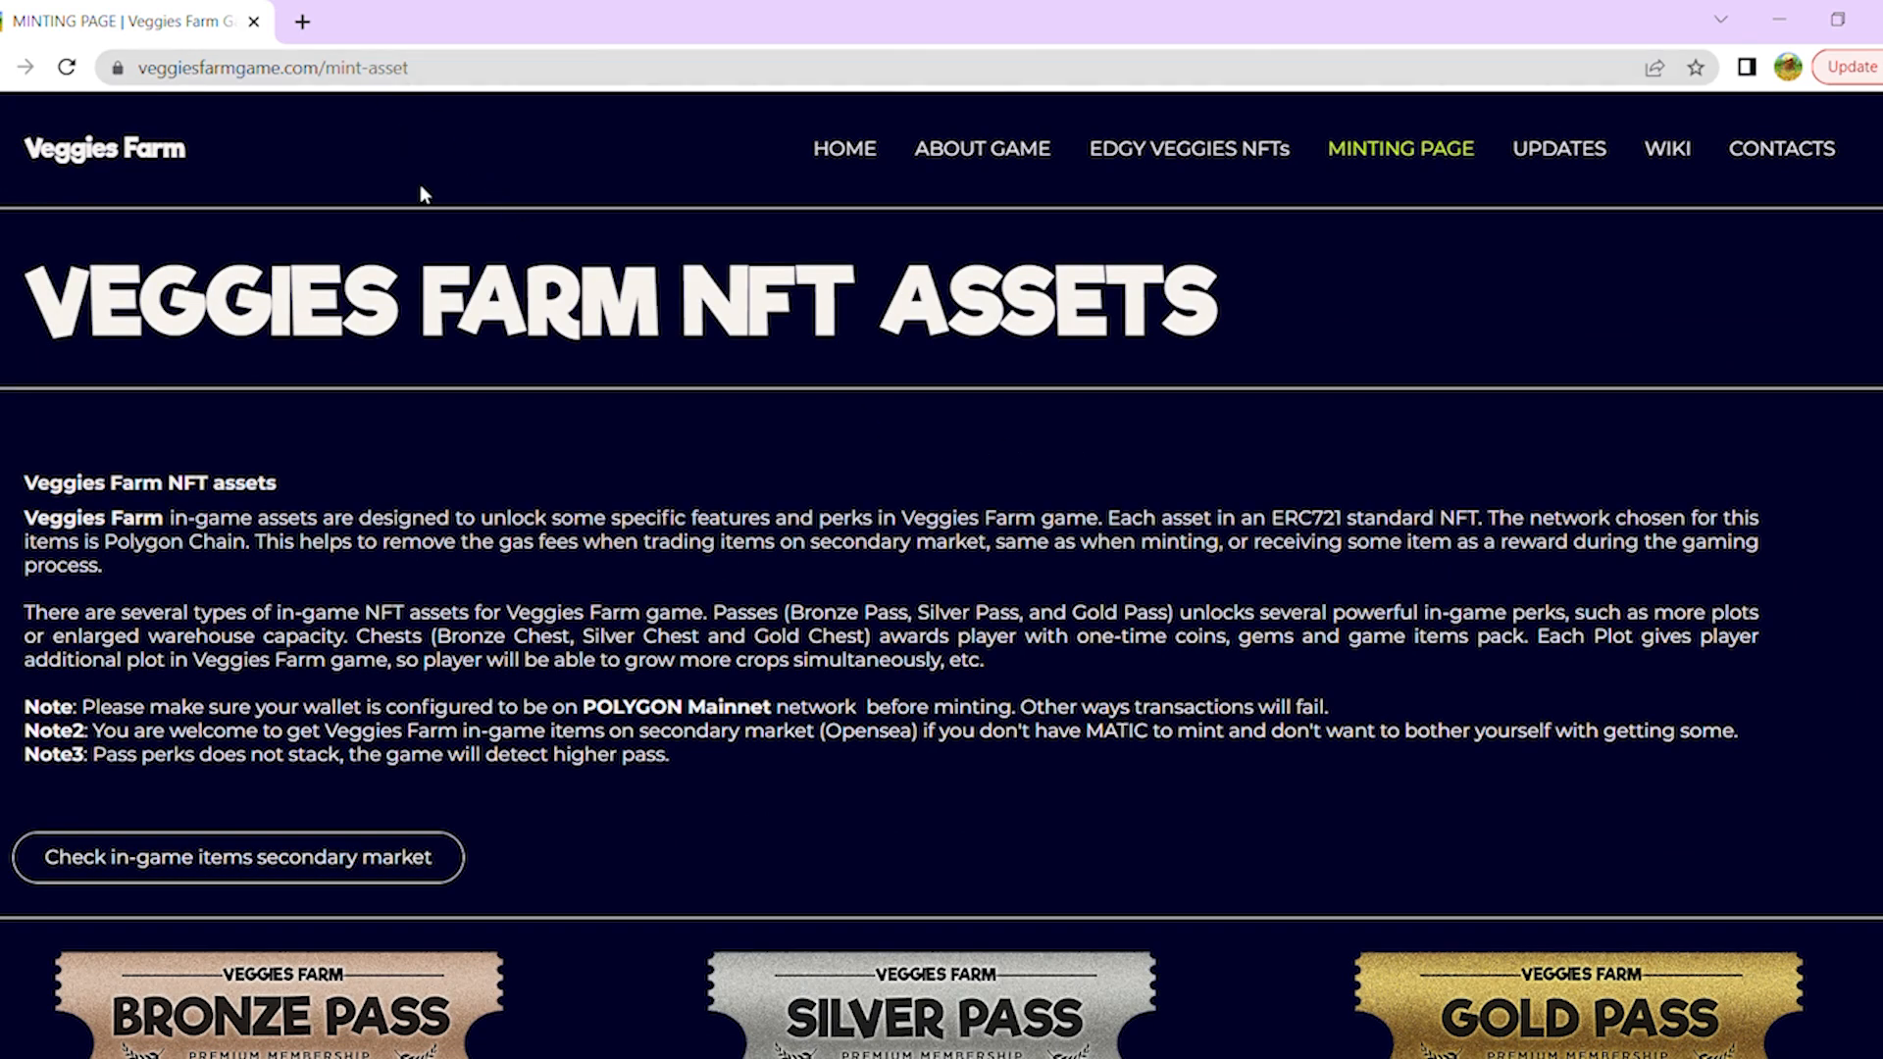
pyautogui.scroll(-3)
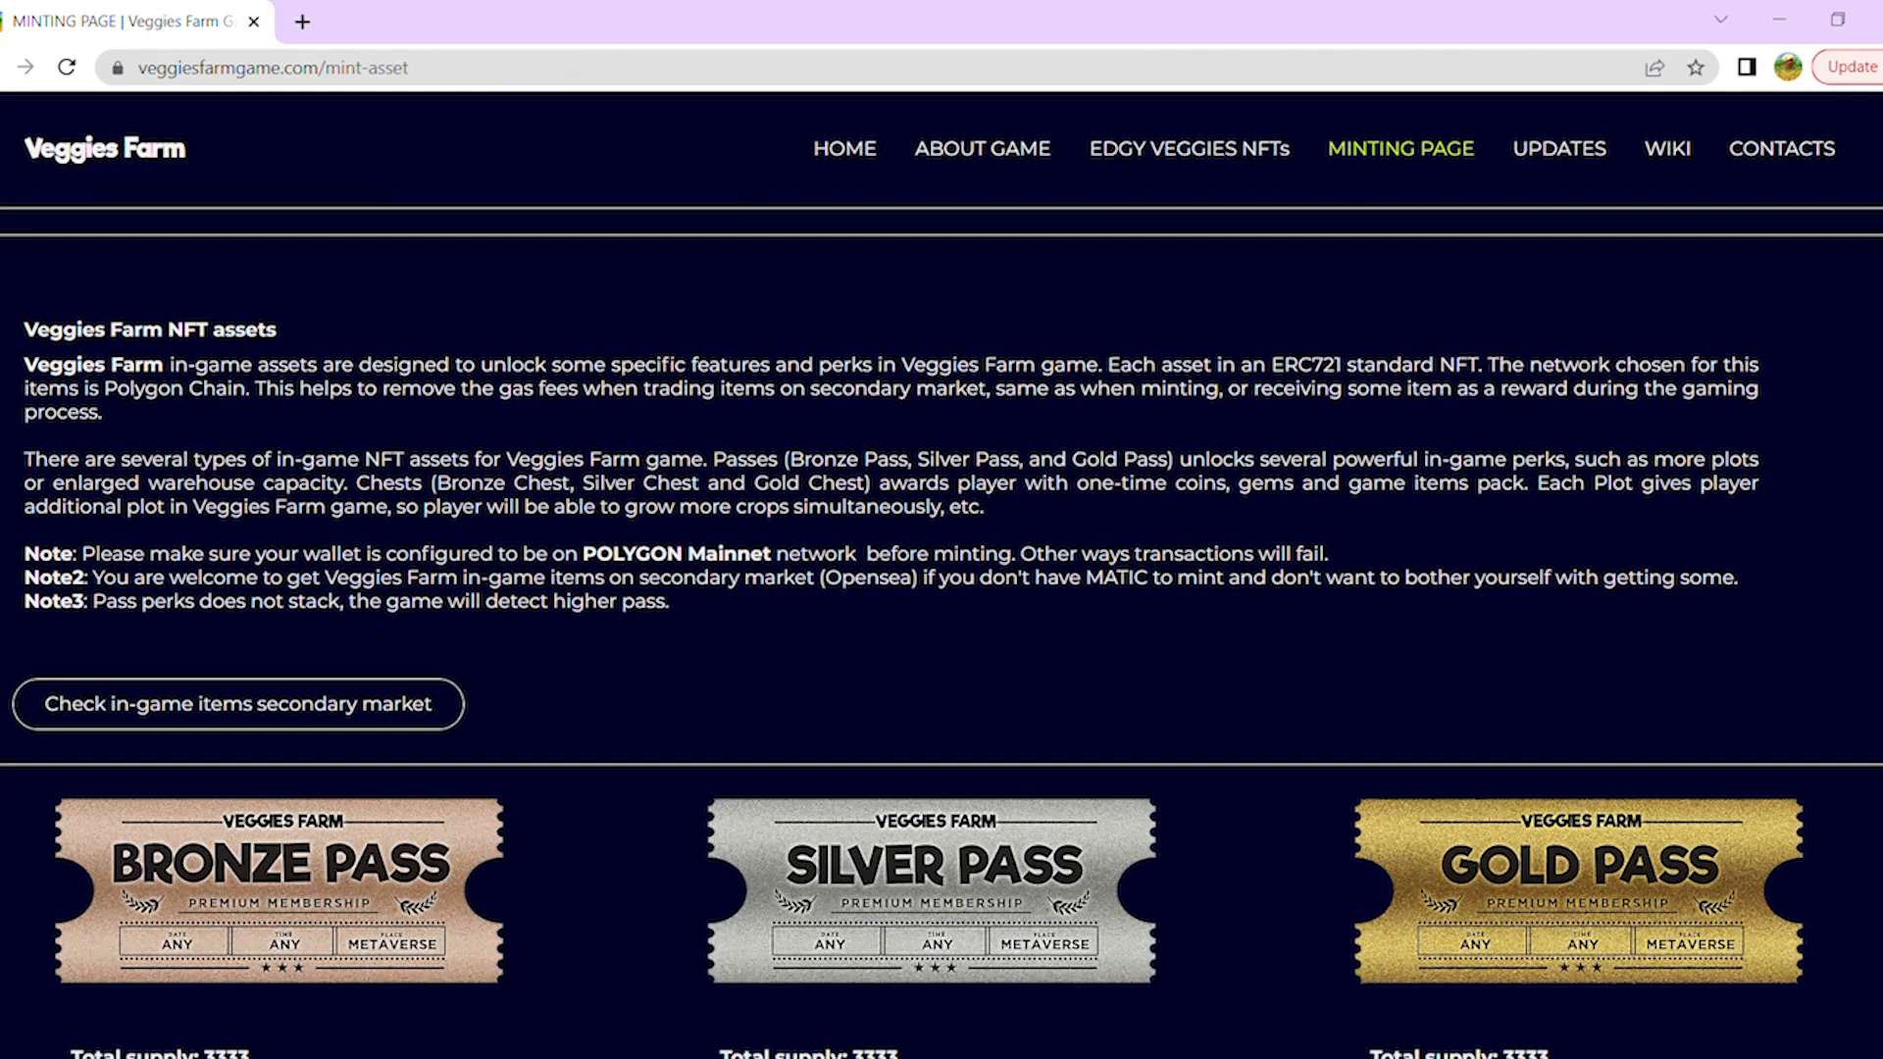
pyautogui.scroll(-3)
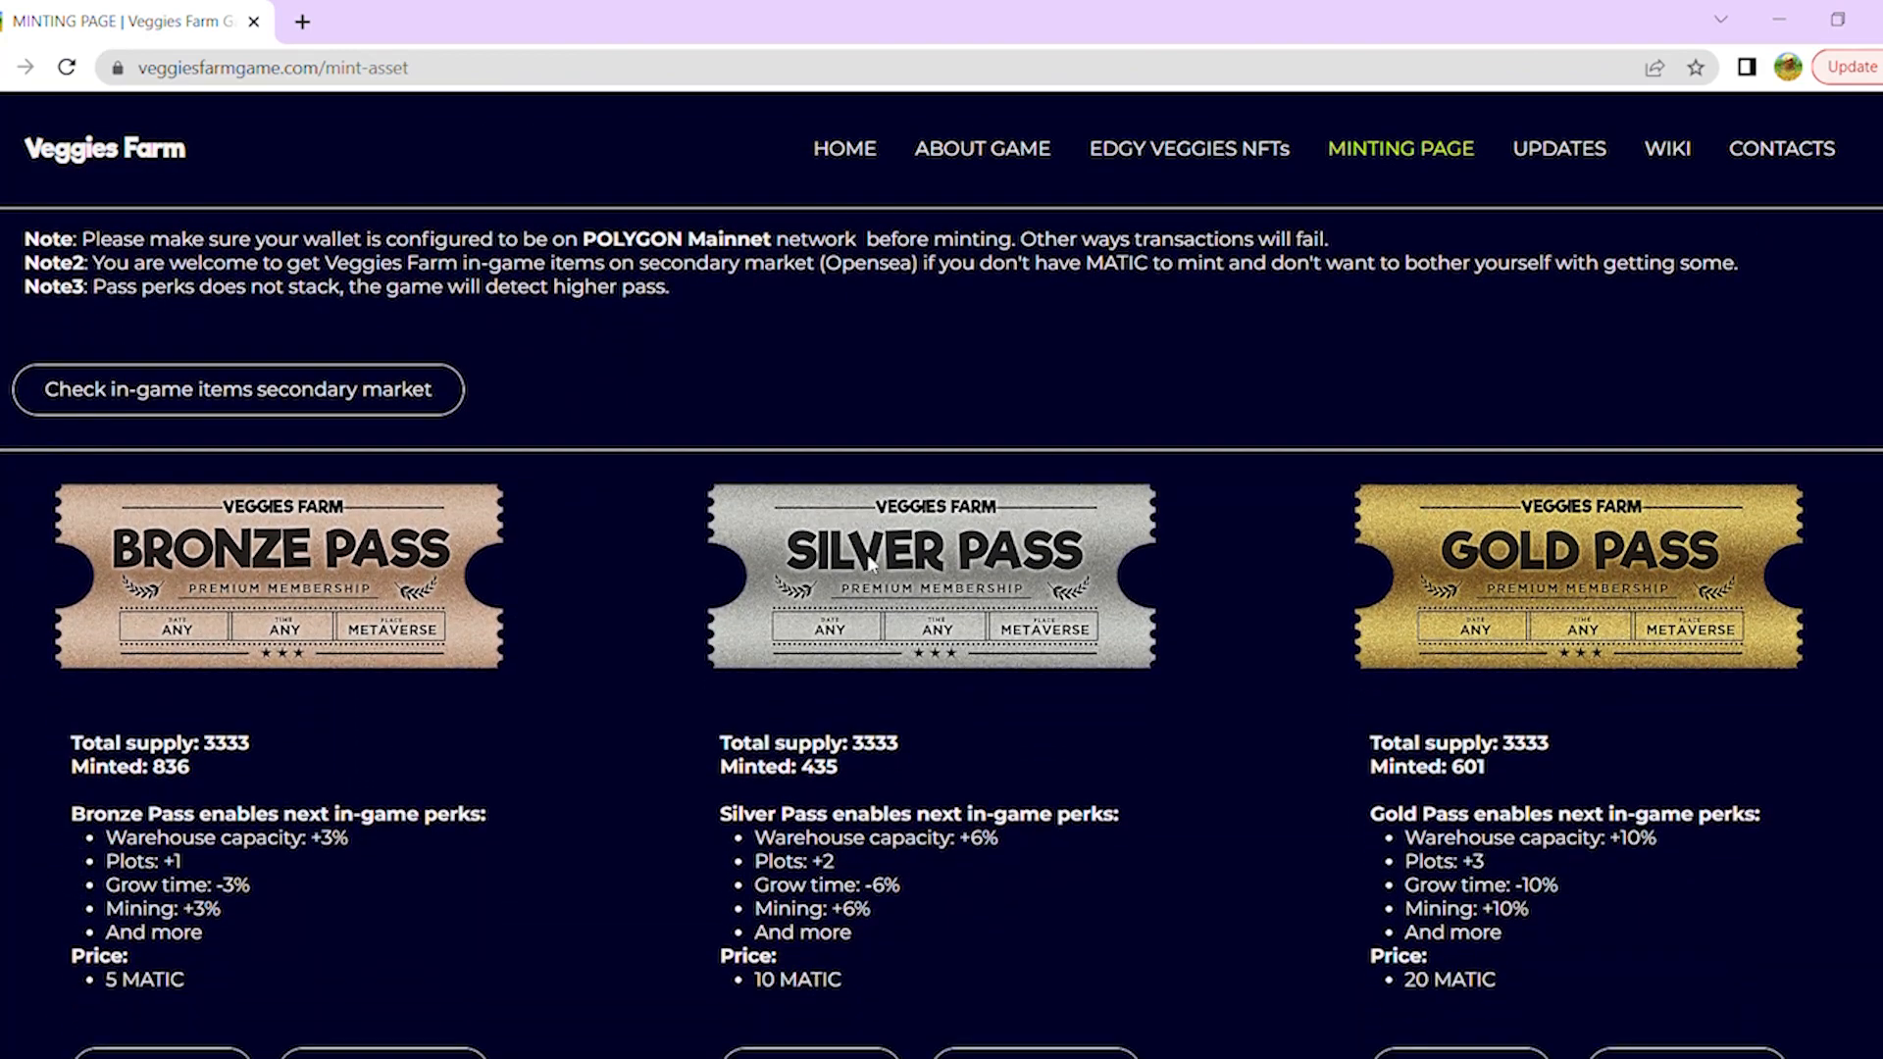
pyautogui.scroll(-3)
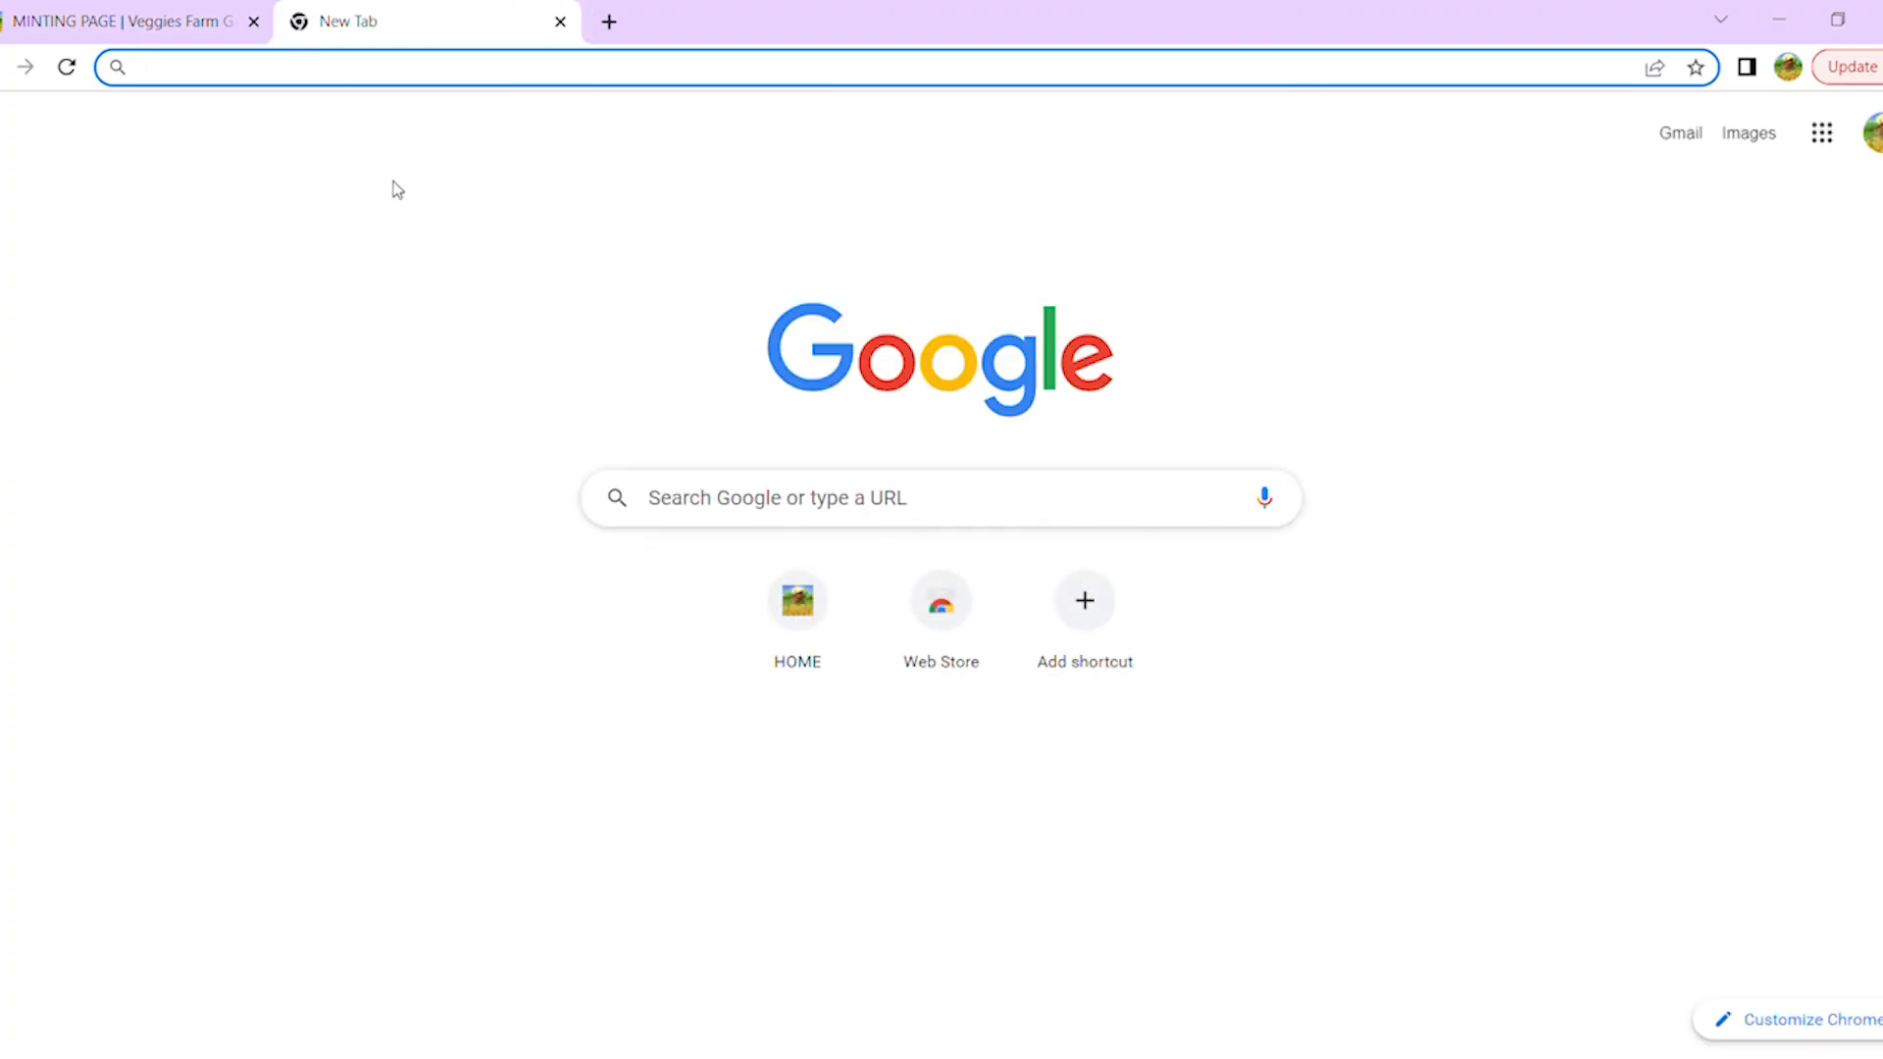
pyautogui.moveTo(674, 303)
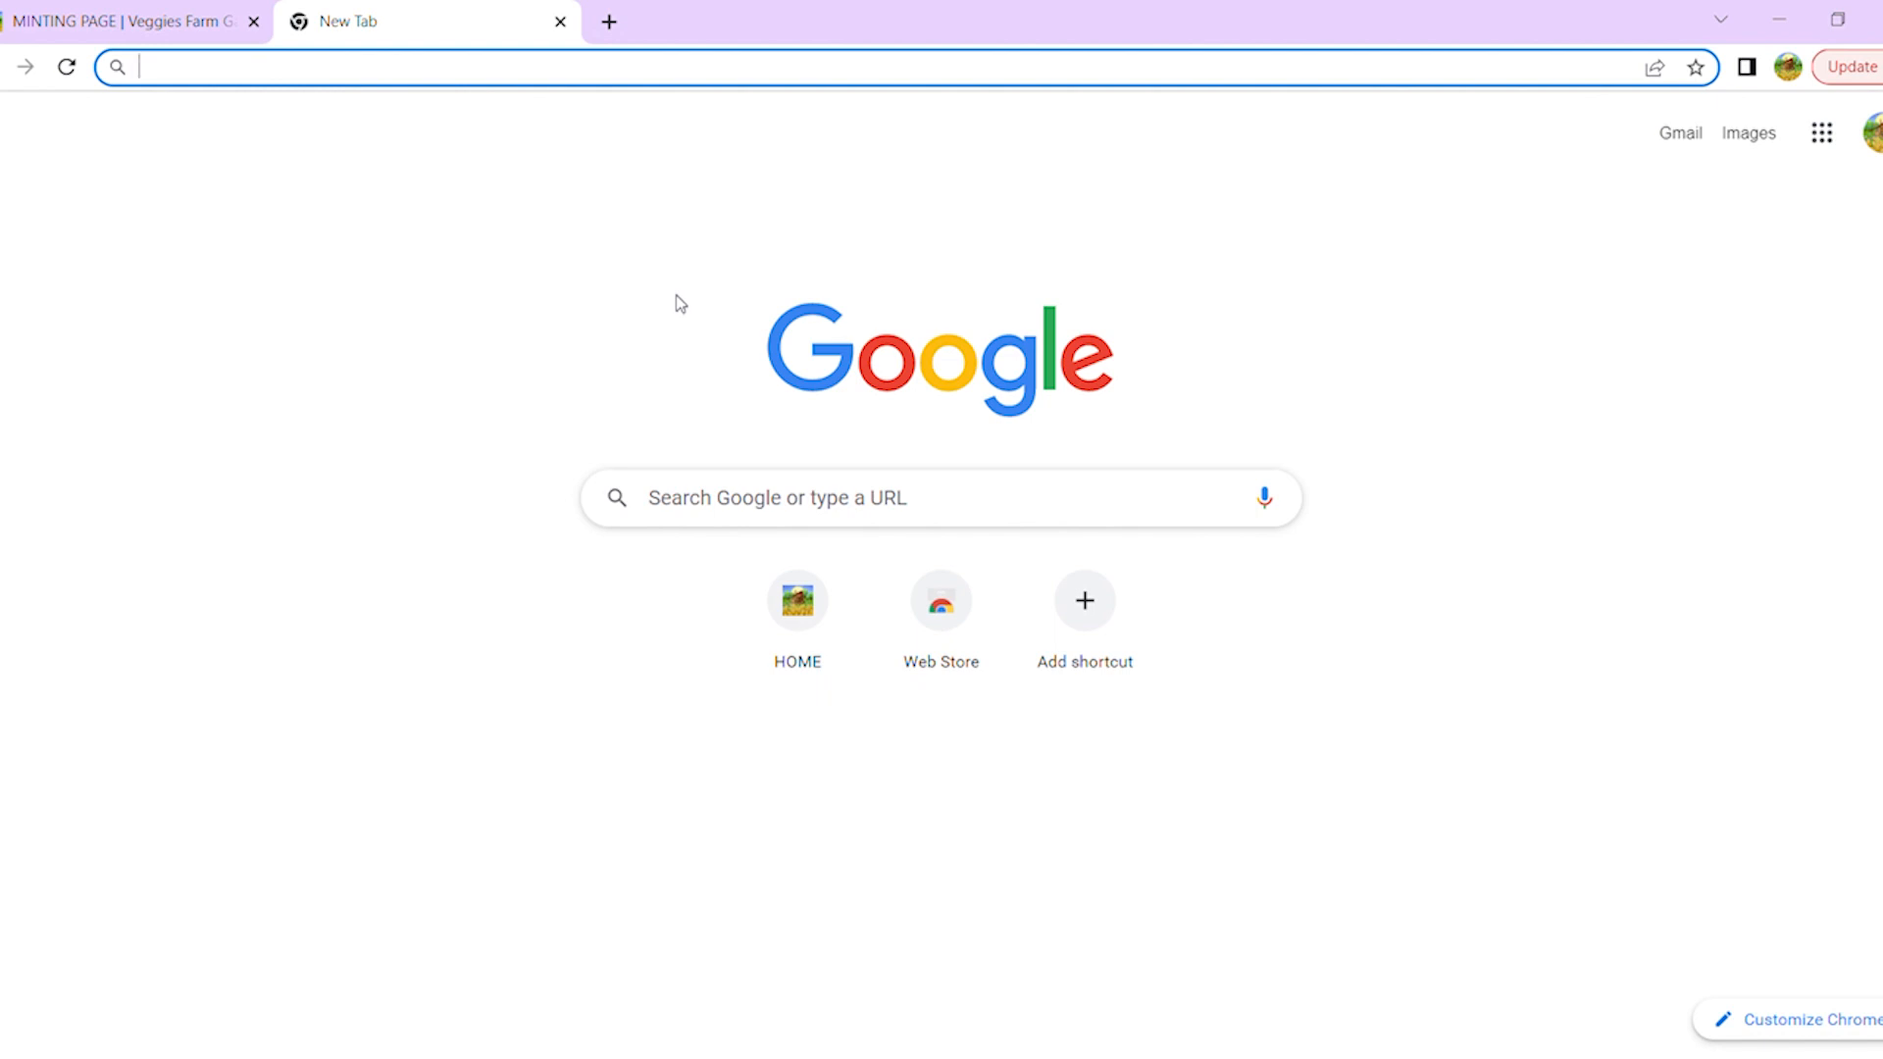
# Search Google for 'metamask chrome extension' and scroll the results.
pyautogui.write('metamask chrom')
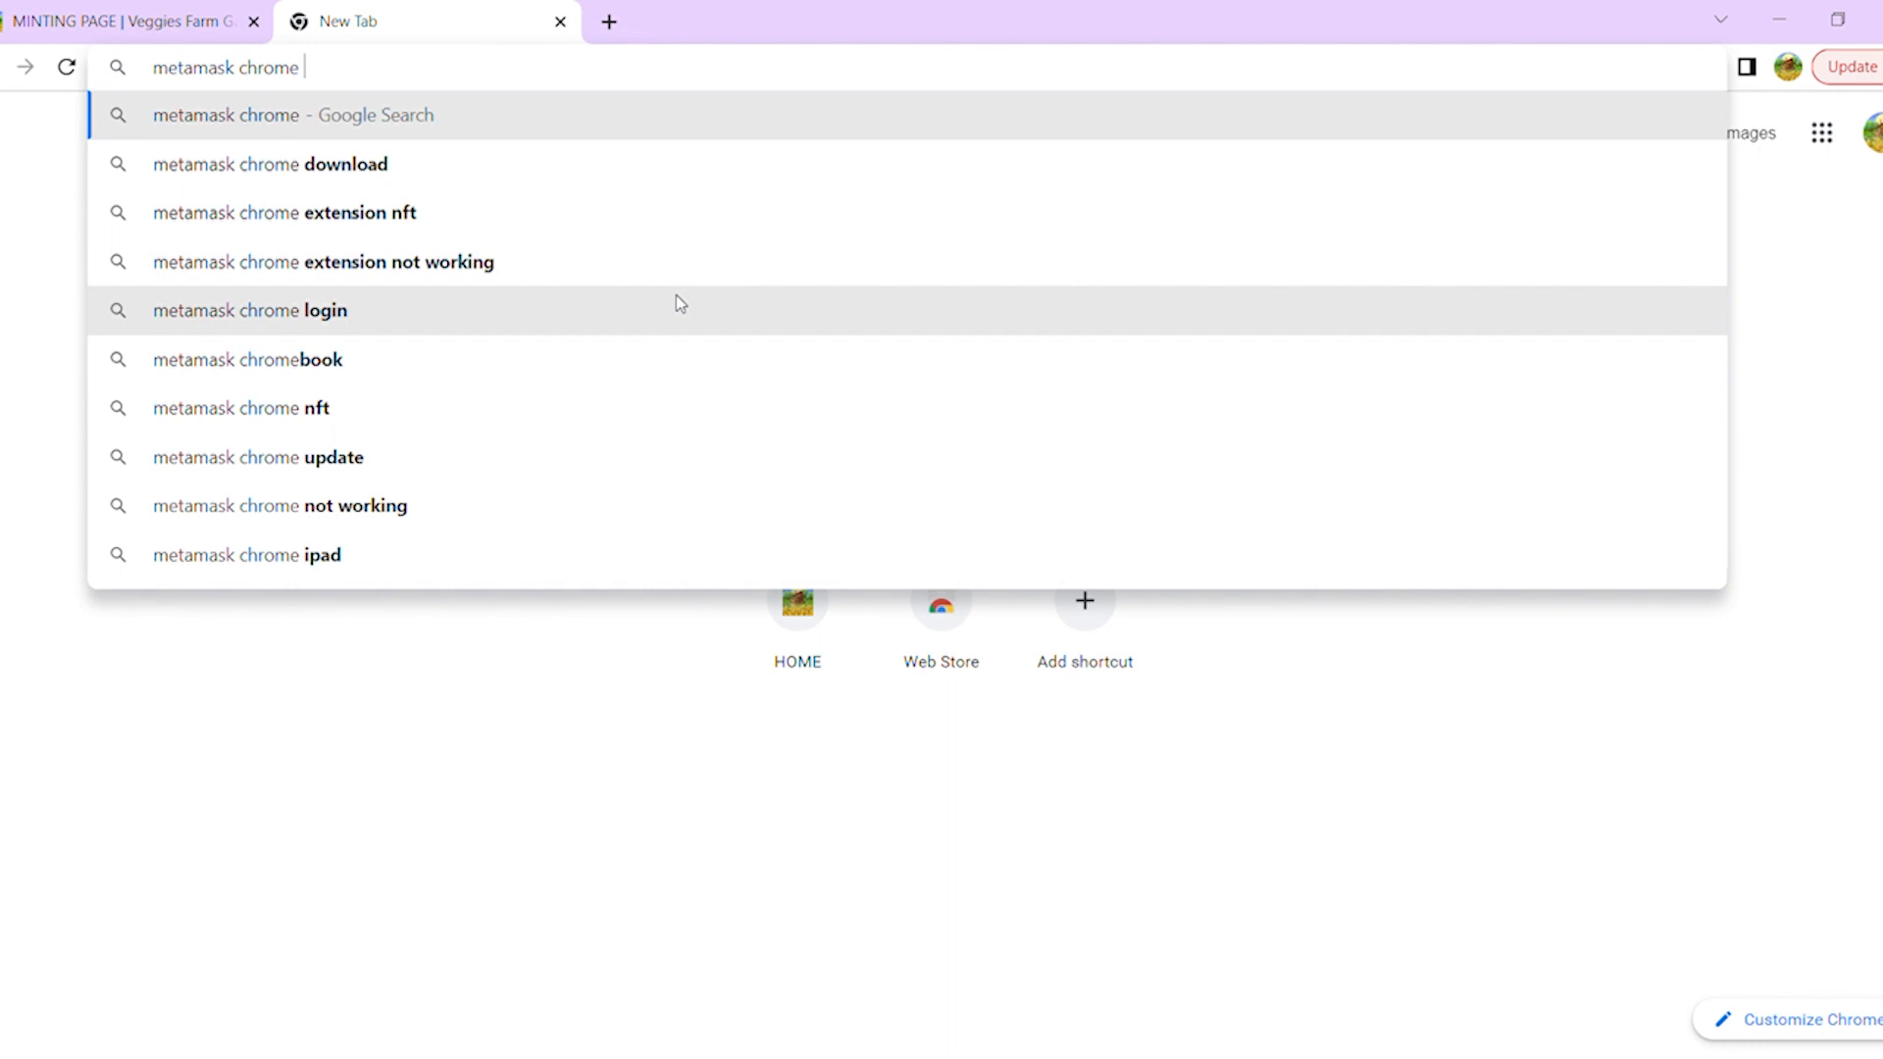
pyautogui.write('extension')
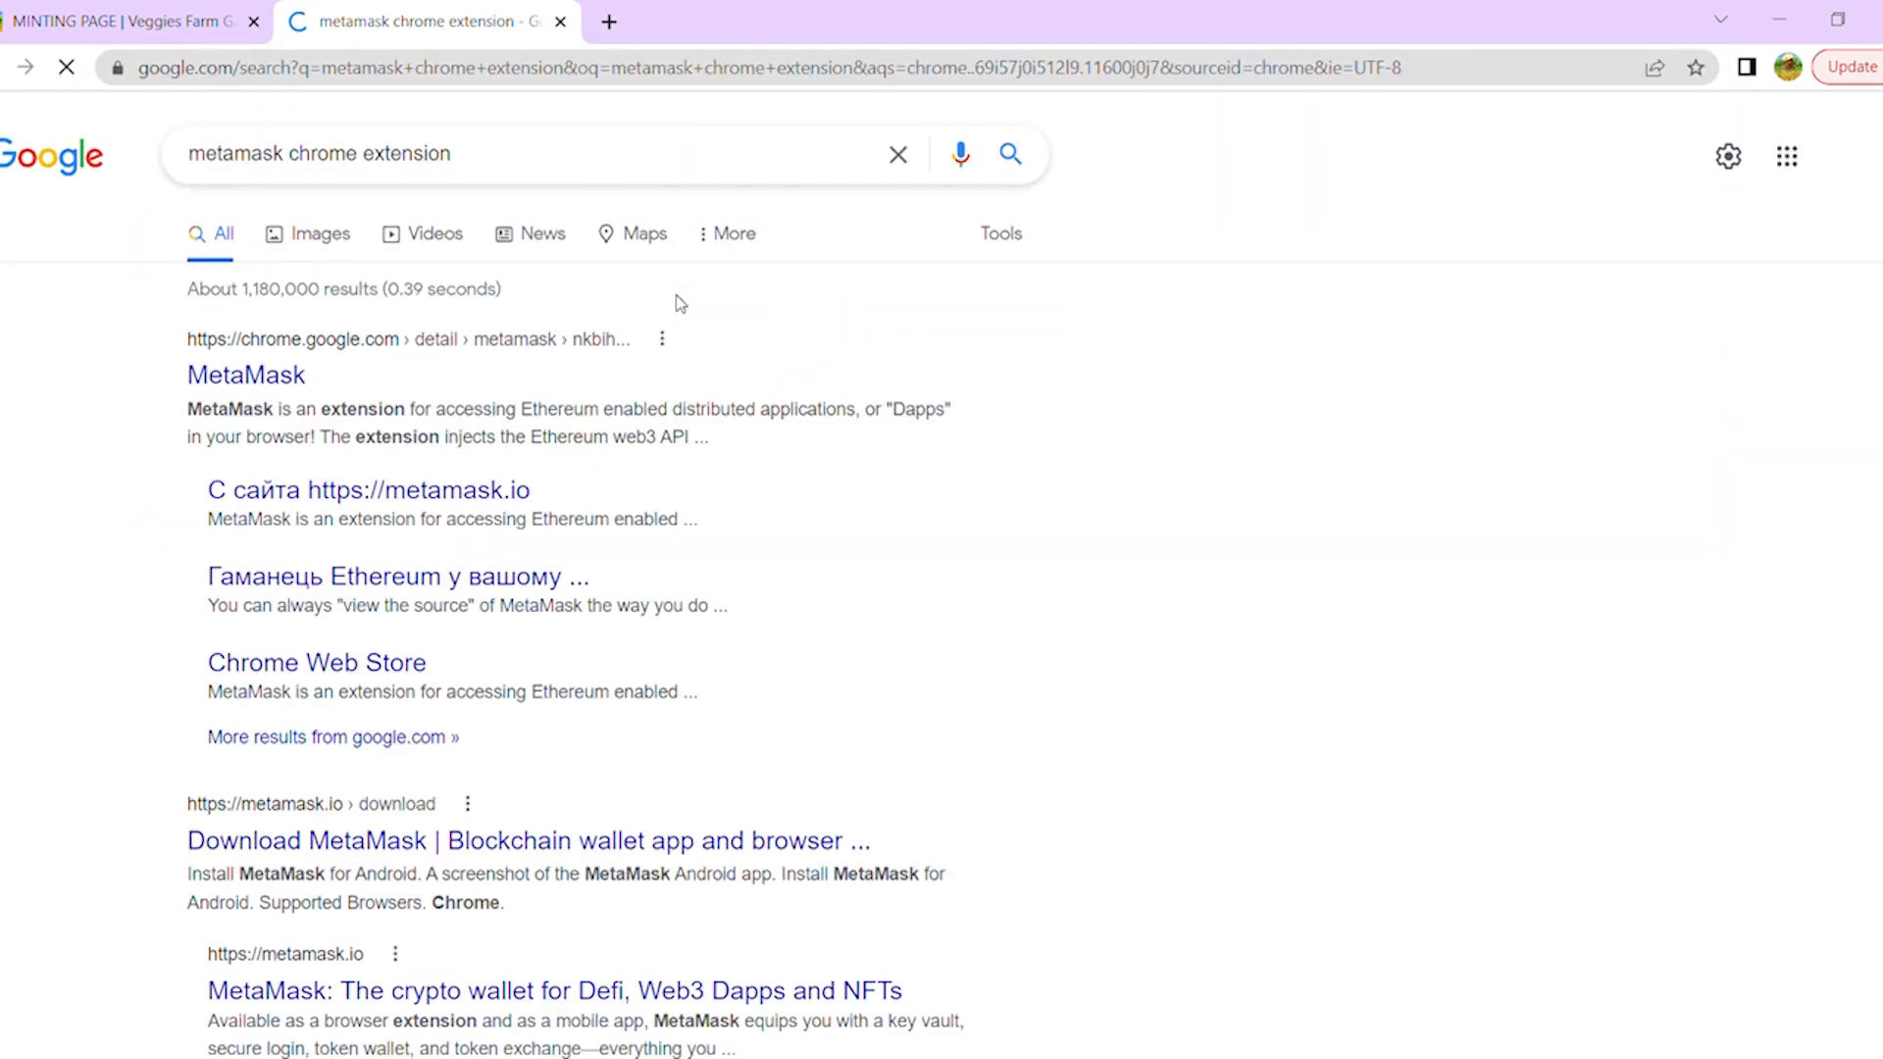
pyautogui.scroll(-3)
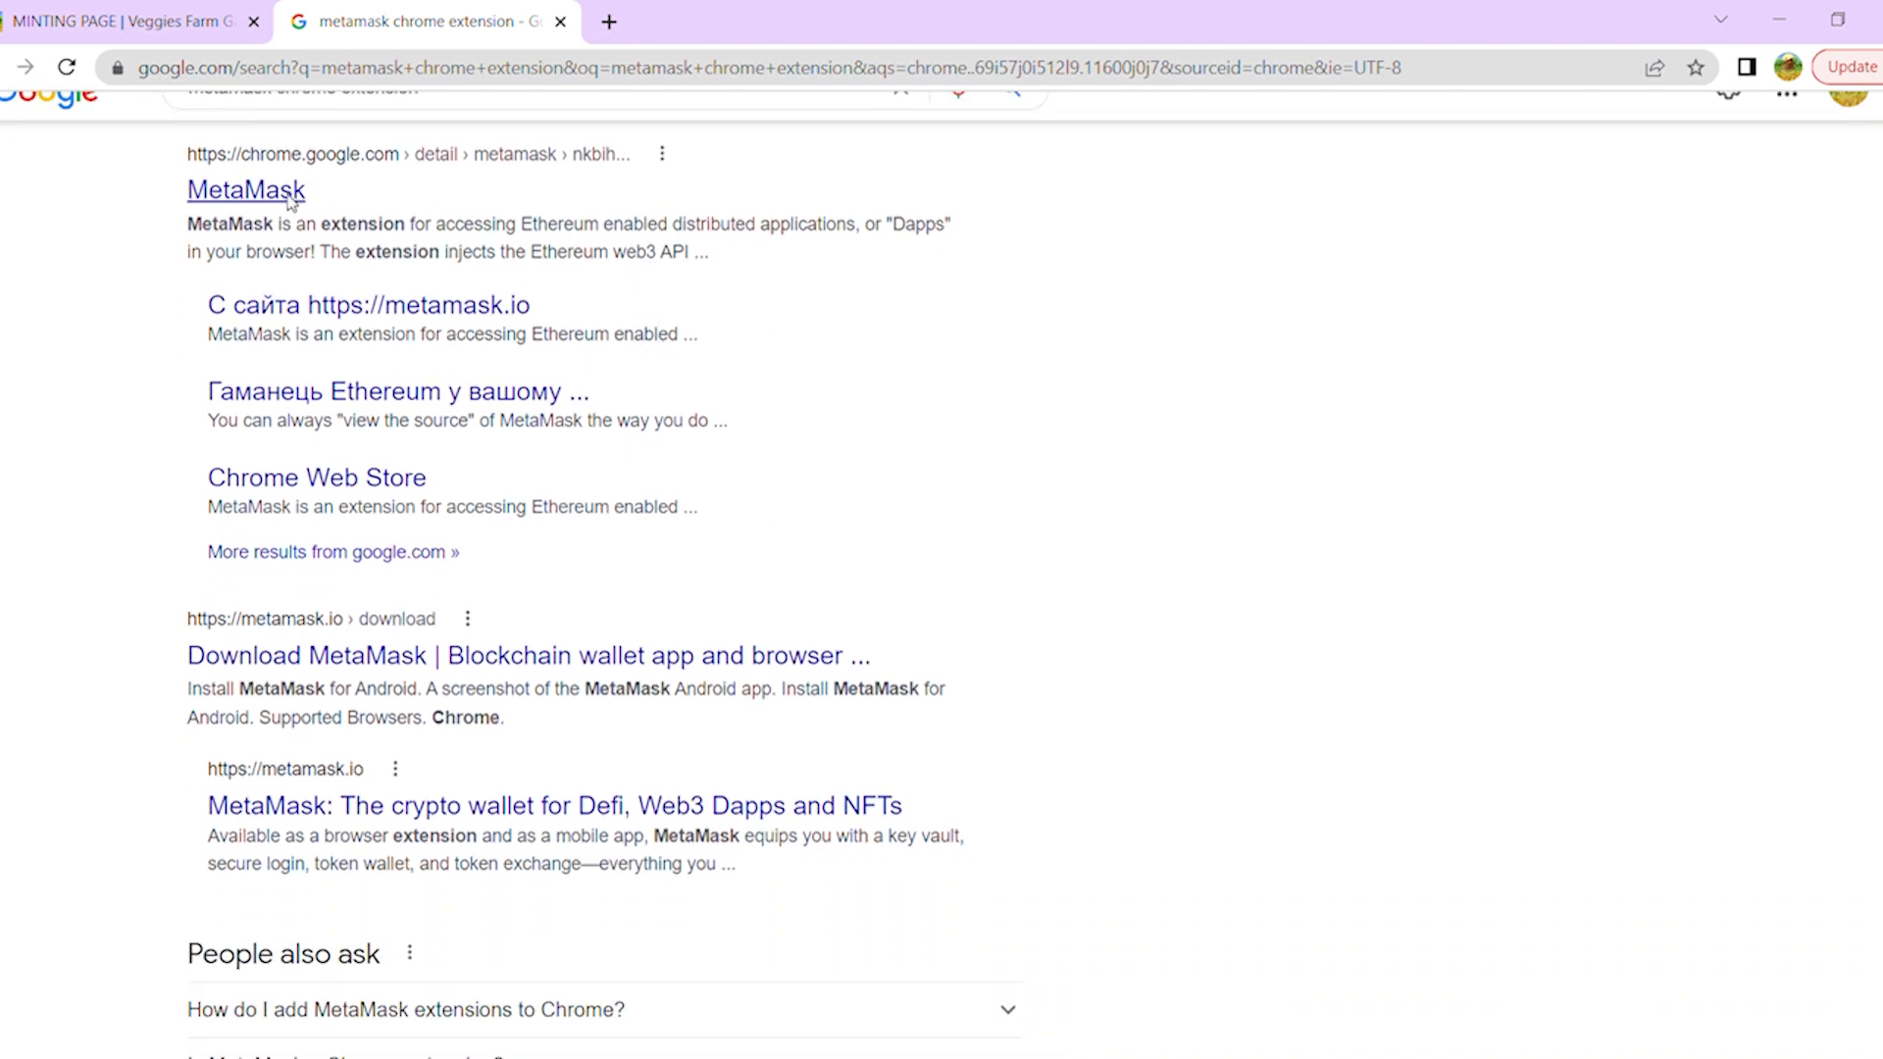
# Add MetaMask to Chrome from its Web Store listing and confirm the extension install.
pyautogui.click(245, 189)
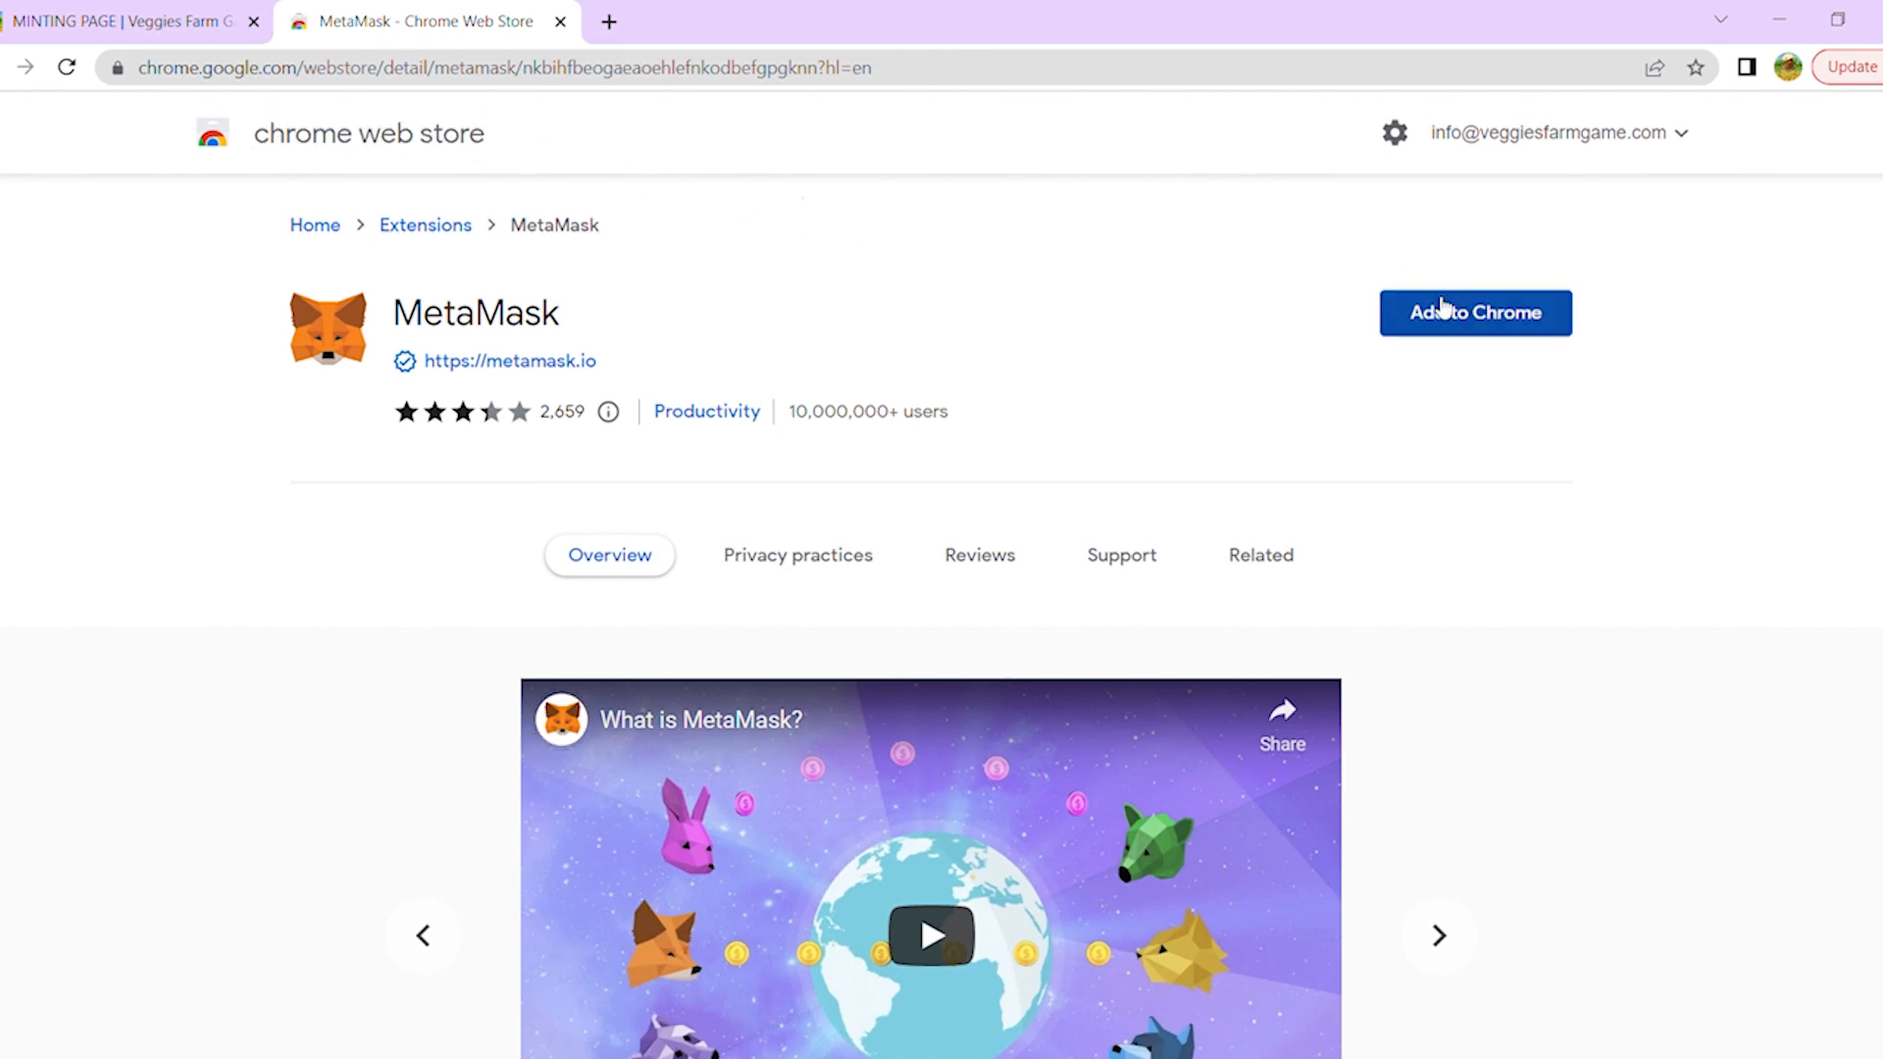
pyautogui.click(1476, 312)
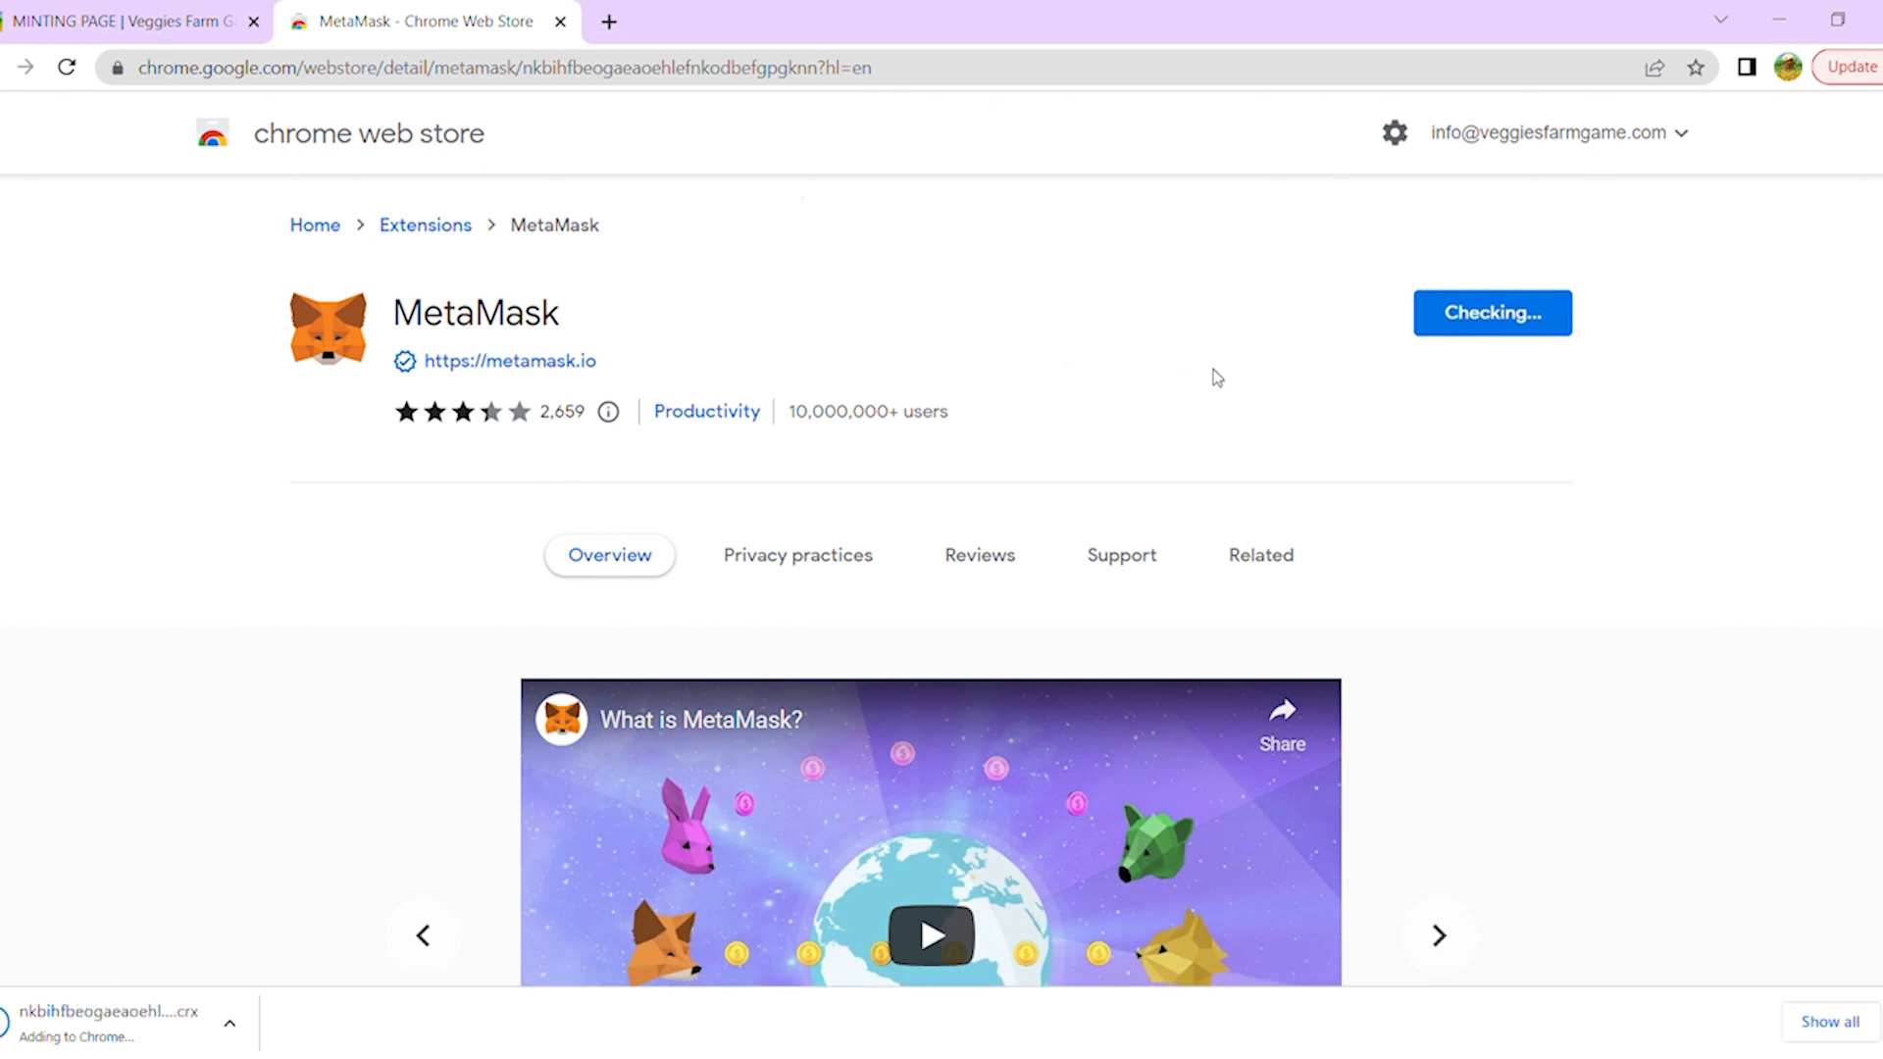
pyautogui.click(1259, 555)
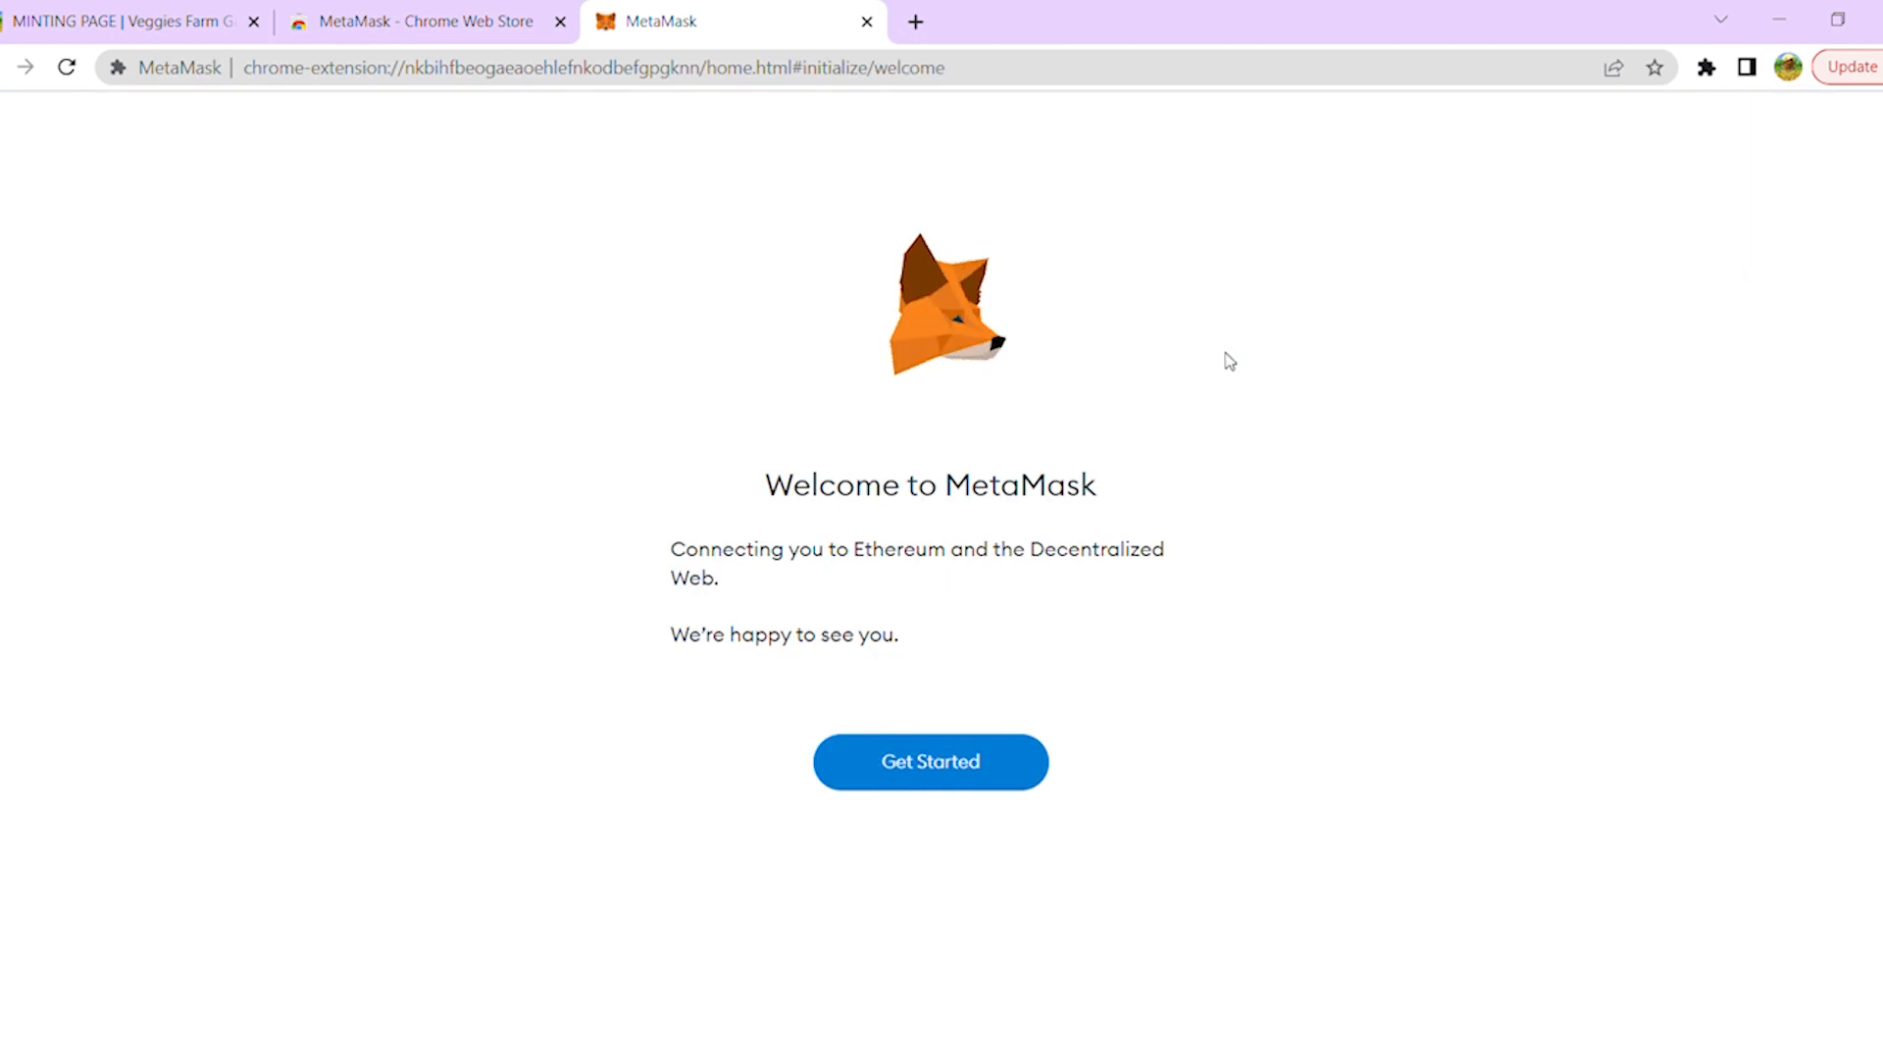
# Choose Create a Wallet in MetaMask and agree to share anonymous usage data.
pyautogui.click(929, 760)
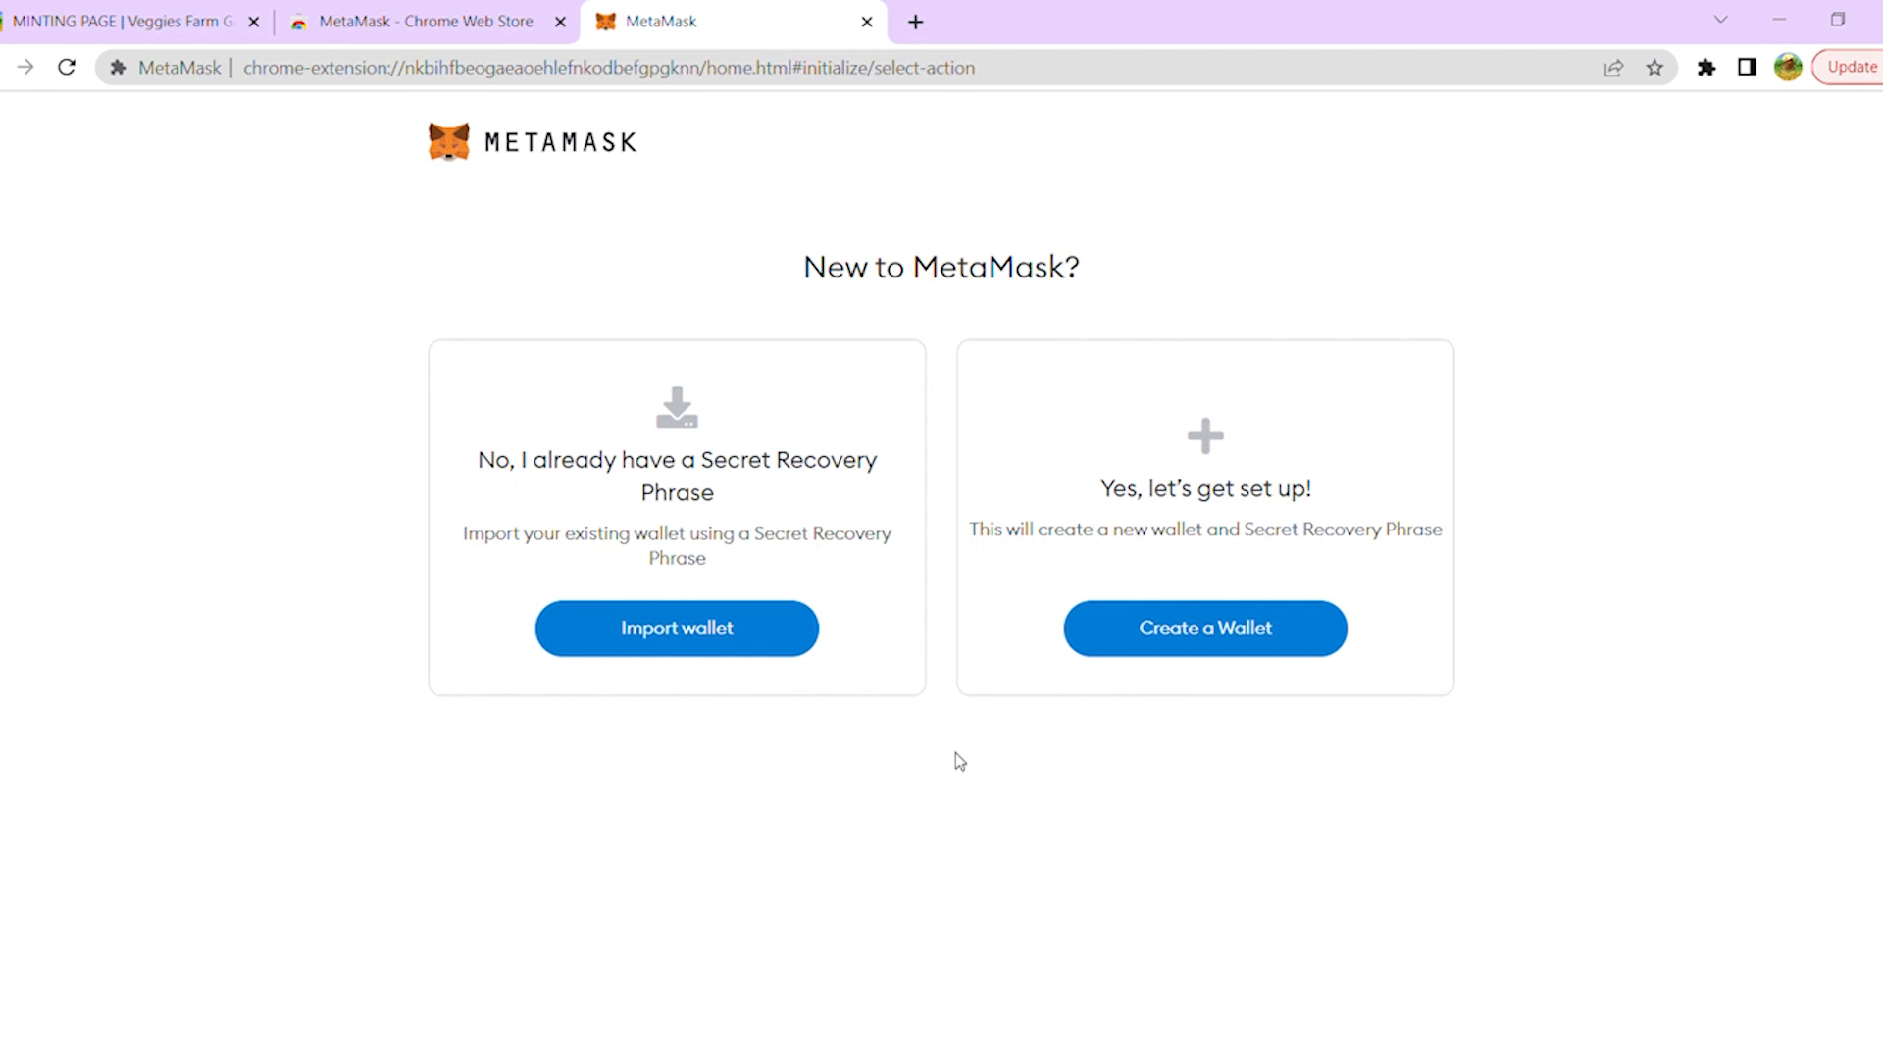
pyautogui.moveTo(1204, 627)
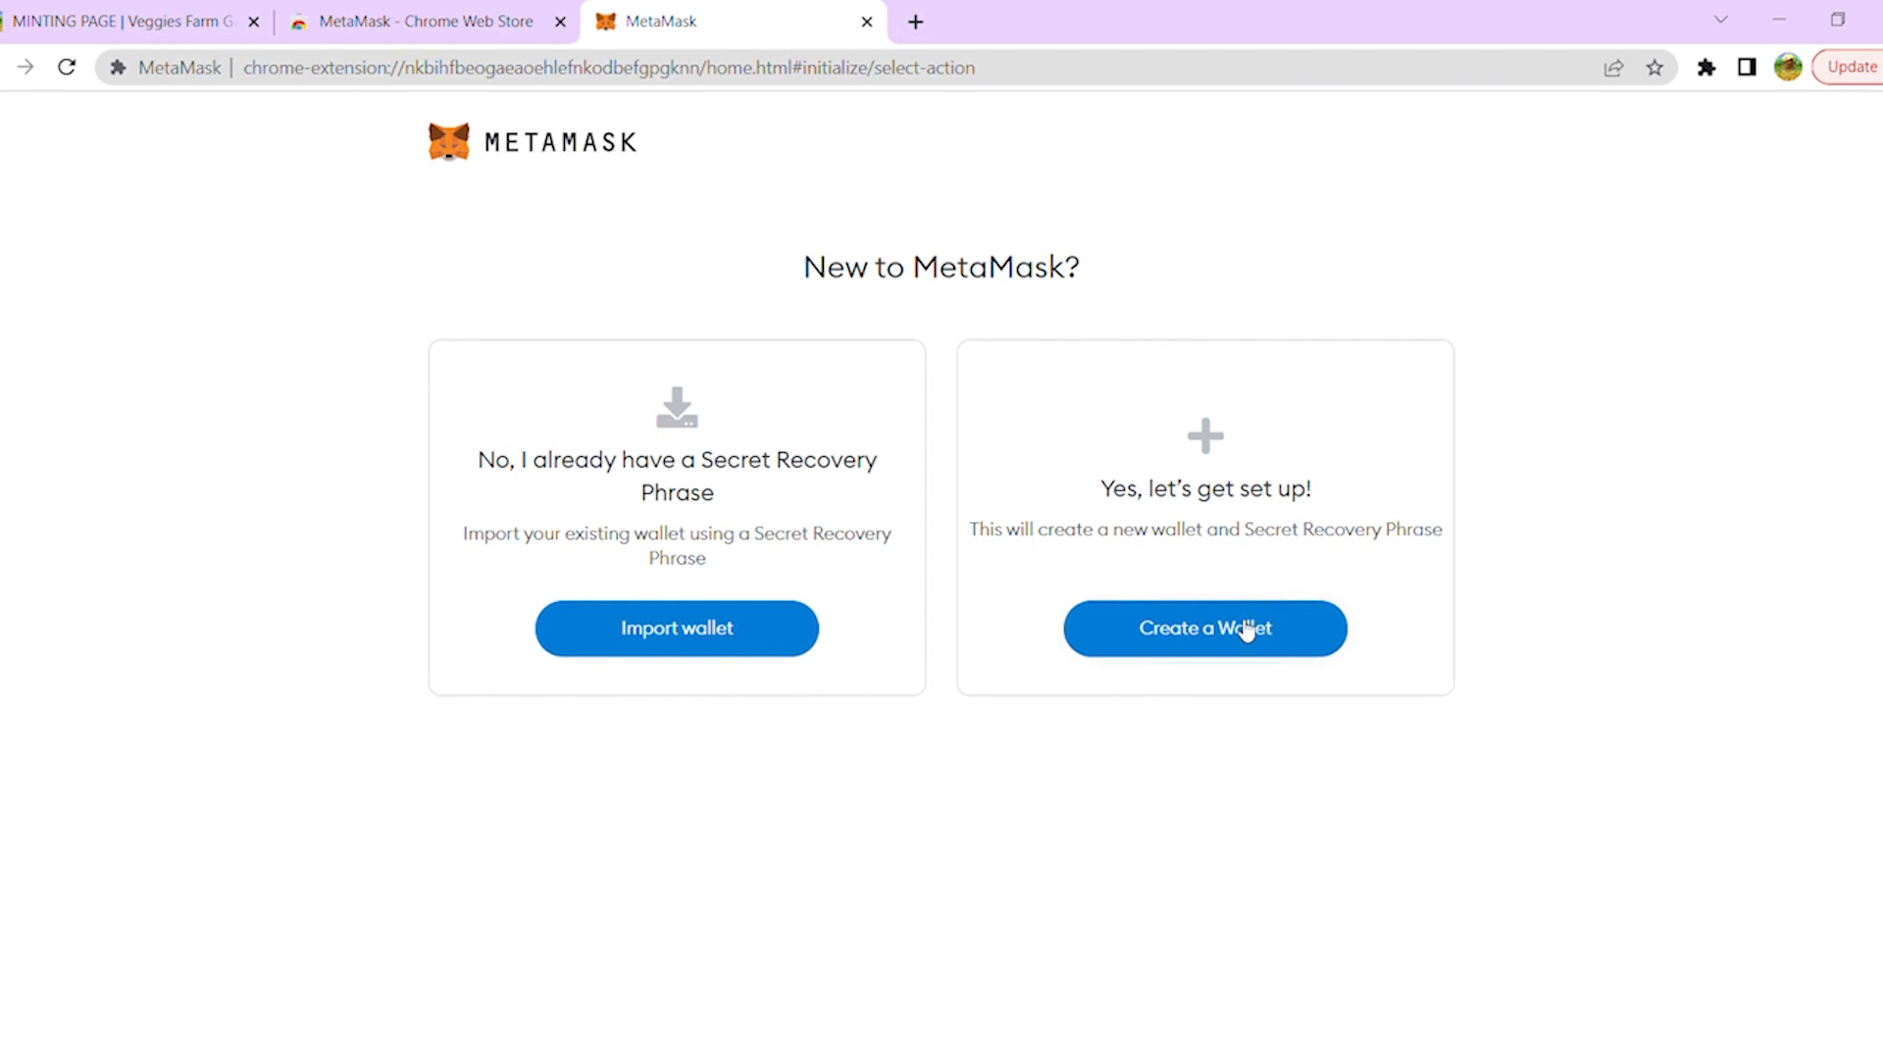
pyautogui.click(1204, 627)
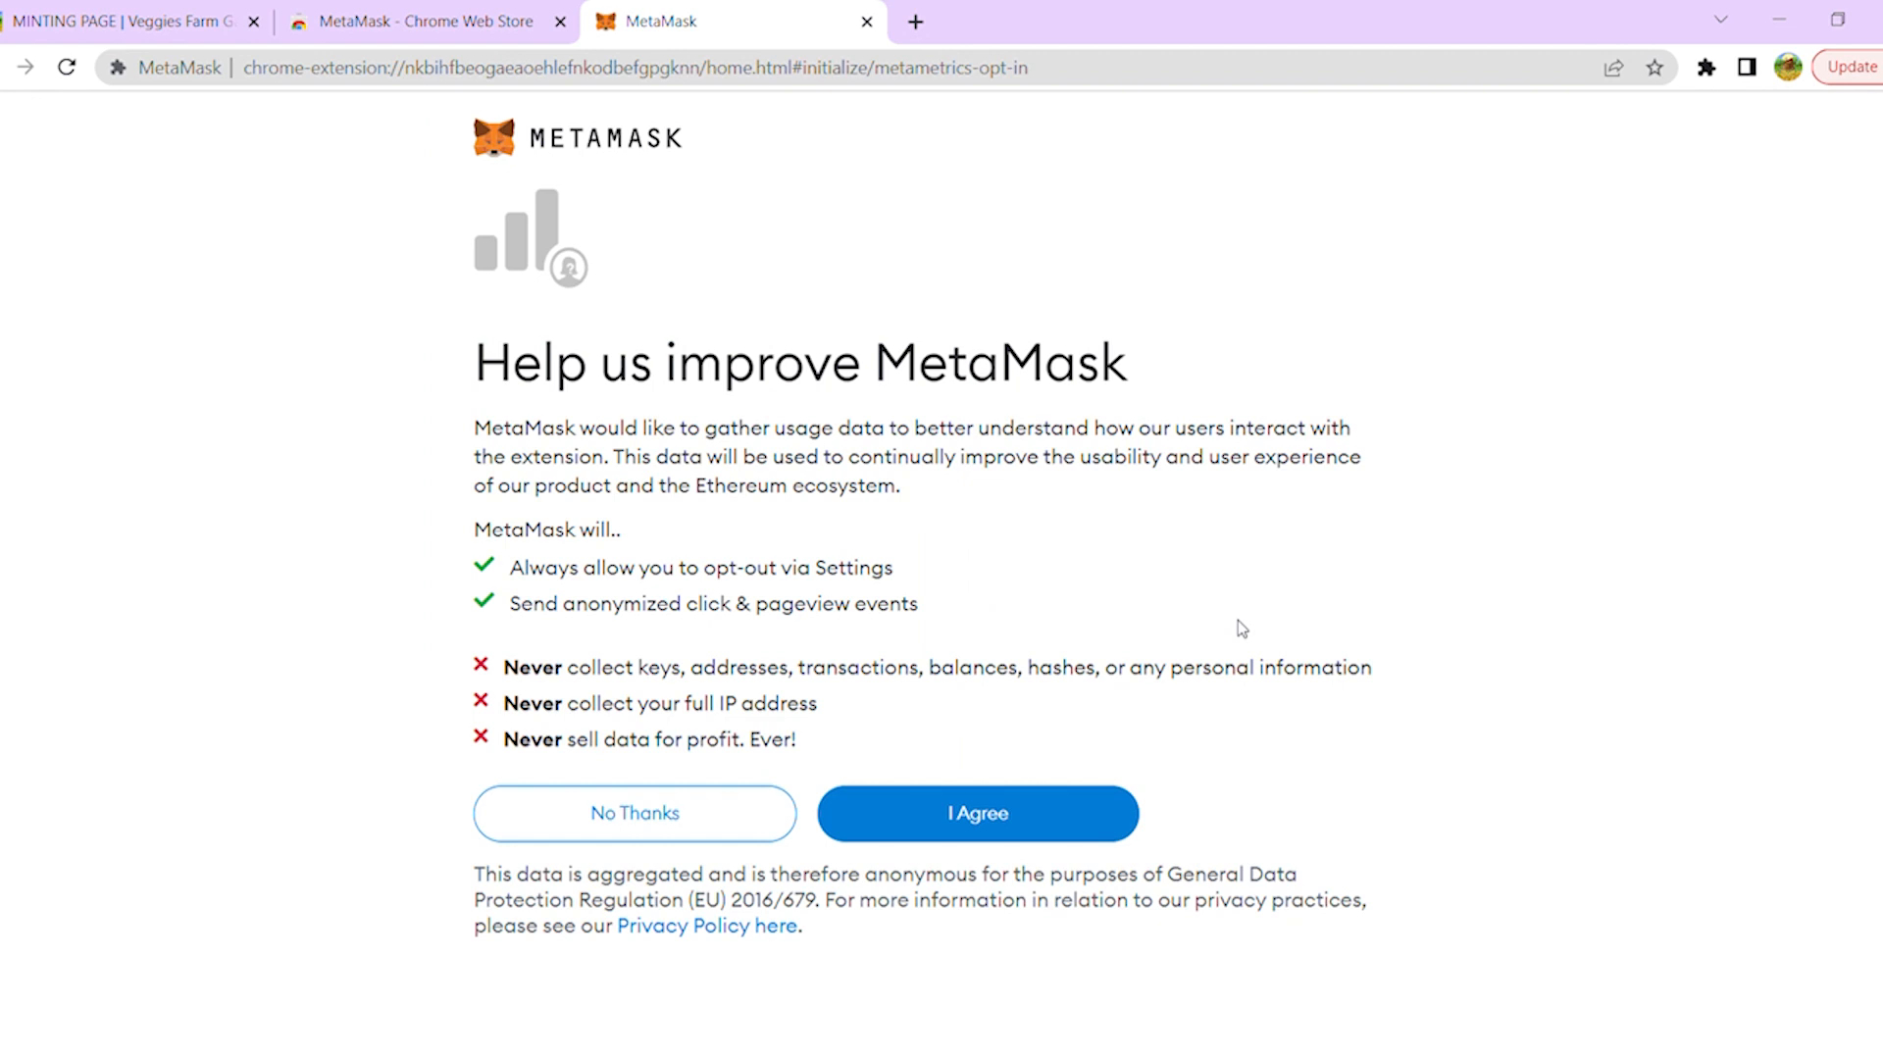
pyautogui.moveTo(969, 492)
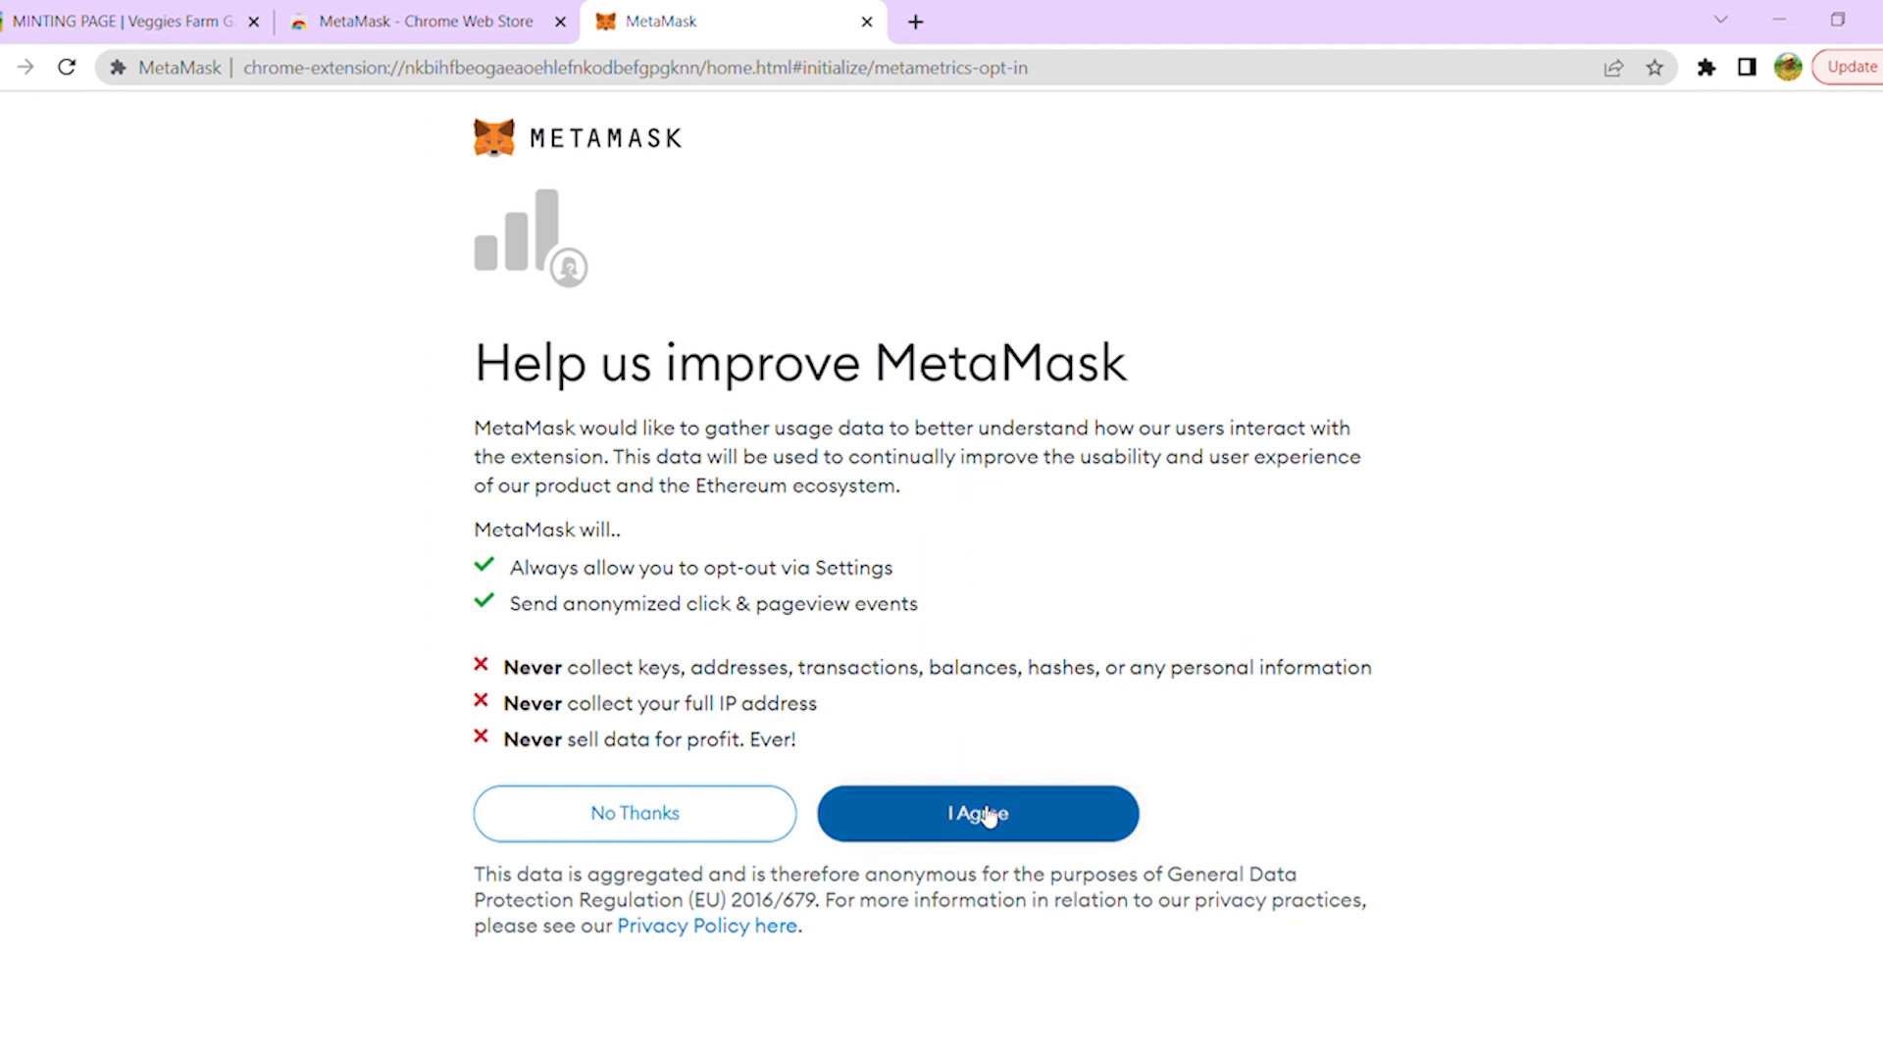
pyautogui.click(975, 813)
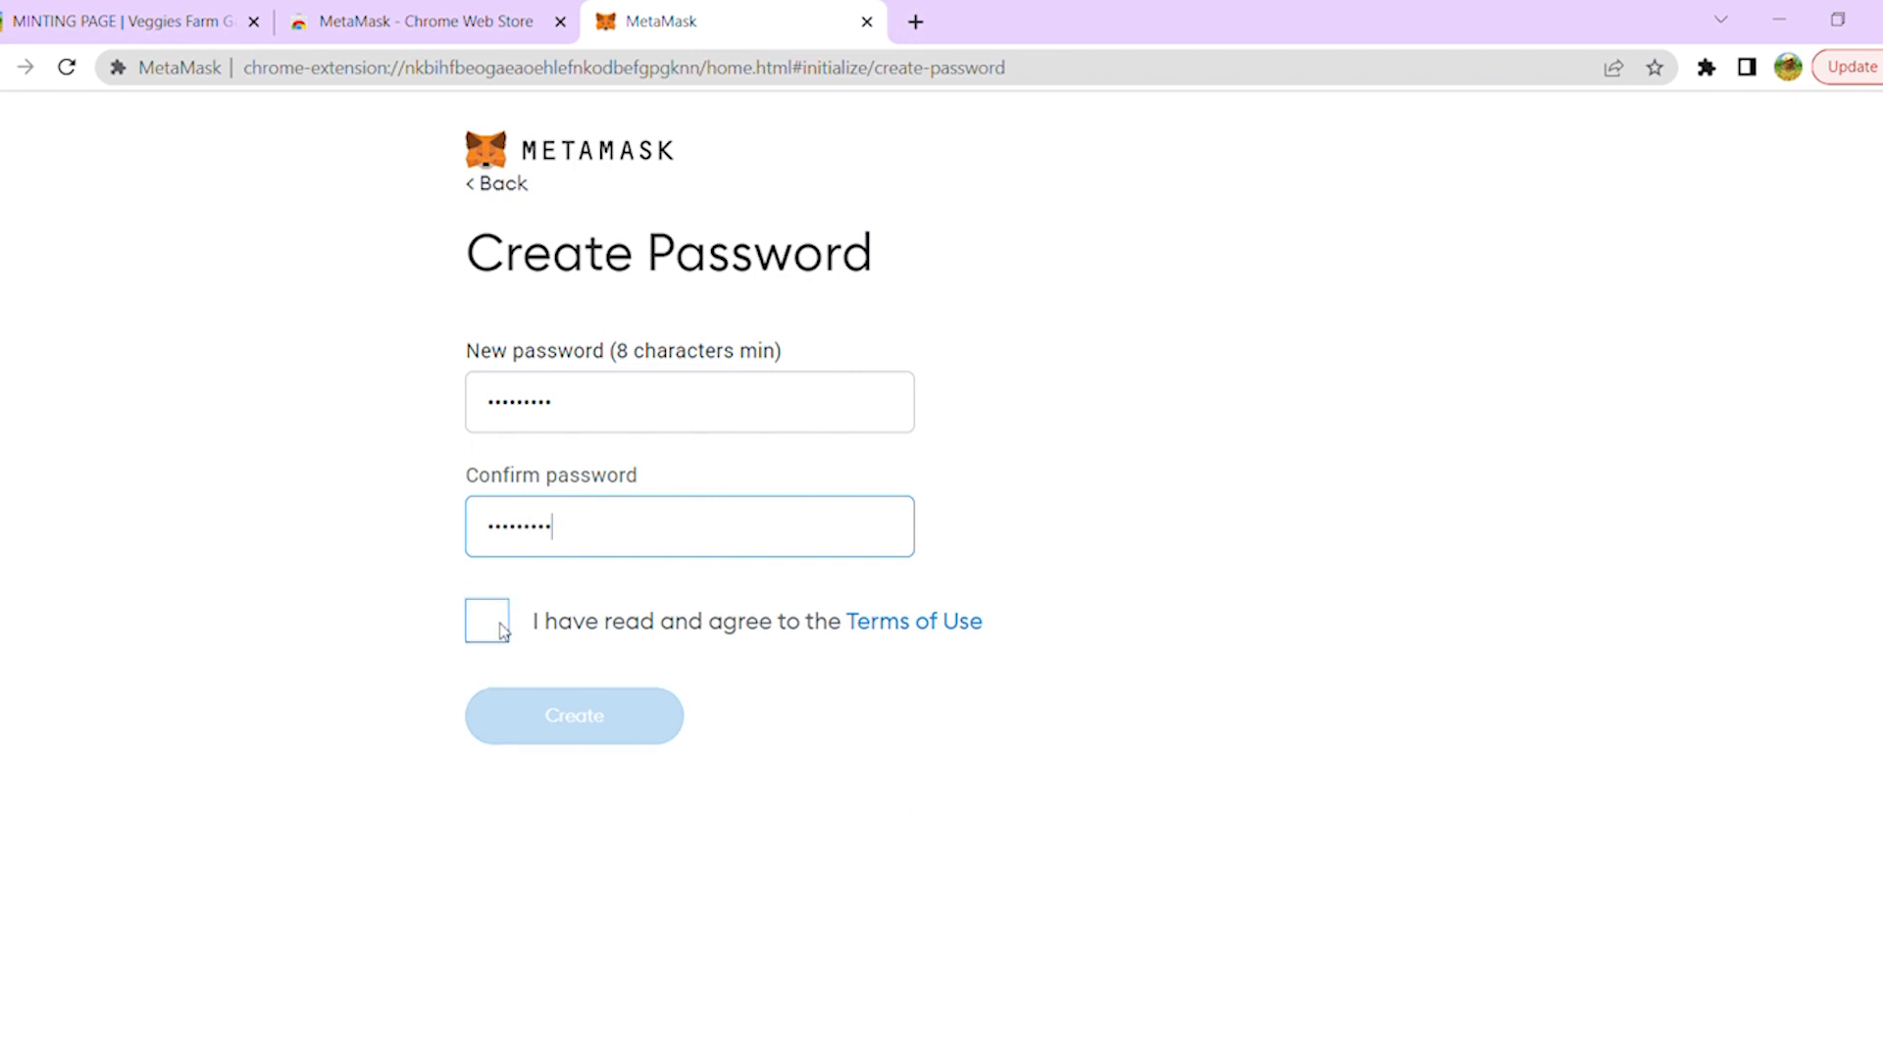
# Accept the Terms of Use and create the wallet with the entered password.
pyautogui.click(487, 621)
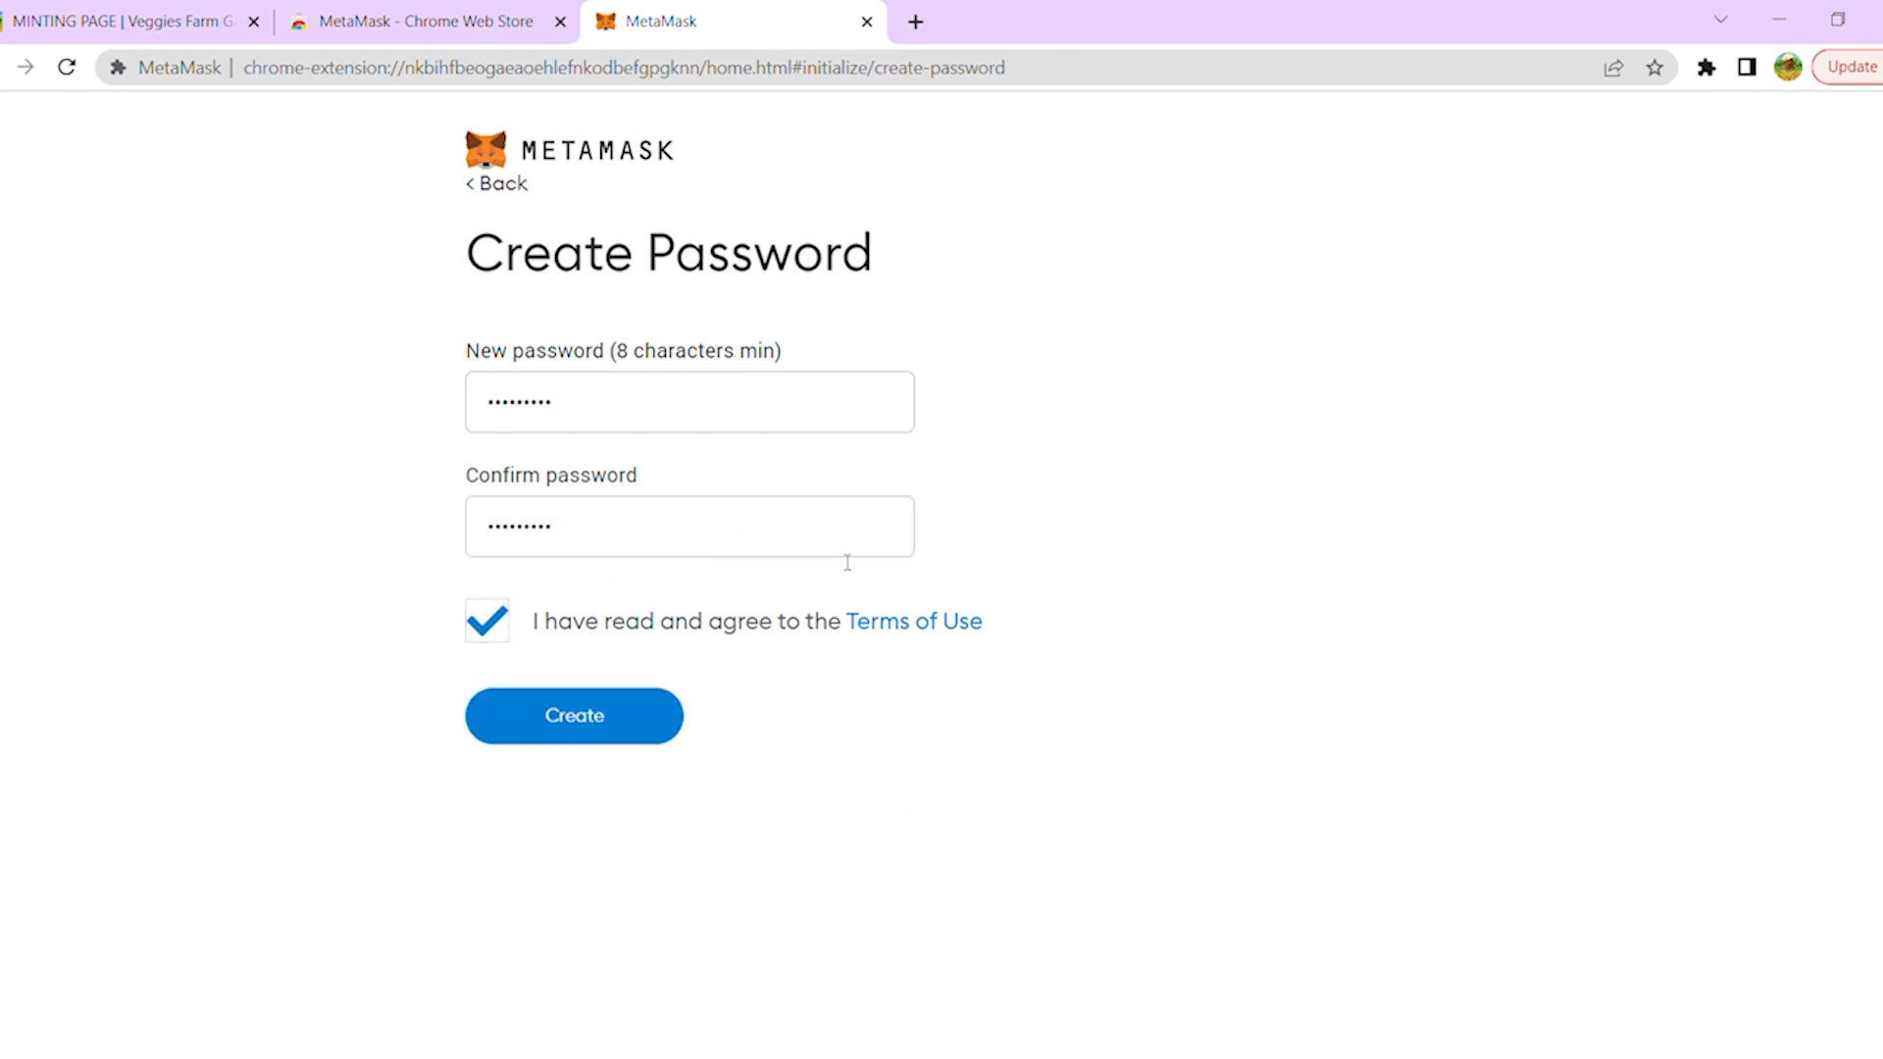
pyautogui.click(573, 716)
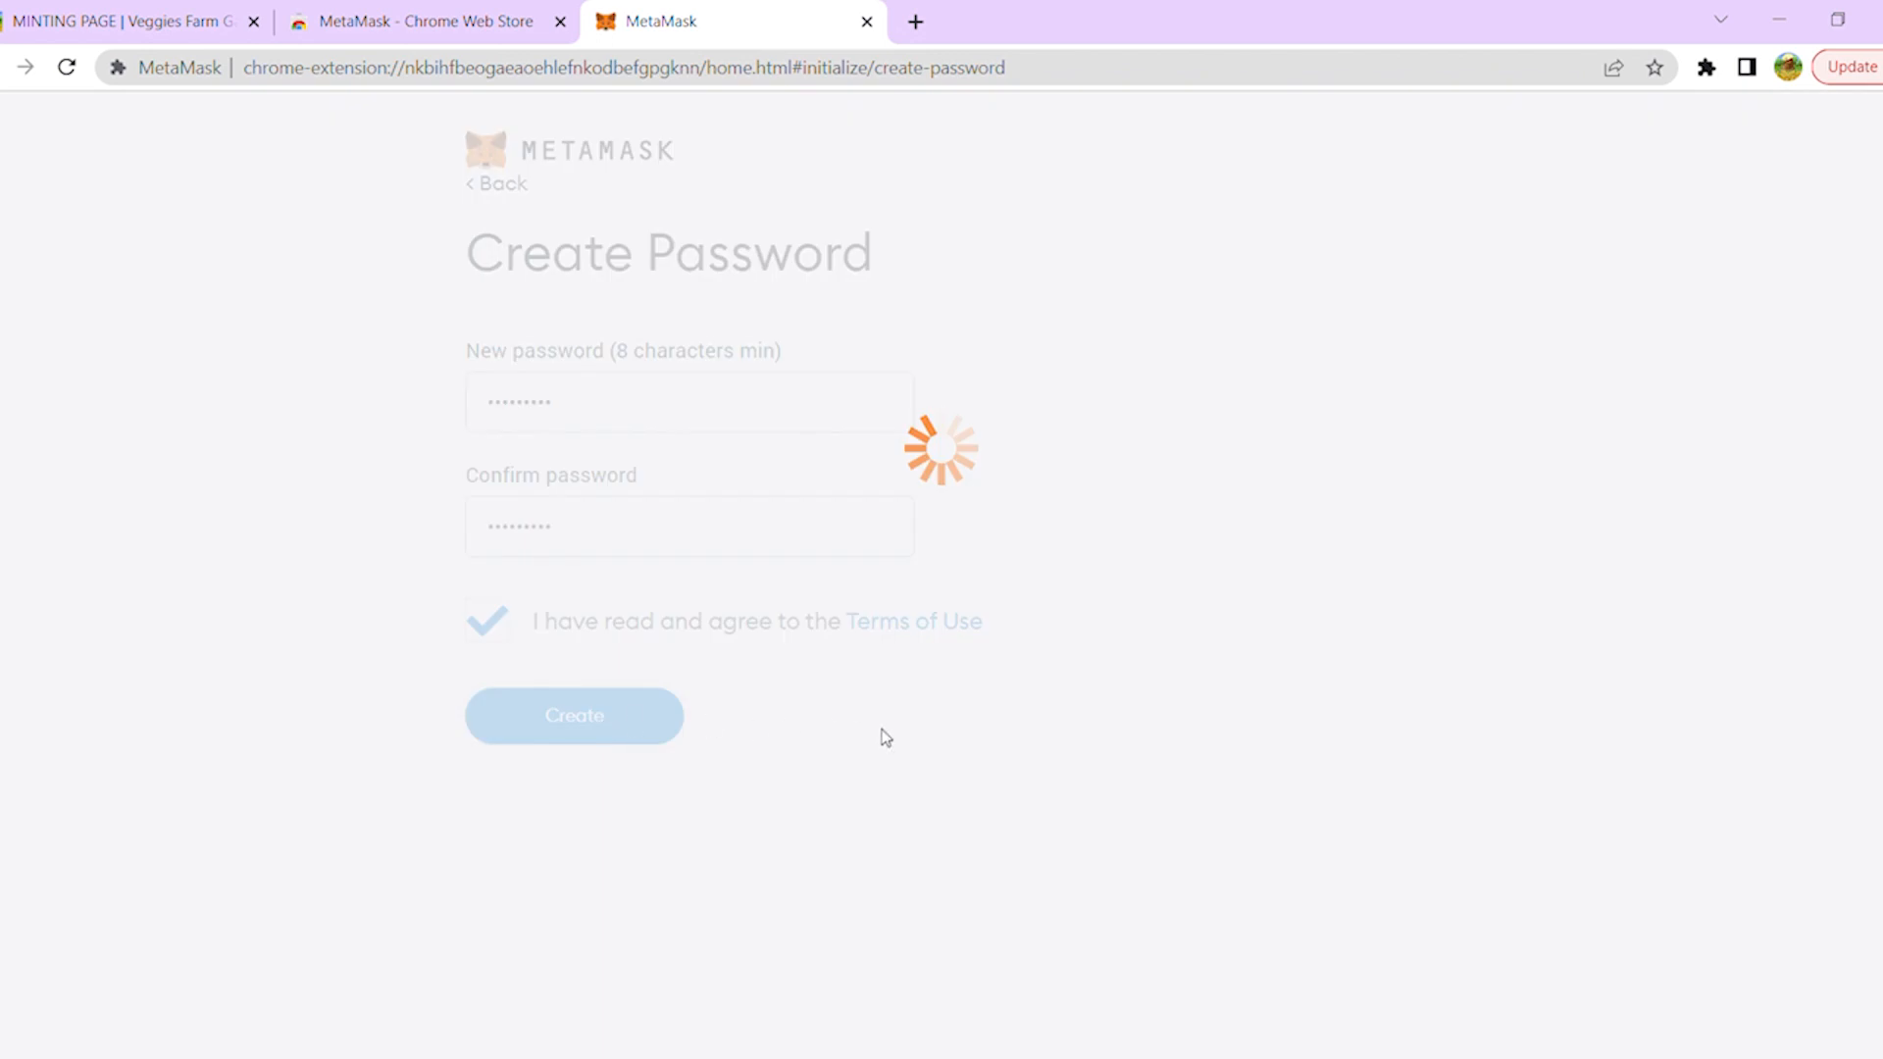
pyautogui.click(573, 716)
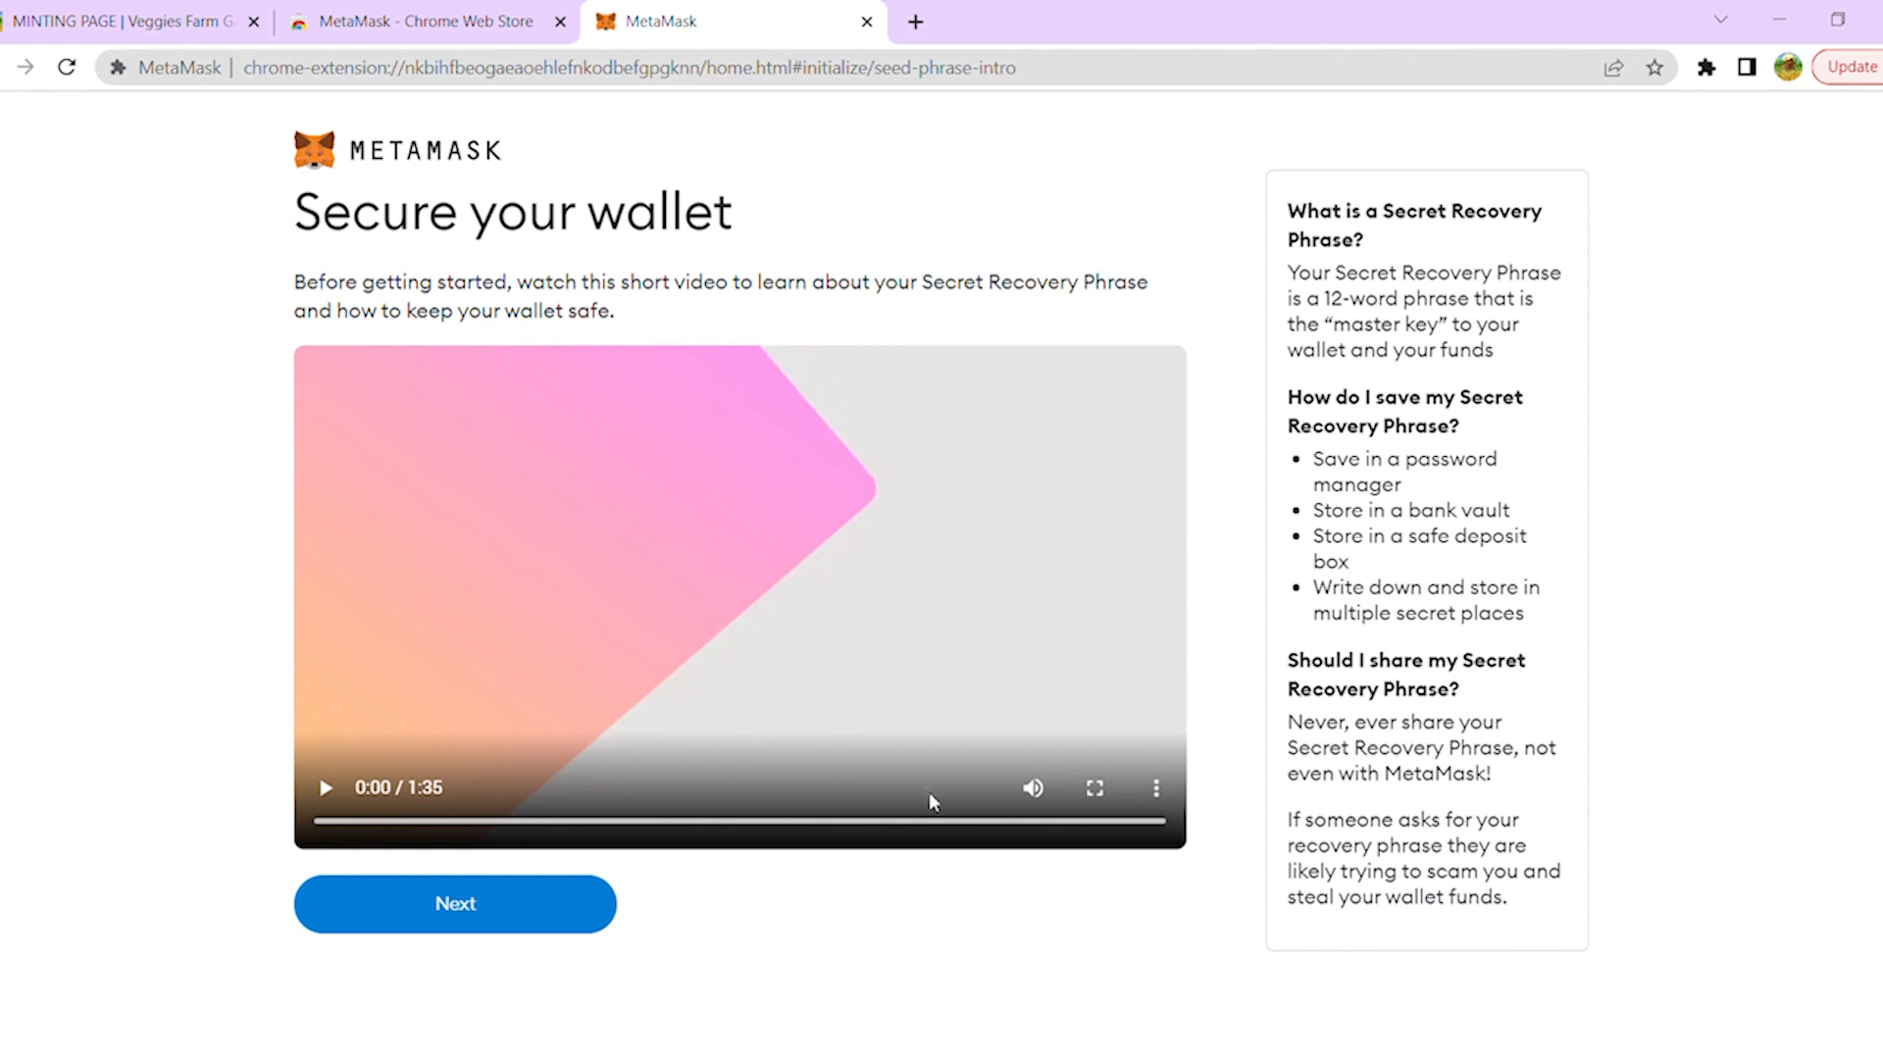
pyautogui.moveTo(523, 919)
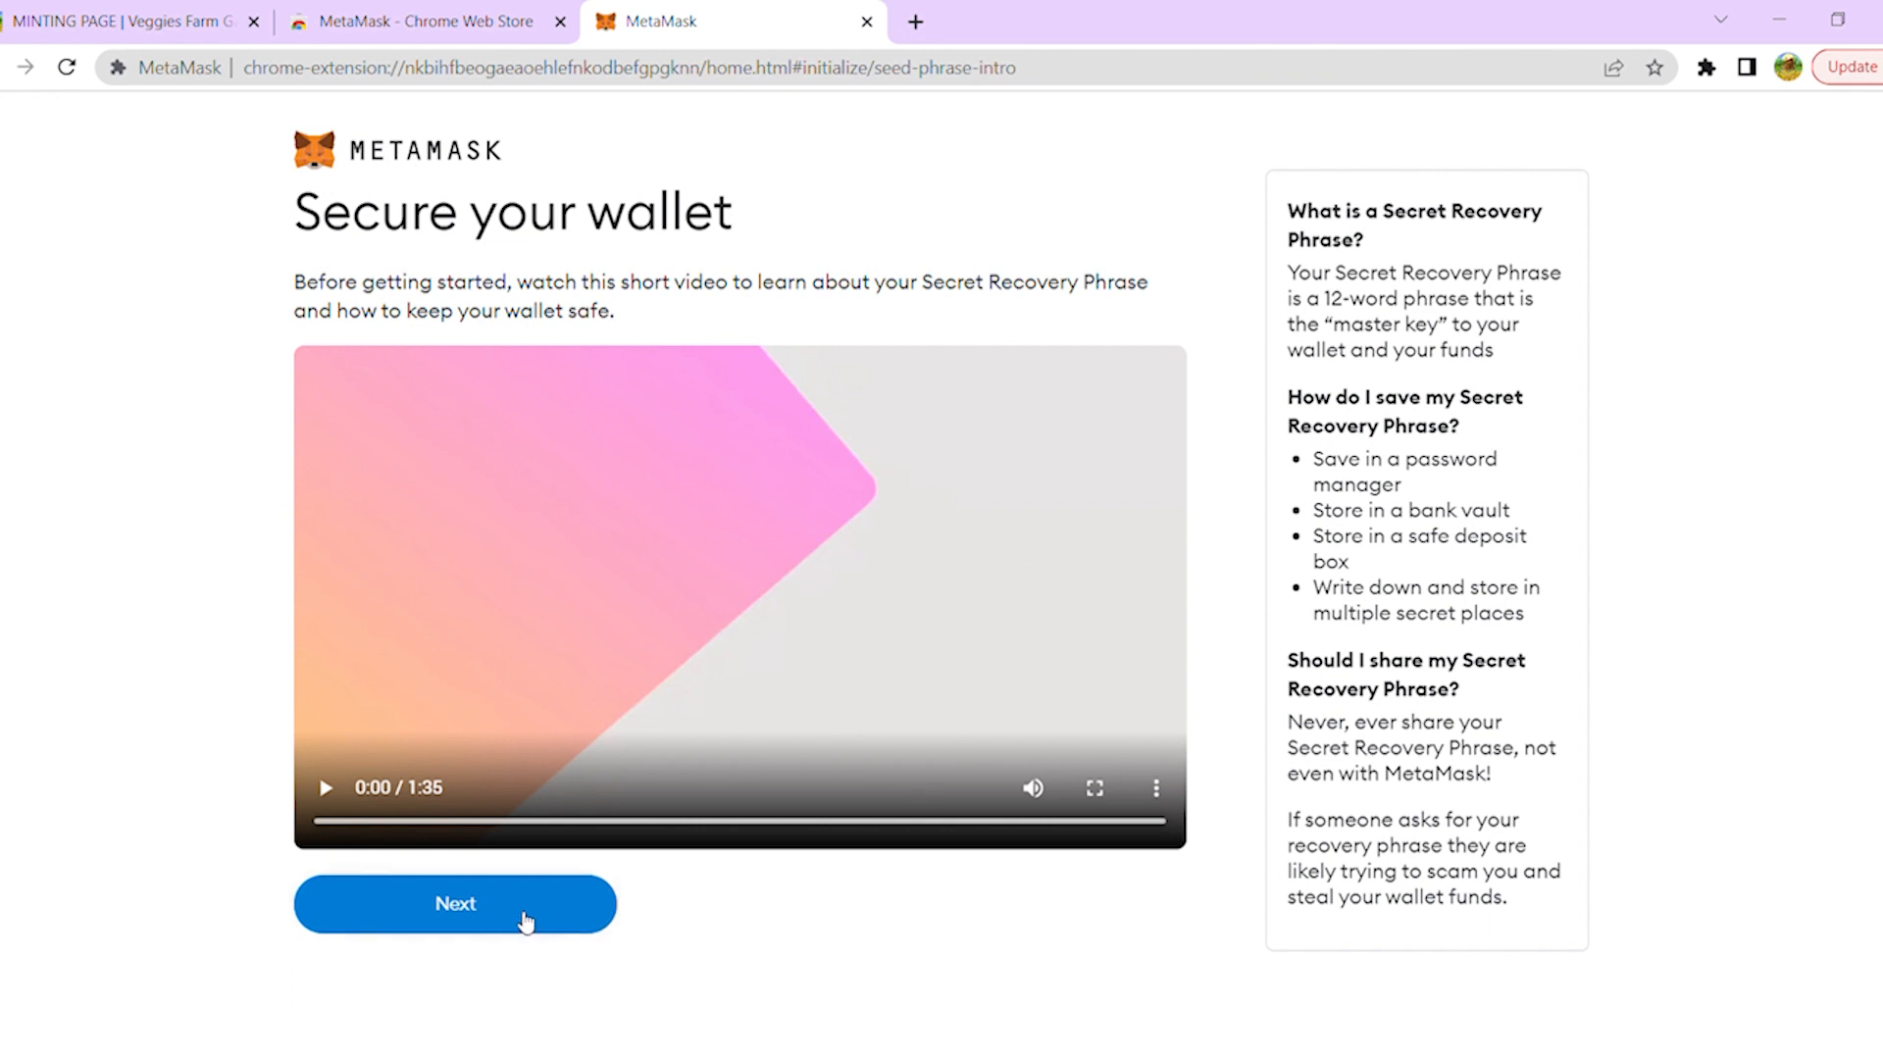
# Reveal and confirm the Secret Recovery Phrase, reaching Account 1 with 0 ETH.
pyautogui.click(455, 903)
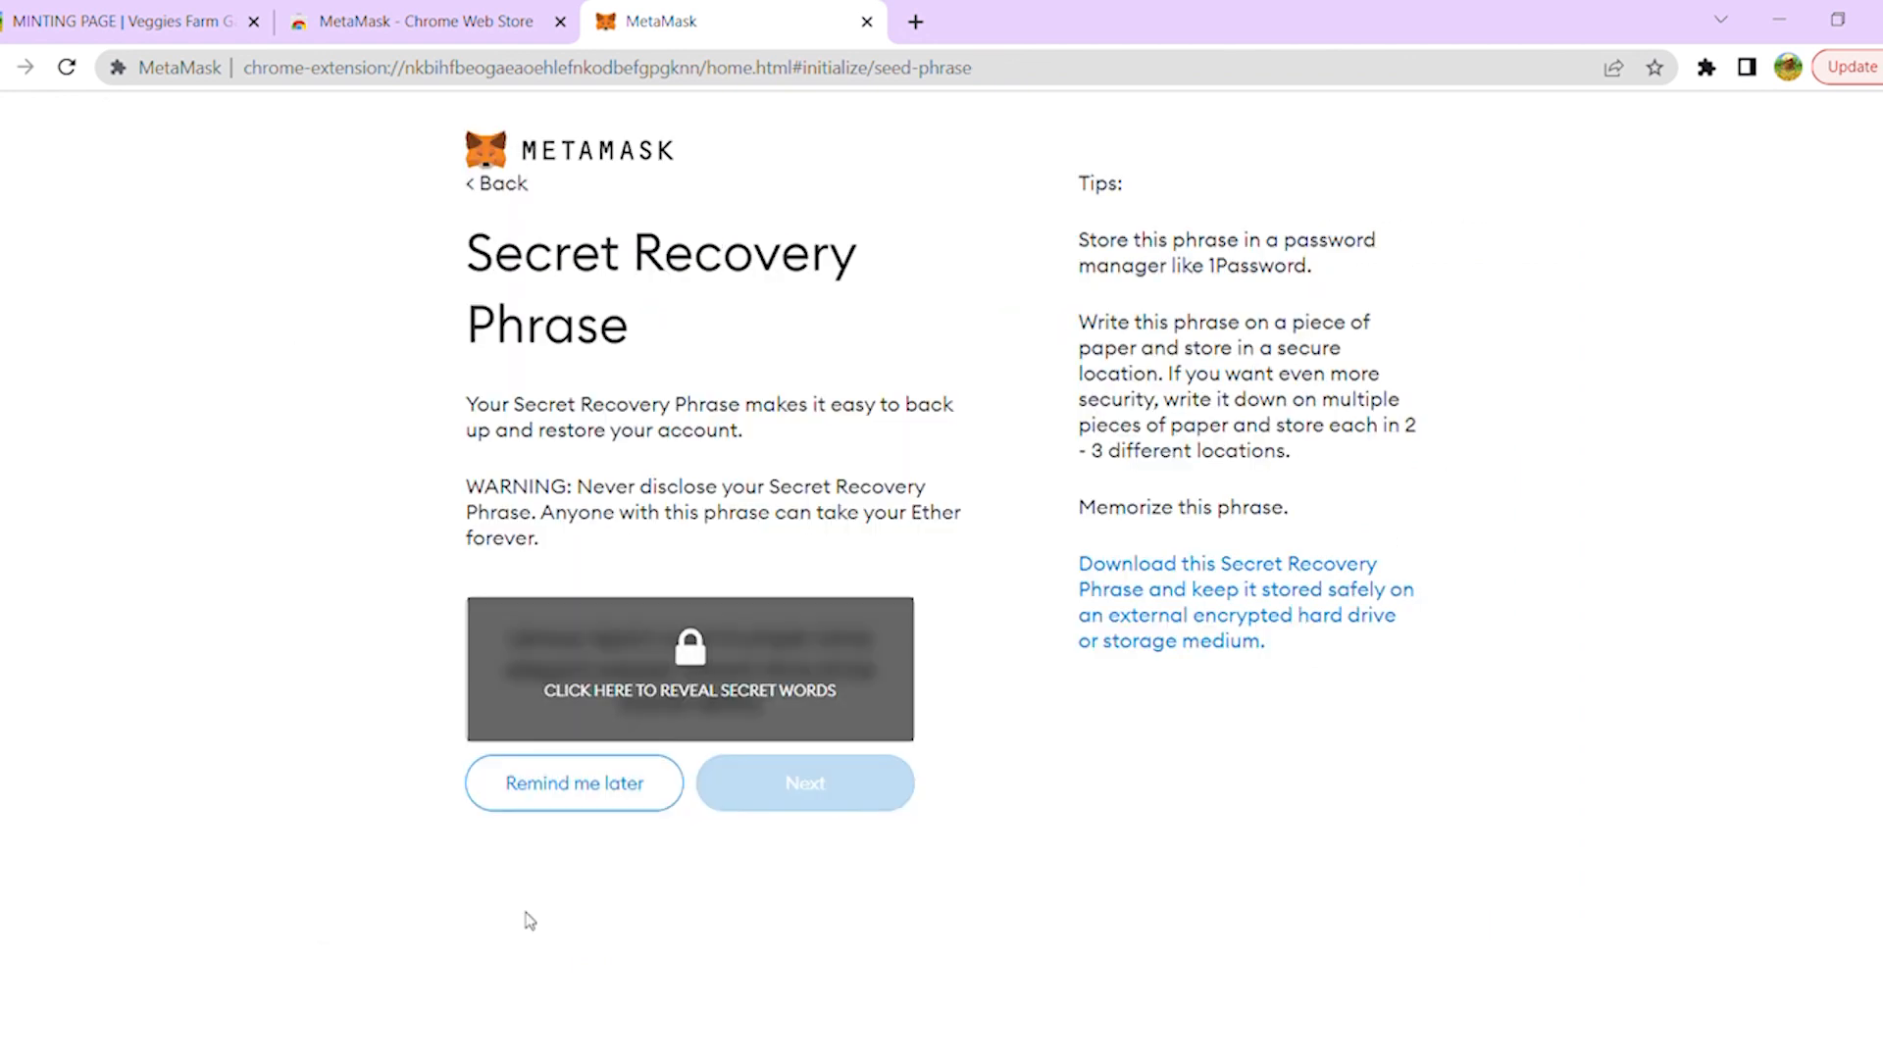
pyautogui.moveTo(894, 758)
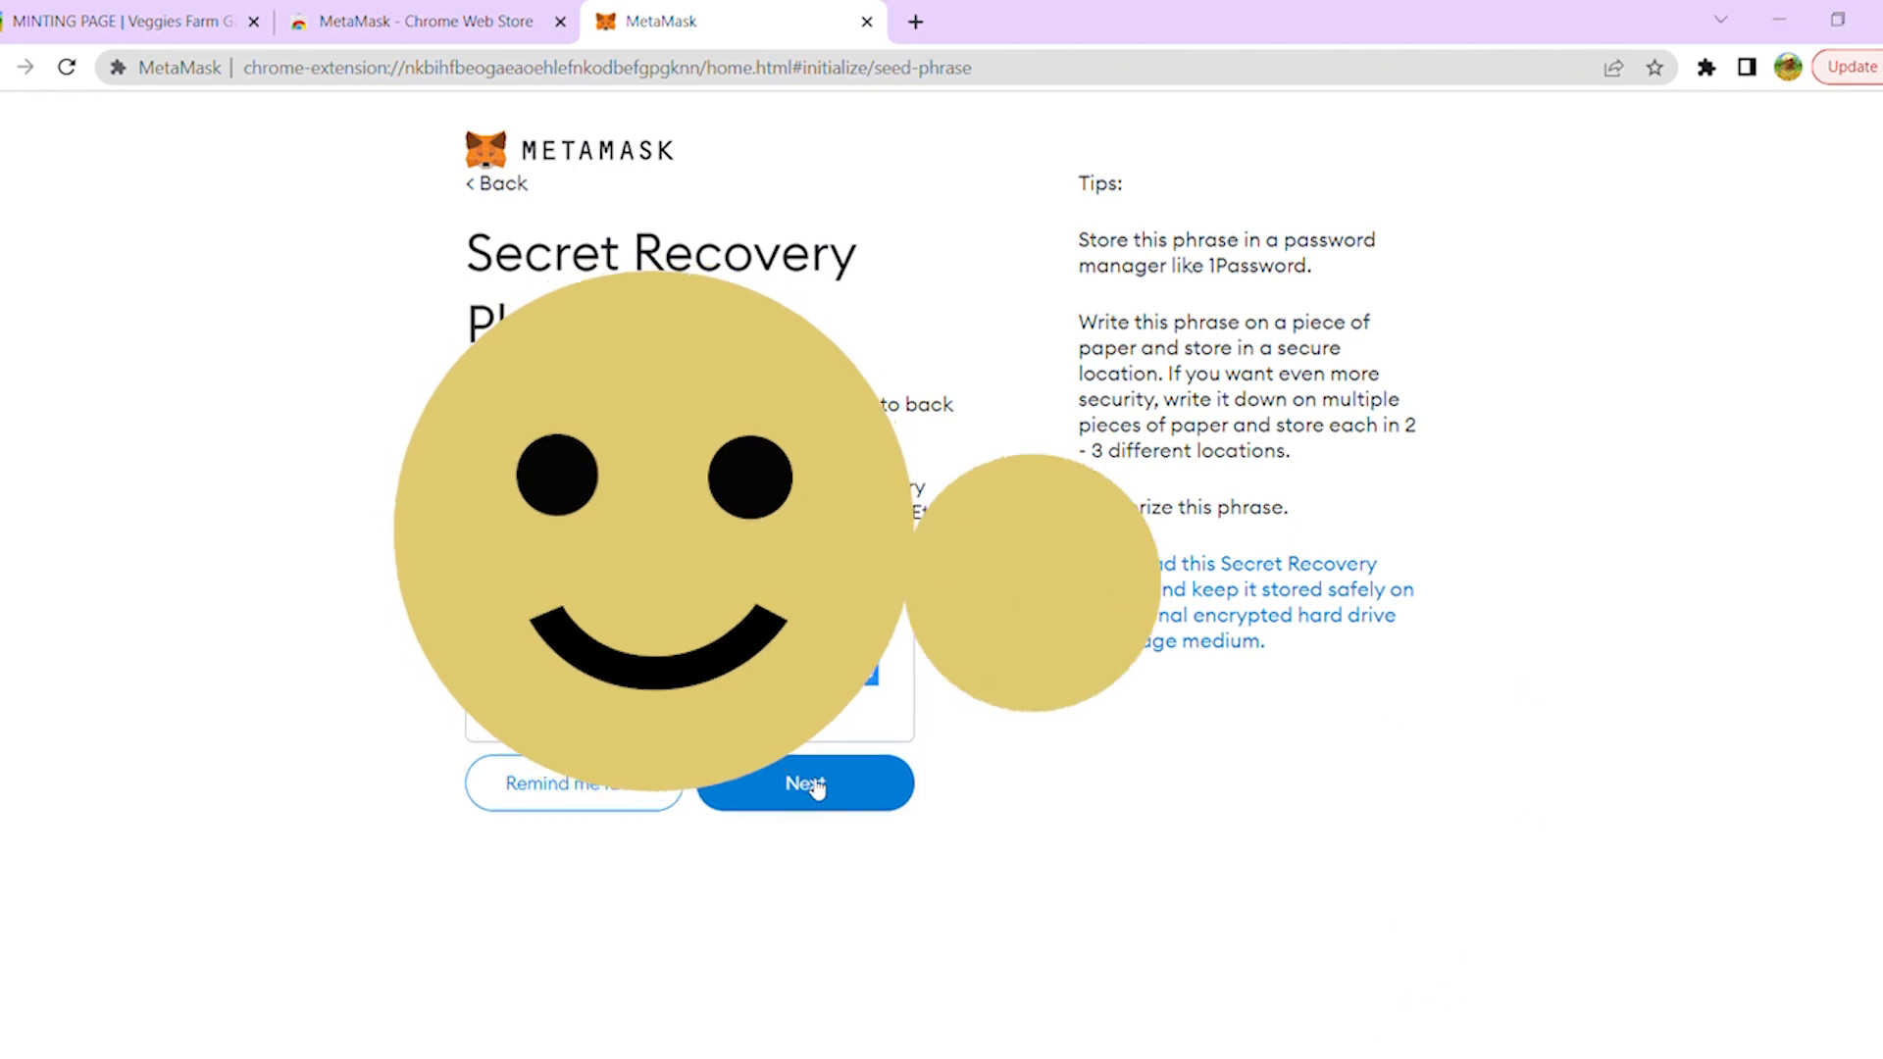
pyautogui.click(804, 783)
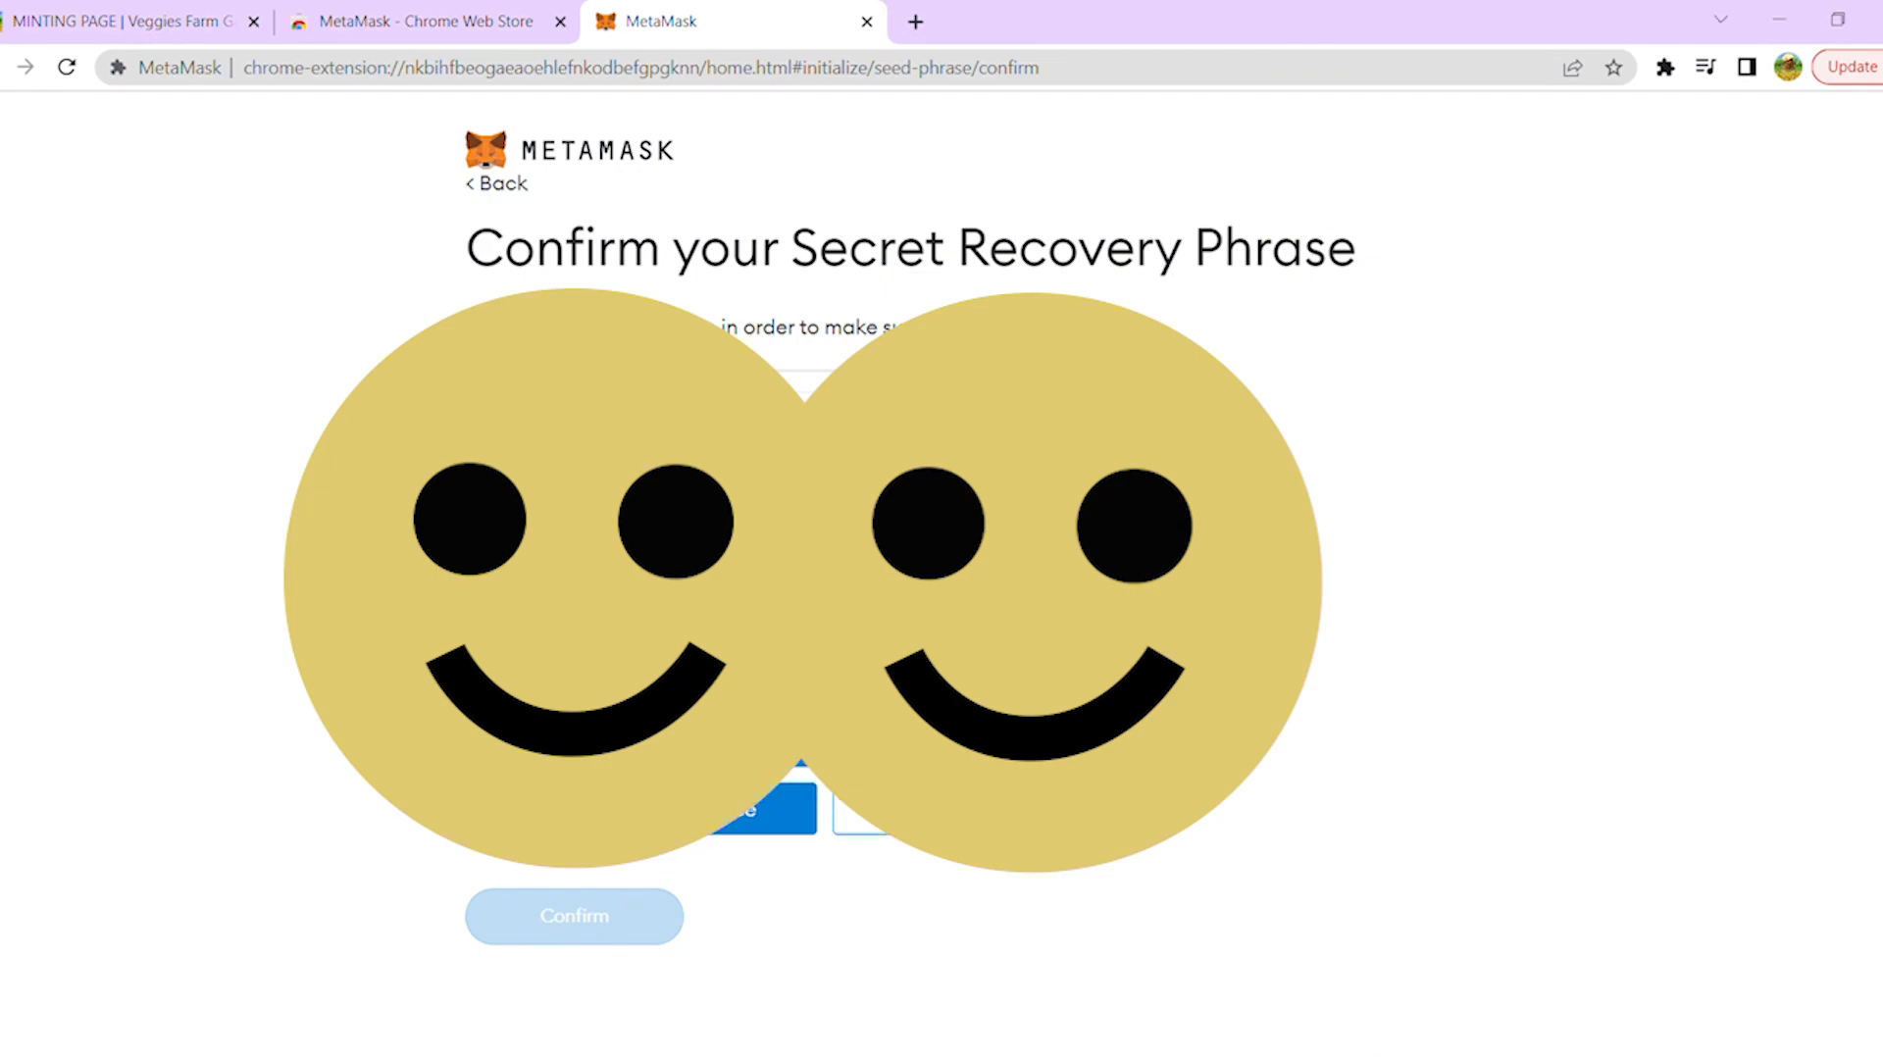
pyautogui.click(573, 915)
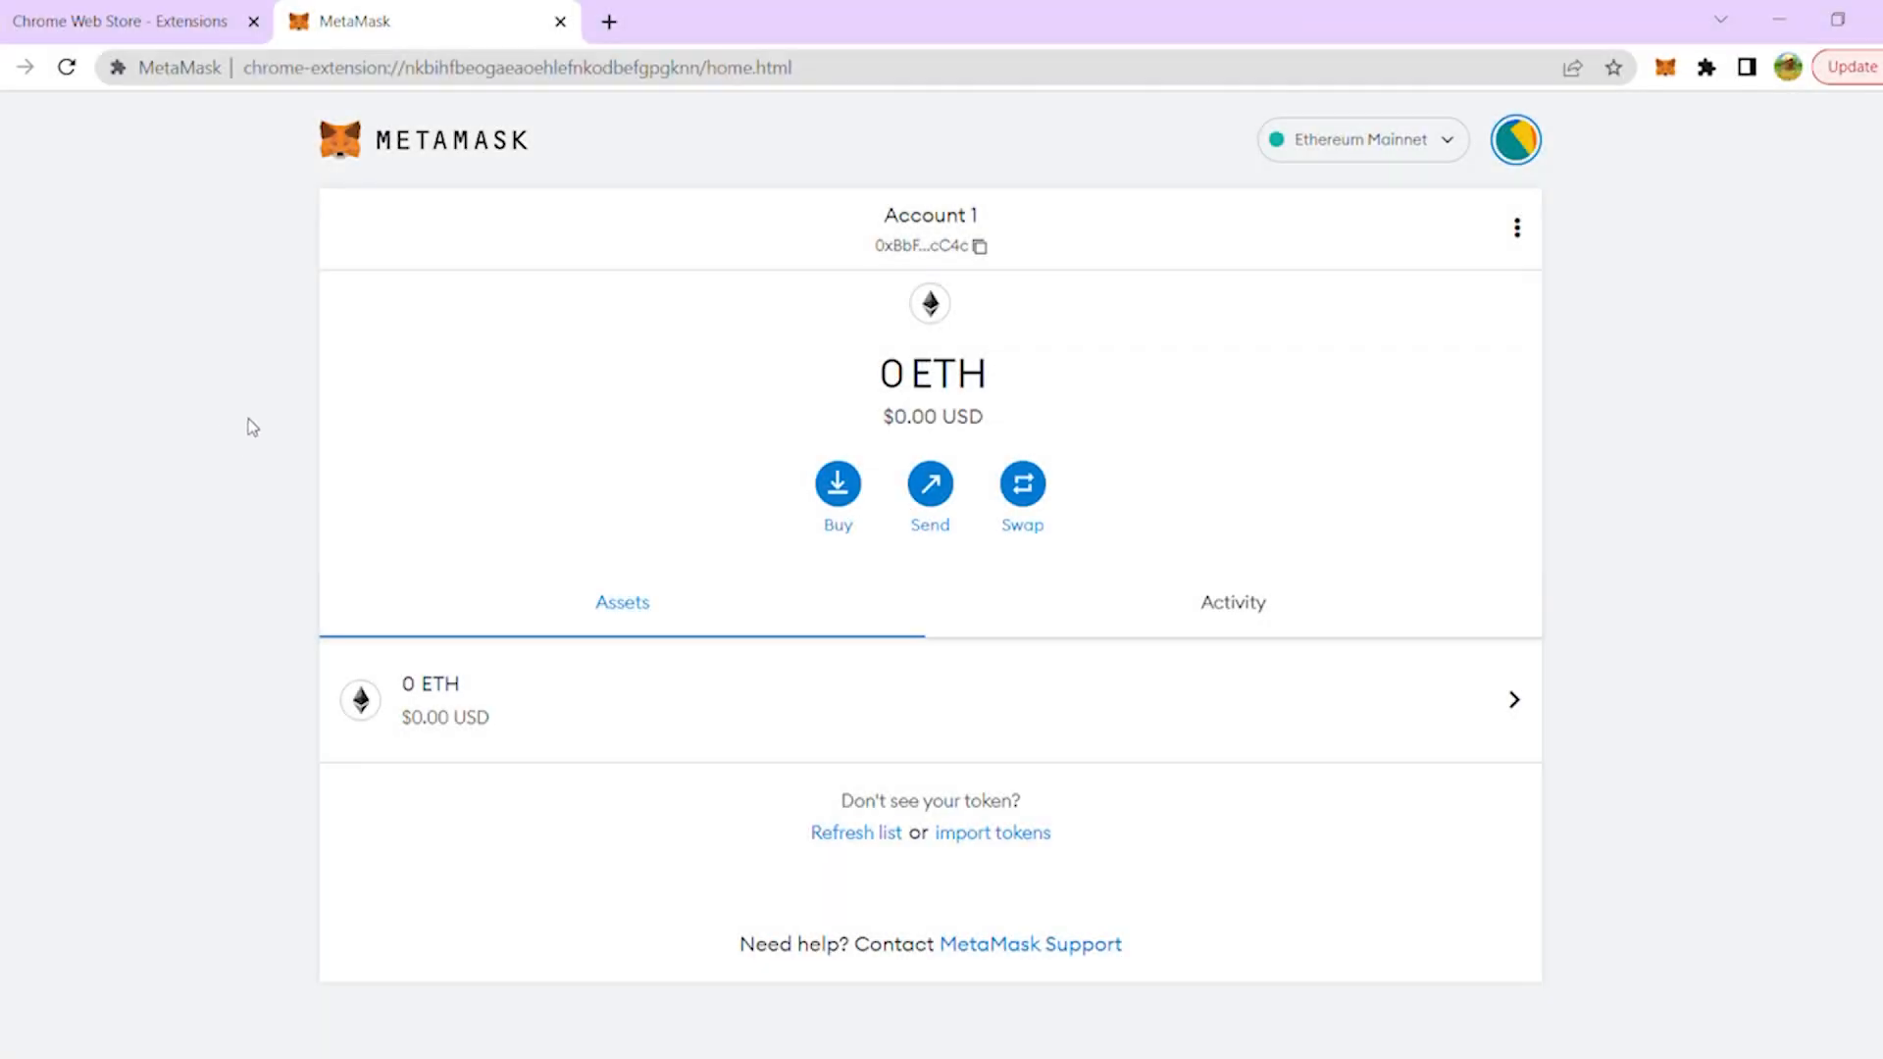
pyautogui.moveTo(567, 375)
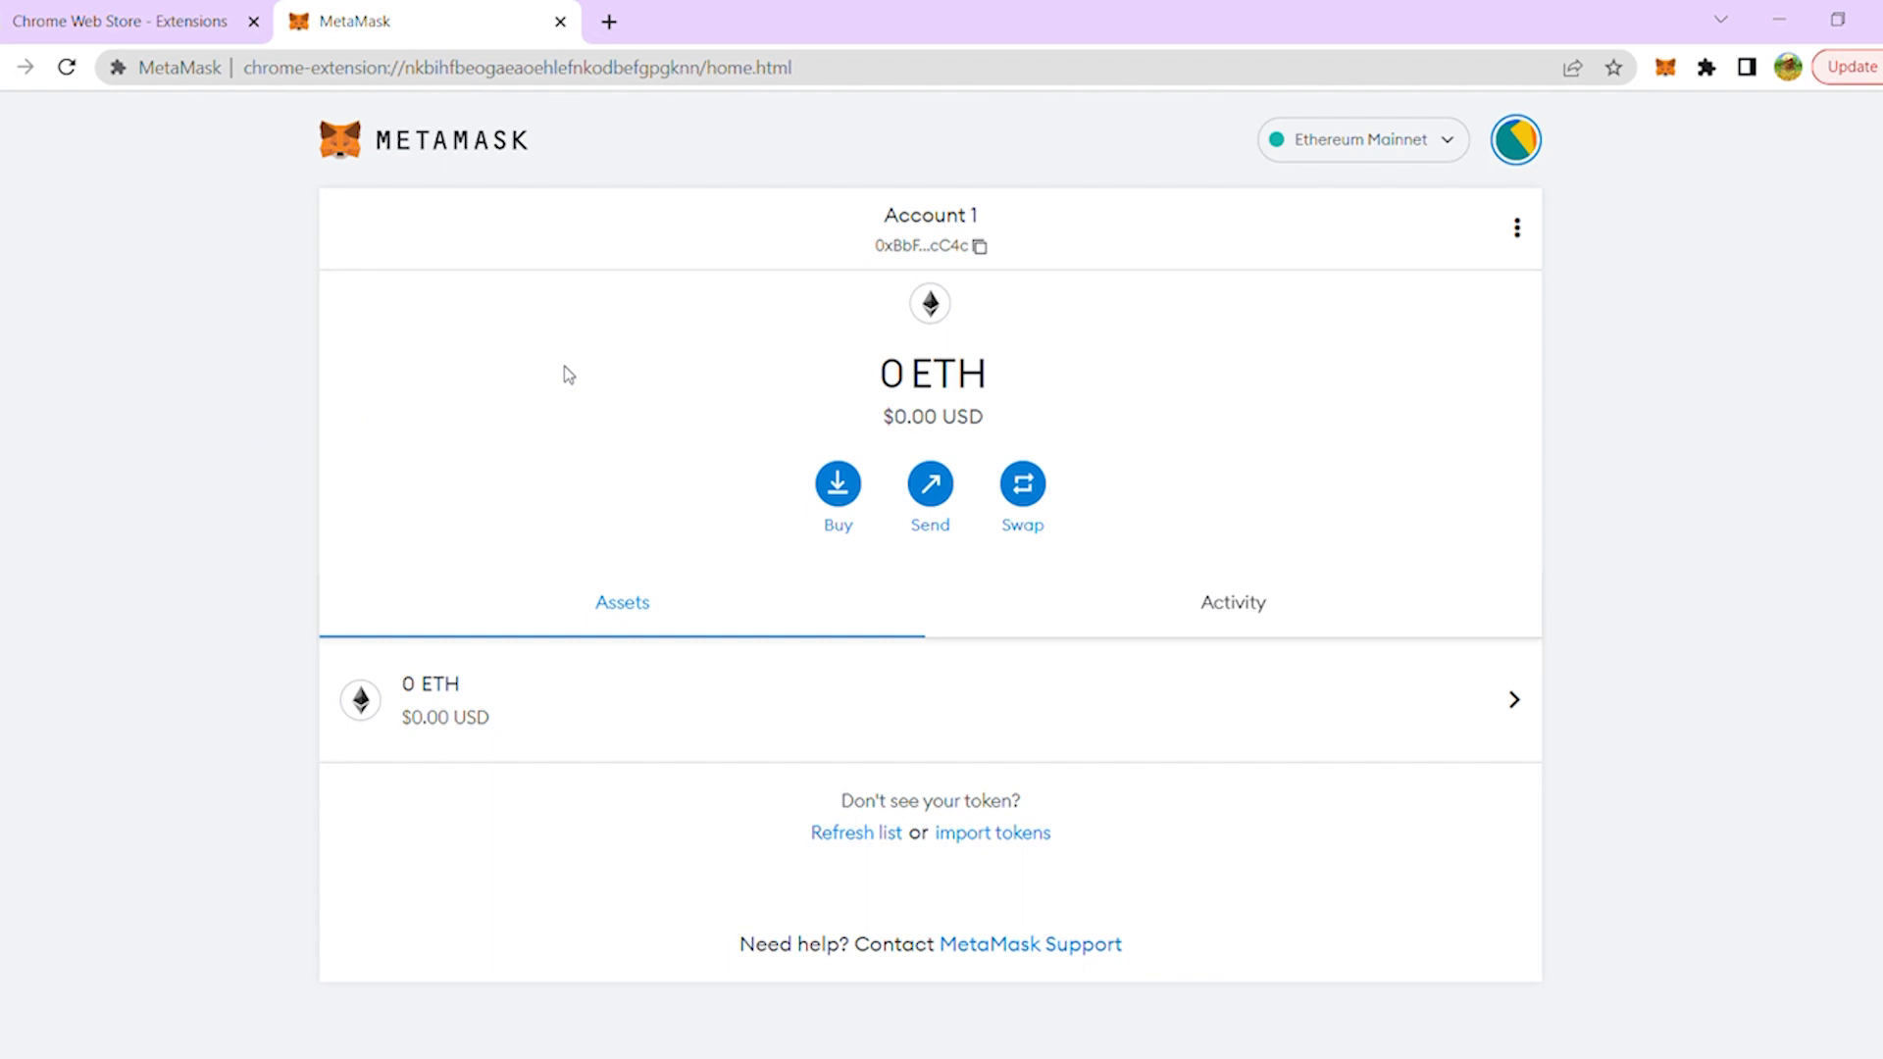
pyautogui.moveTo(807, 199)
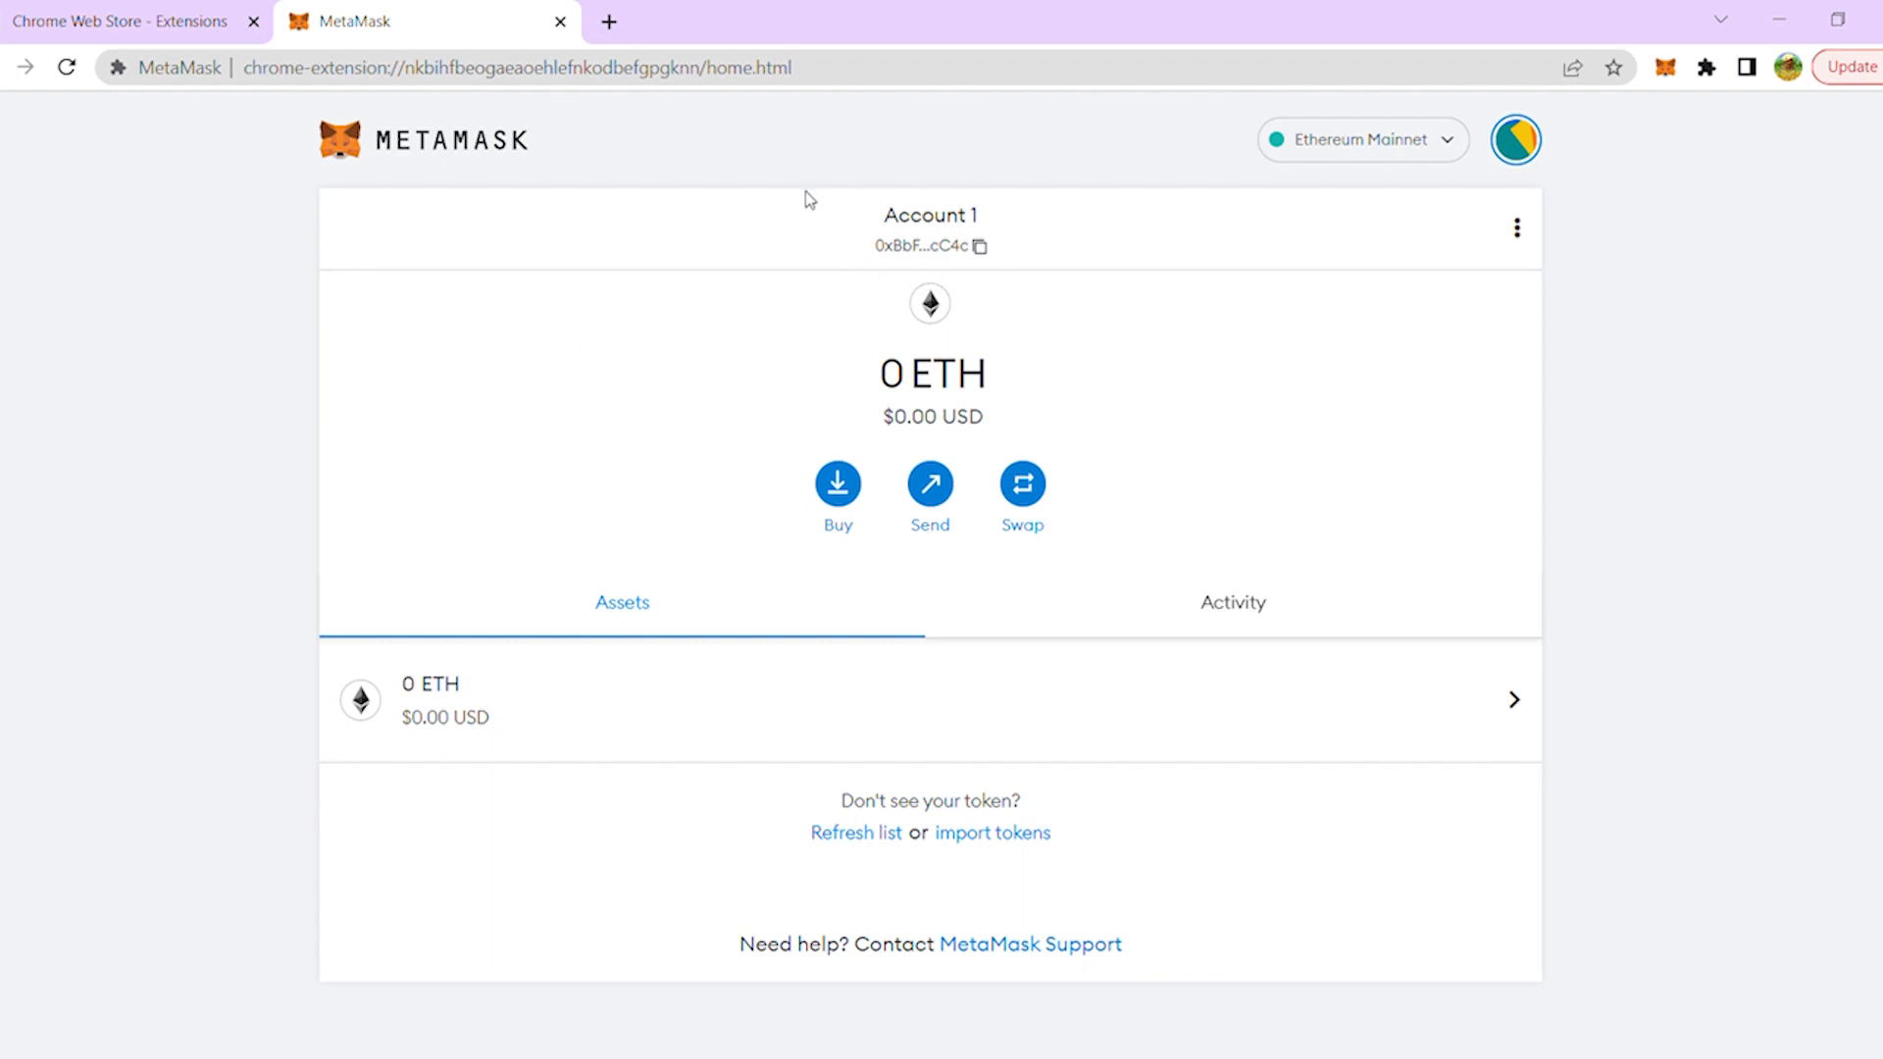
pyautogui.moveTo(1094, 276)
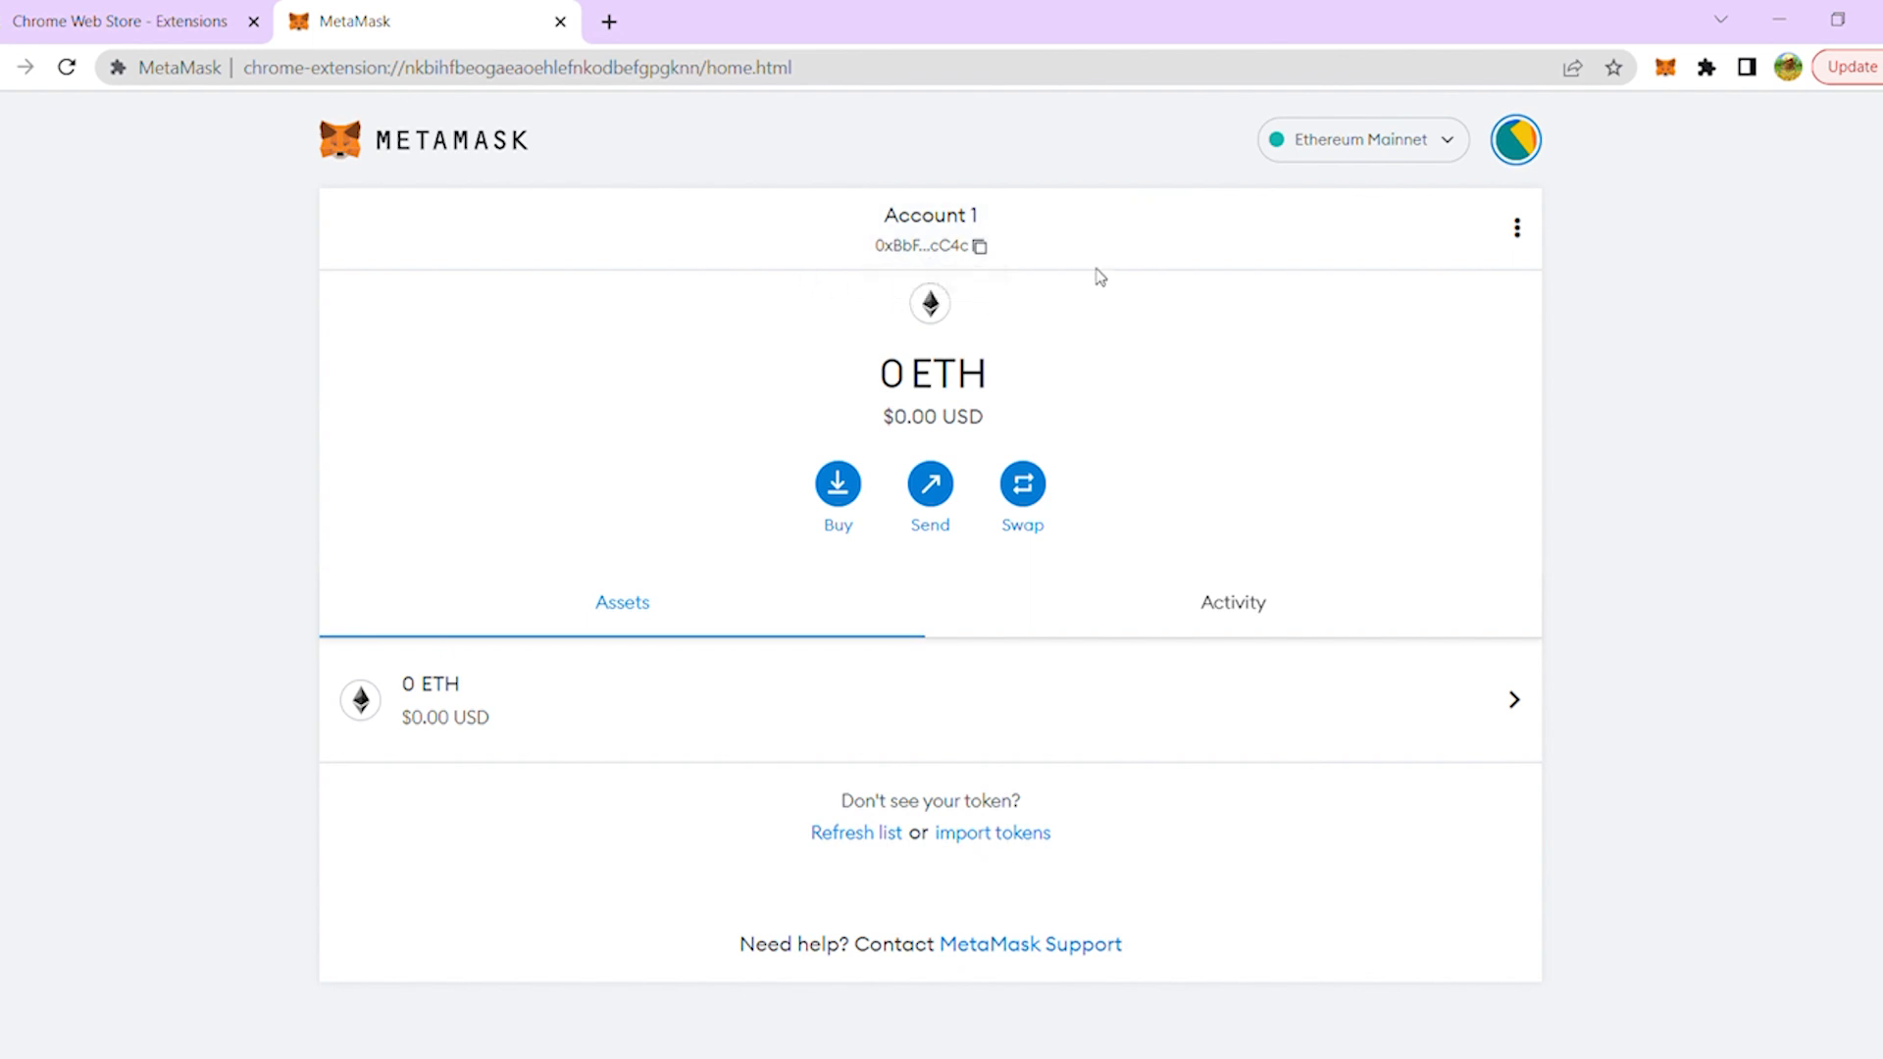
pyautogui.moveTo(1515, 139)
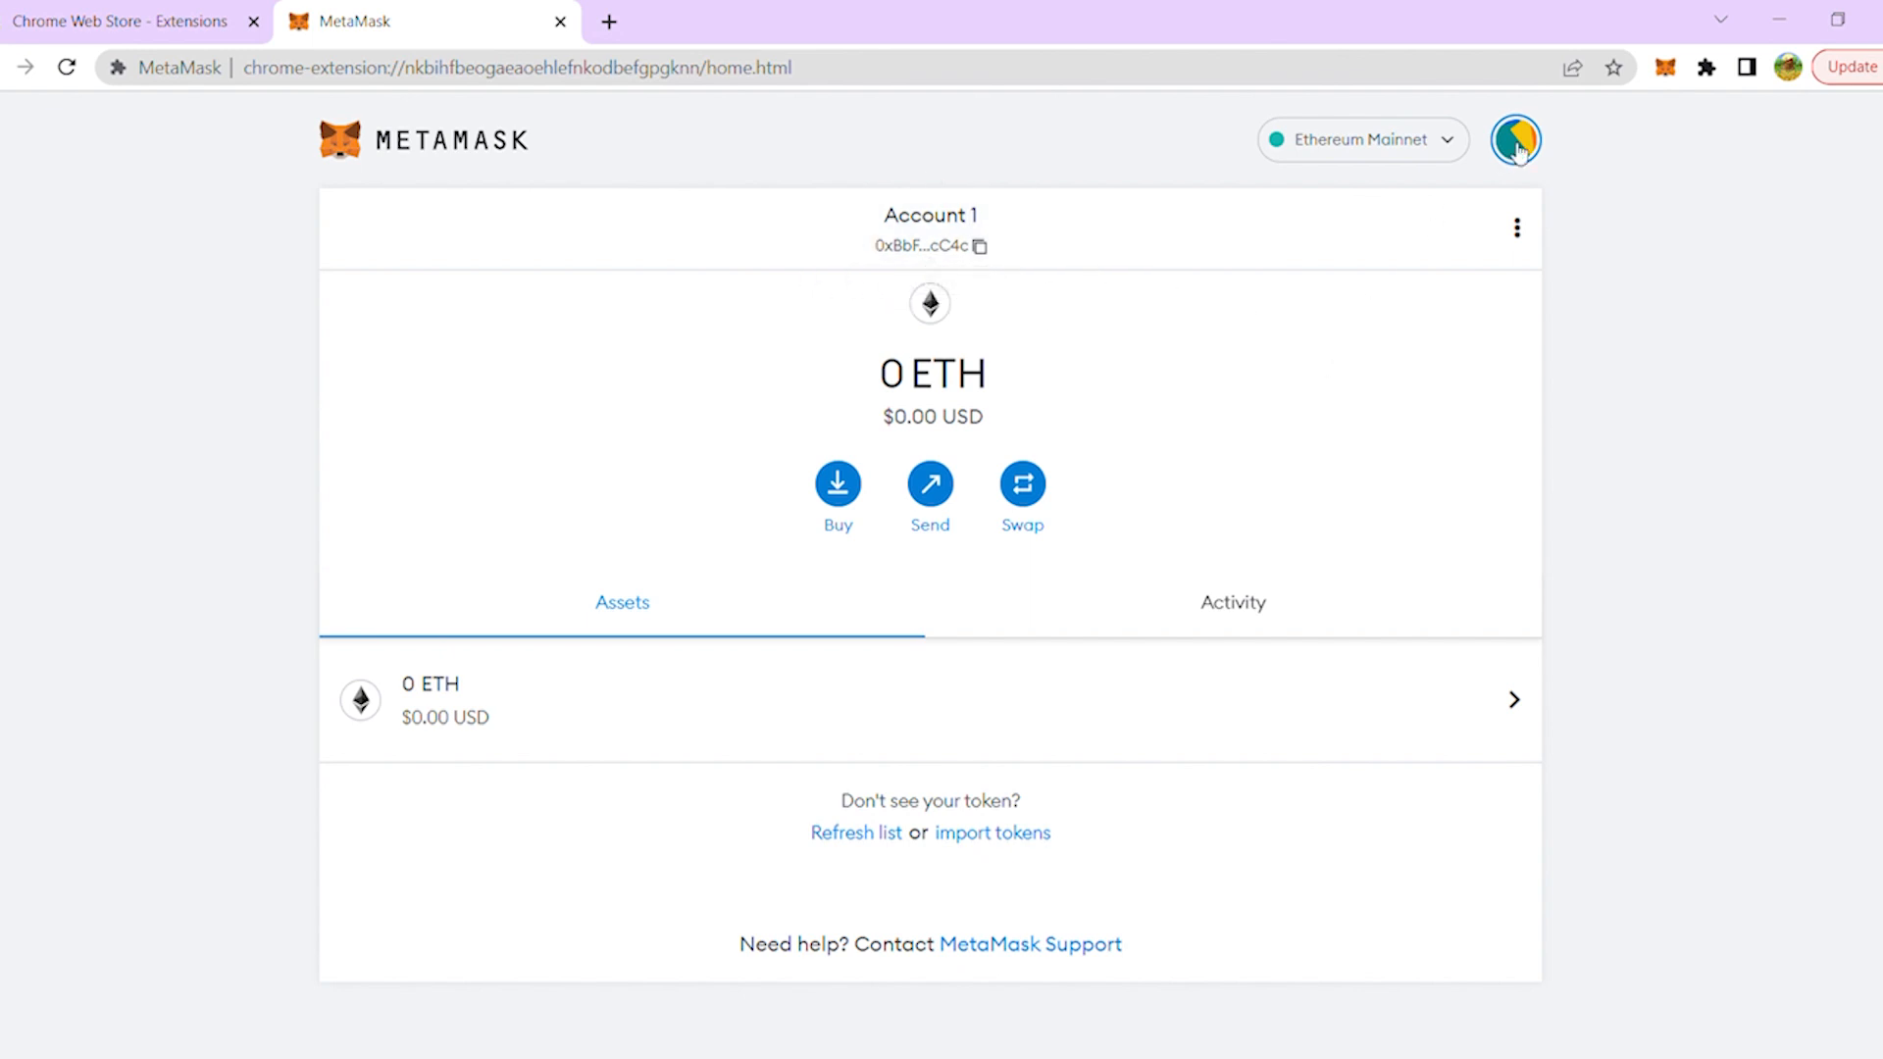
pyautogui.click(1514, 139)
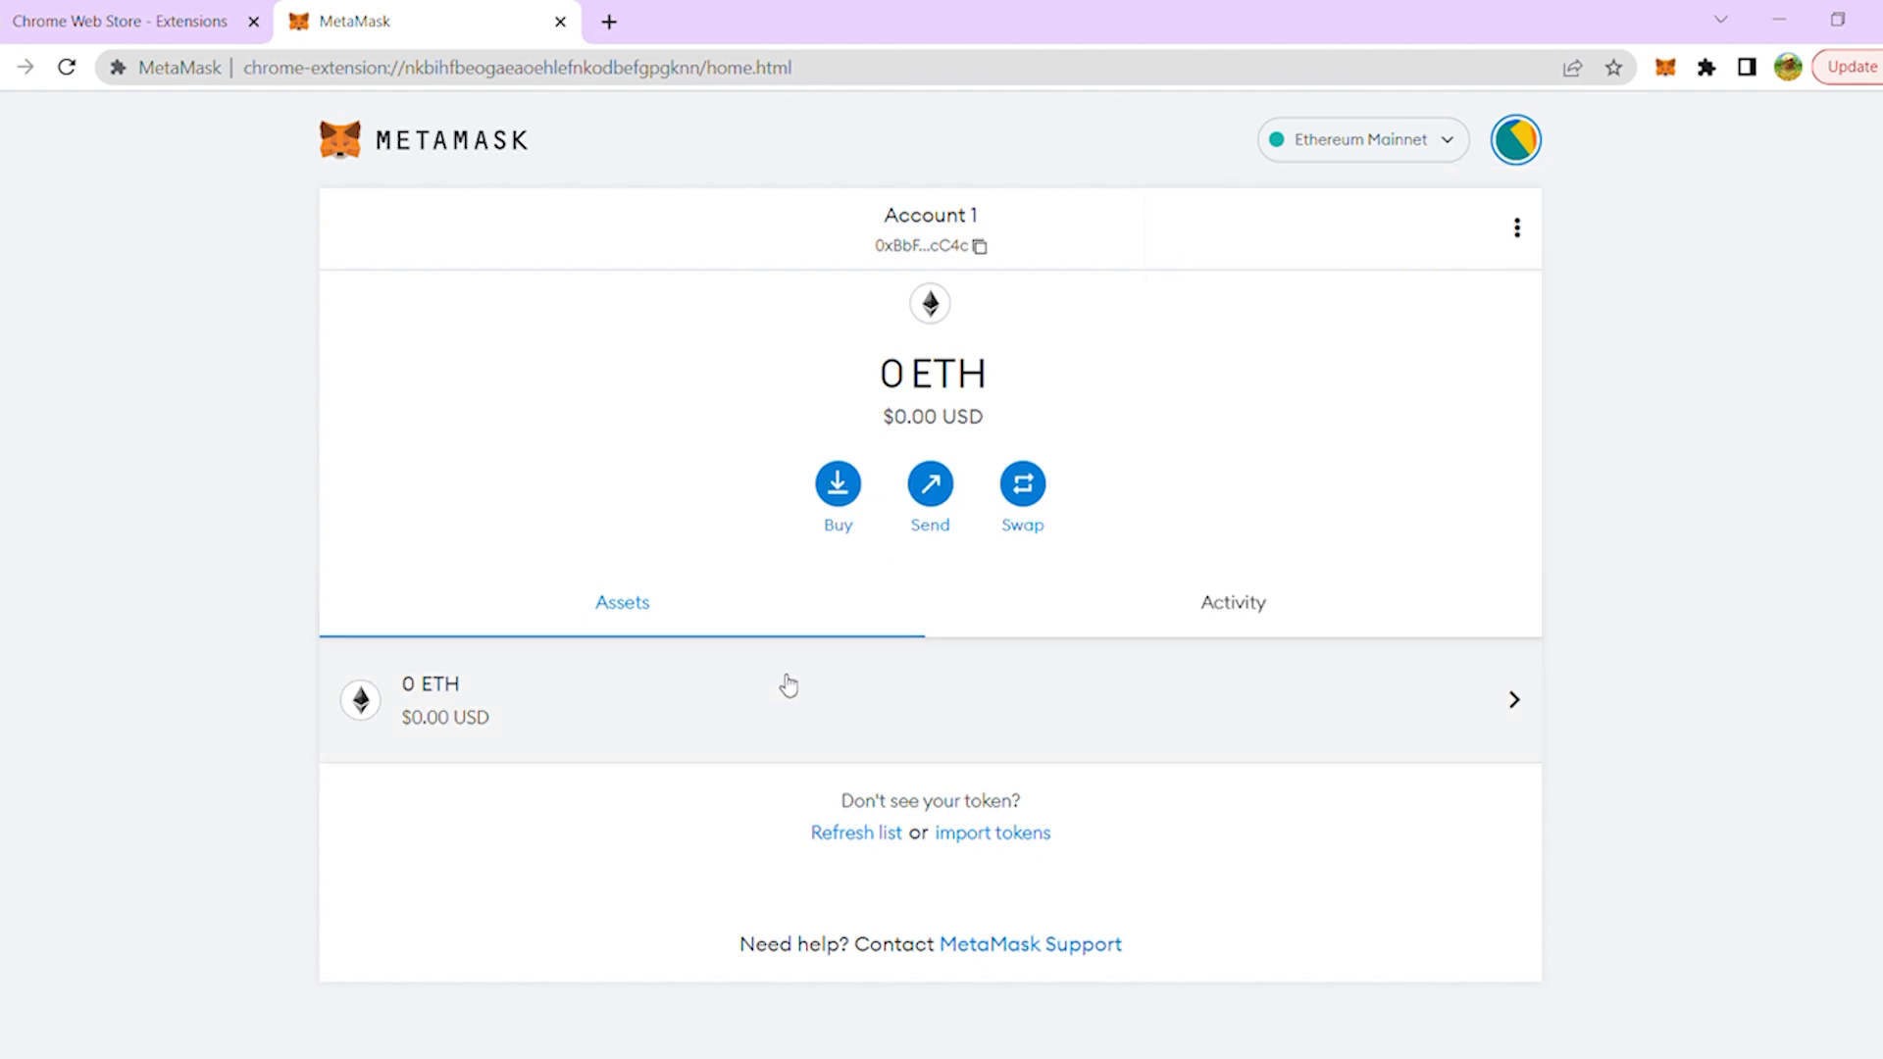
pyautogui.moveTo(1229, 645)
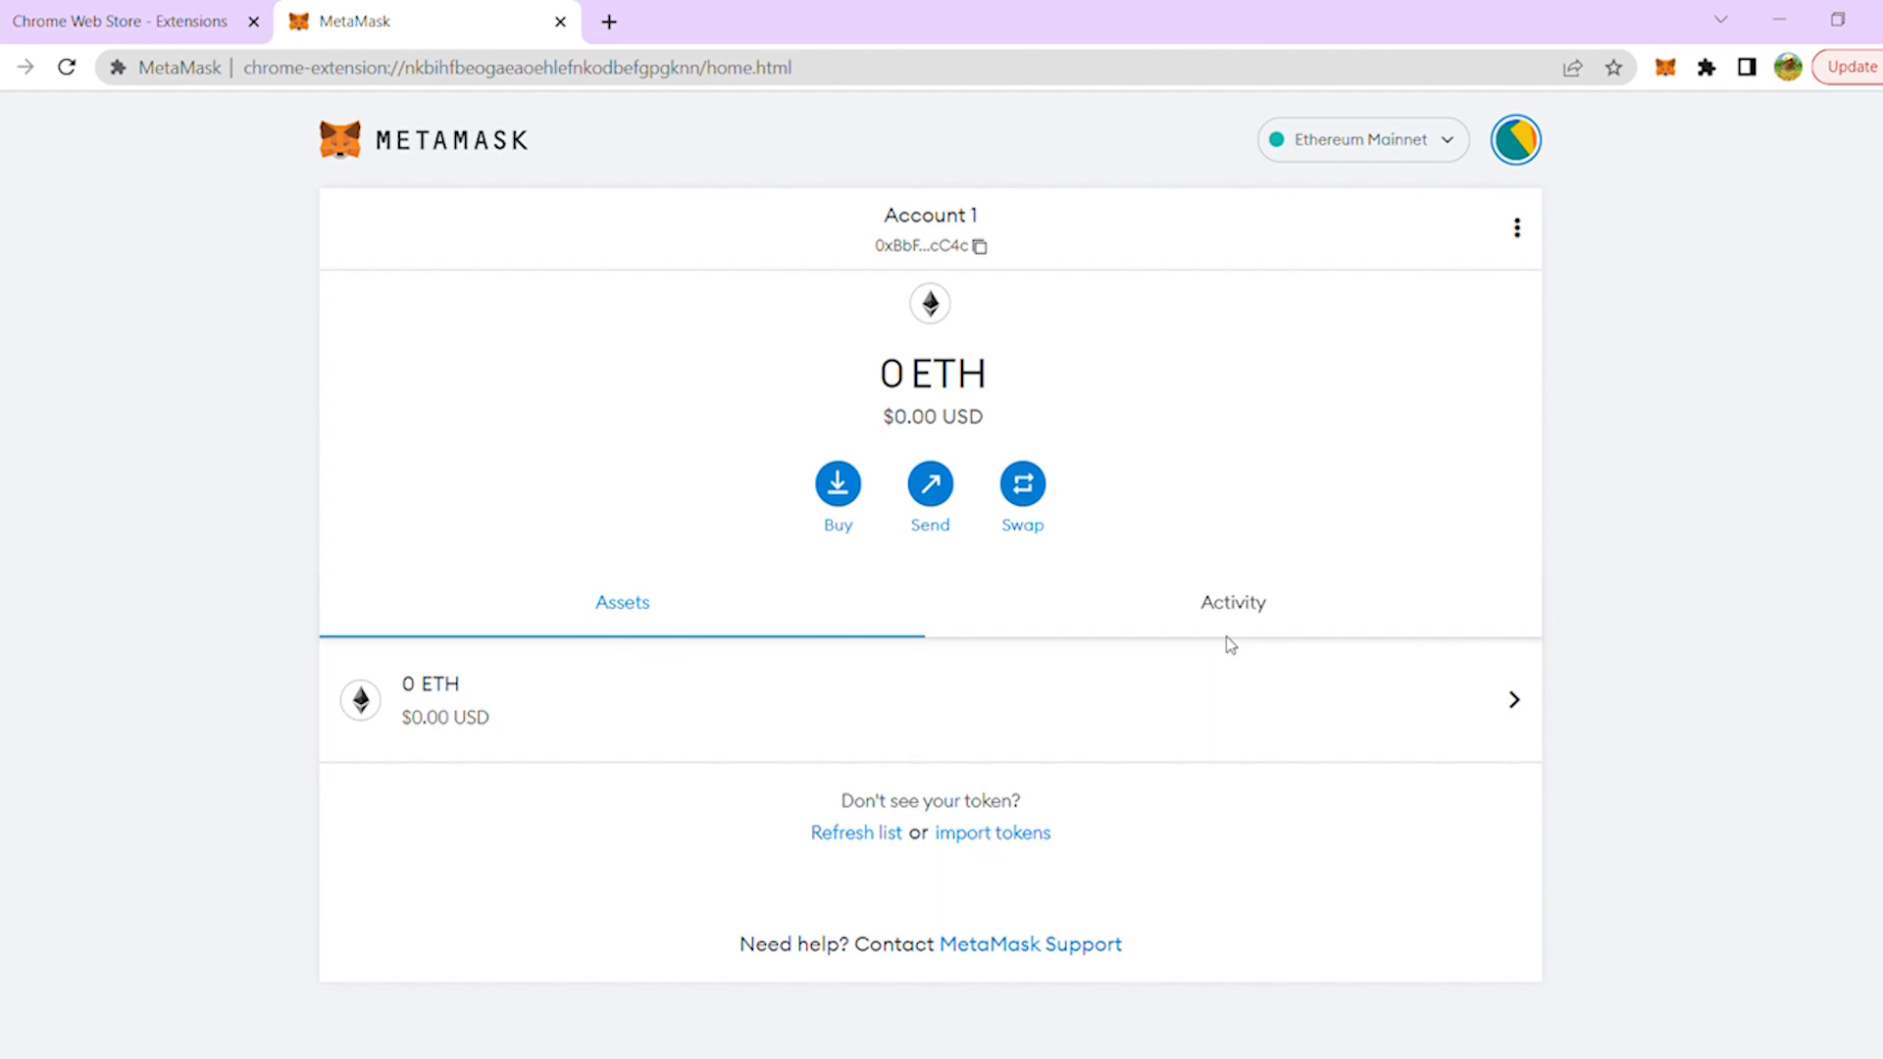
pyautogui.moveTo(1376, 294)
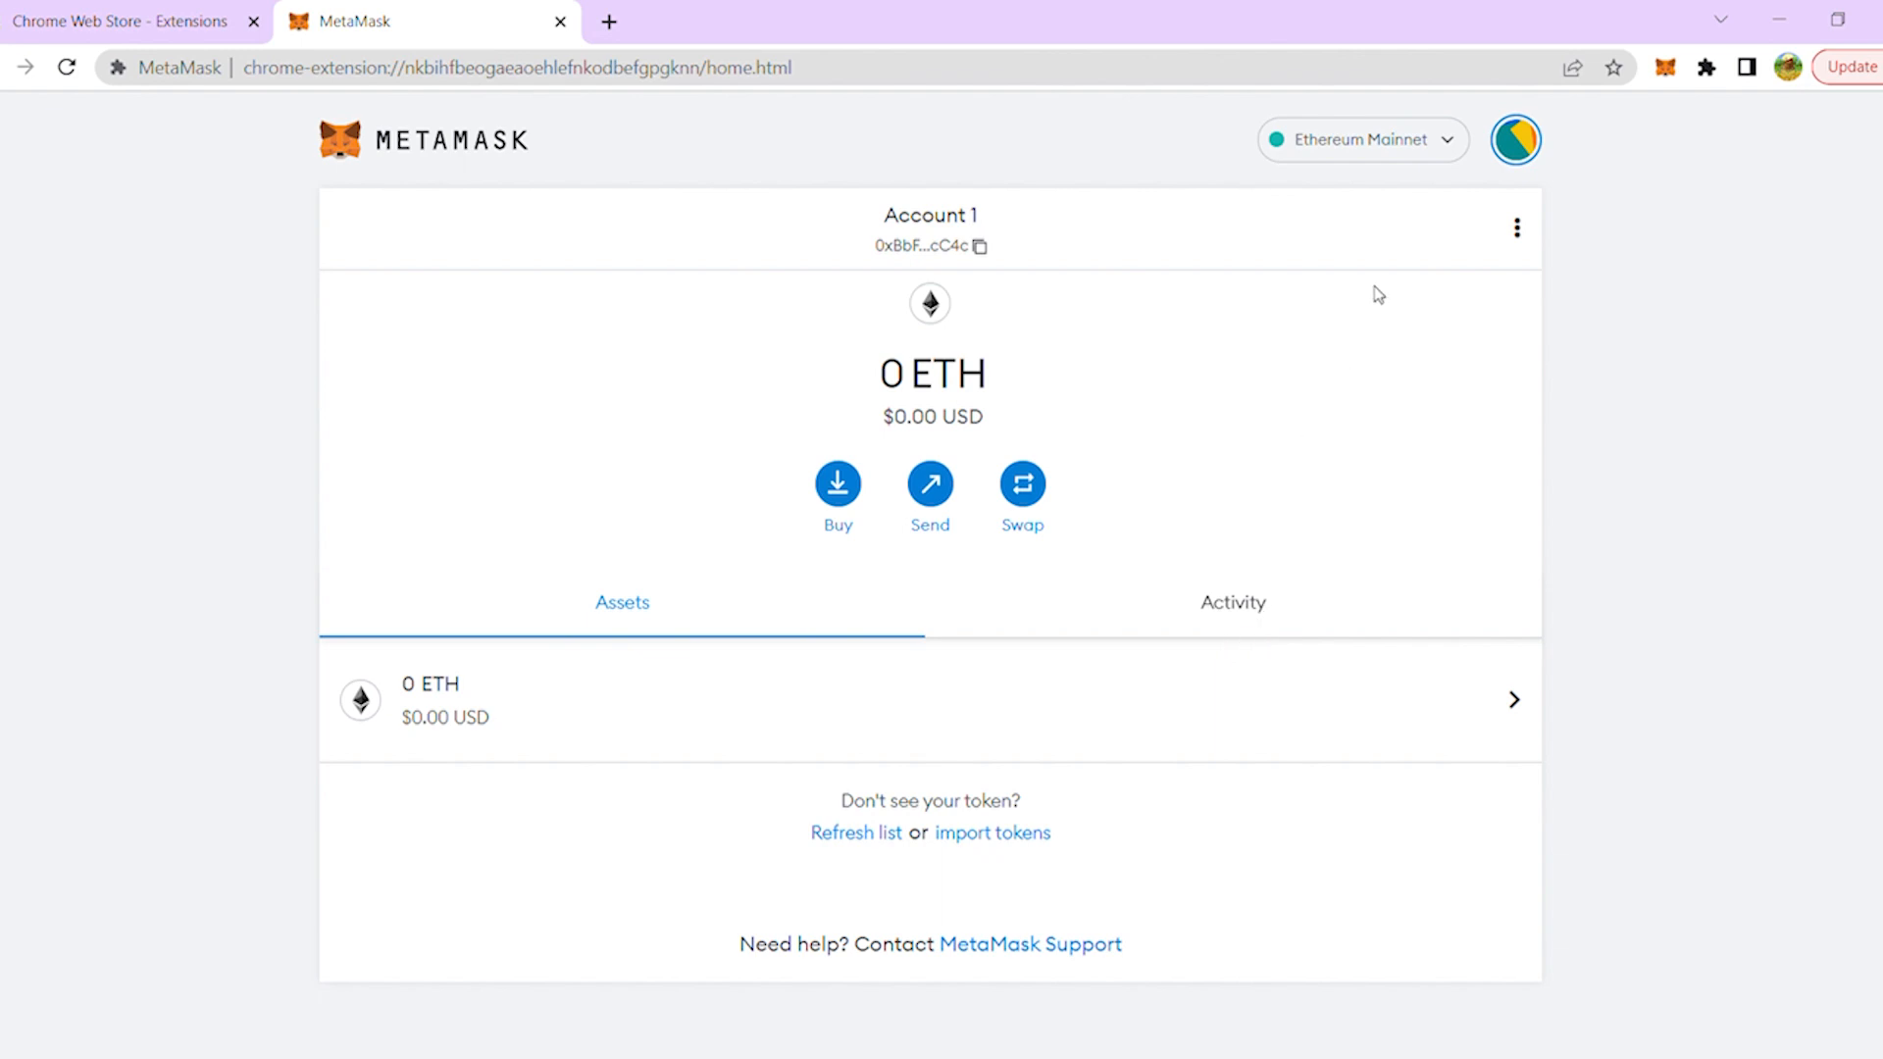
pyautogui.moveTo(1435, 141)
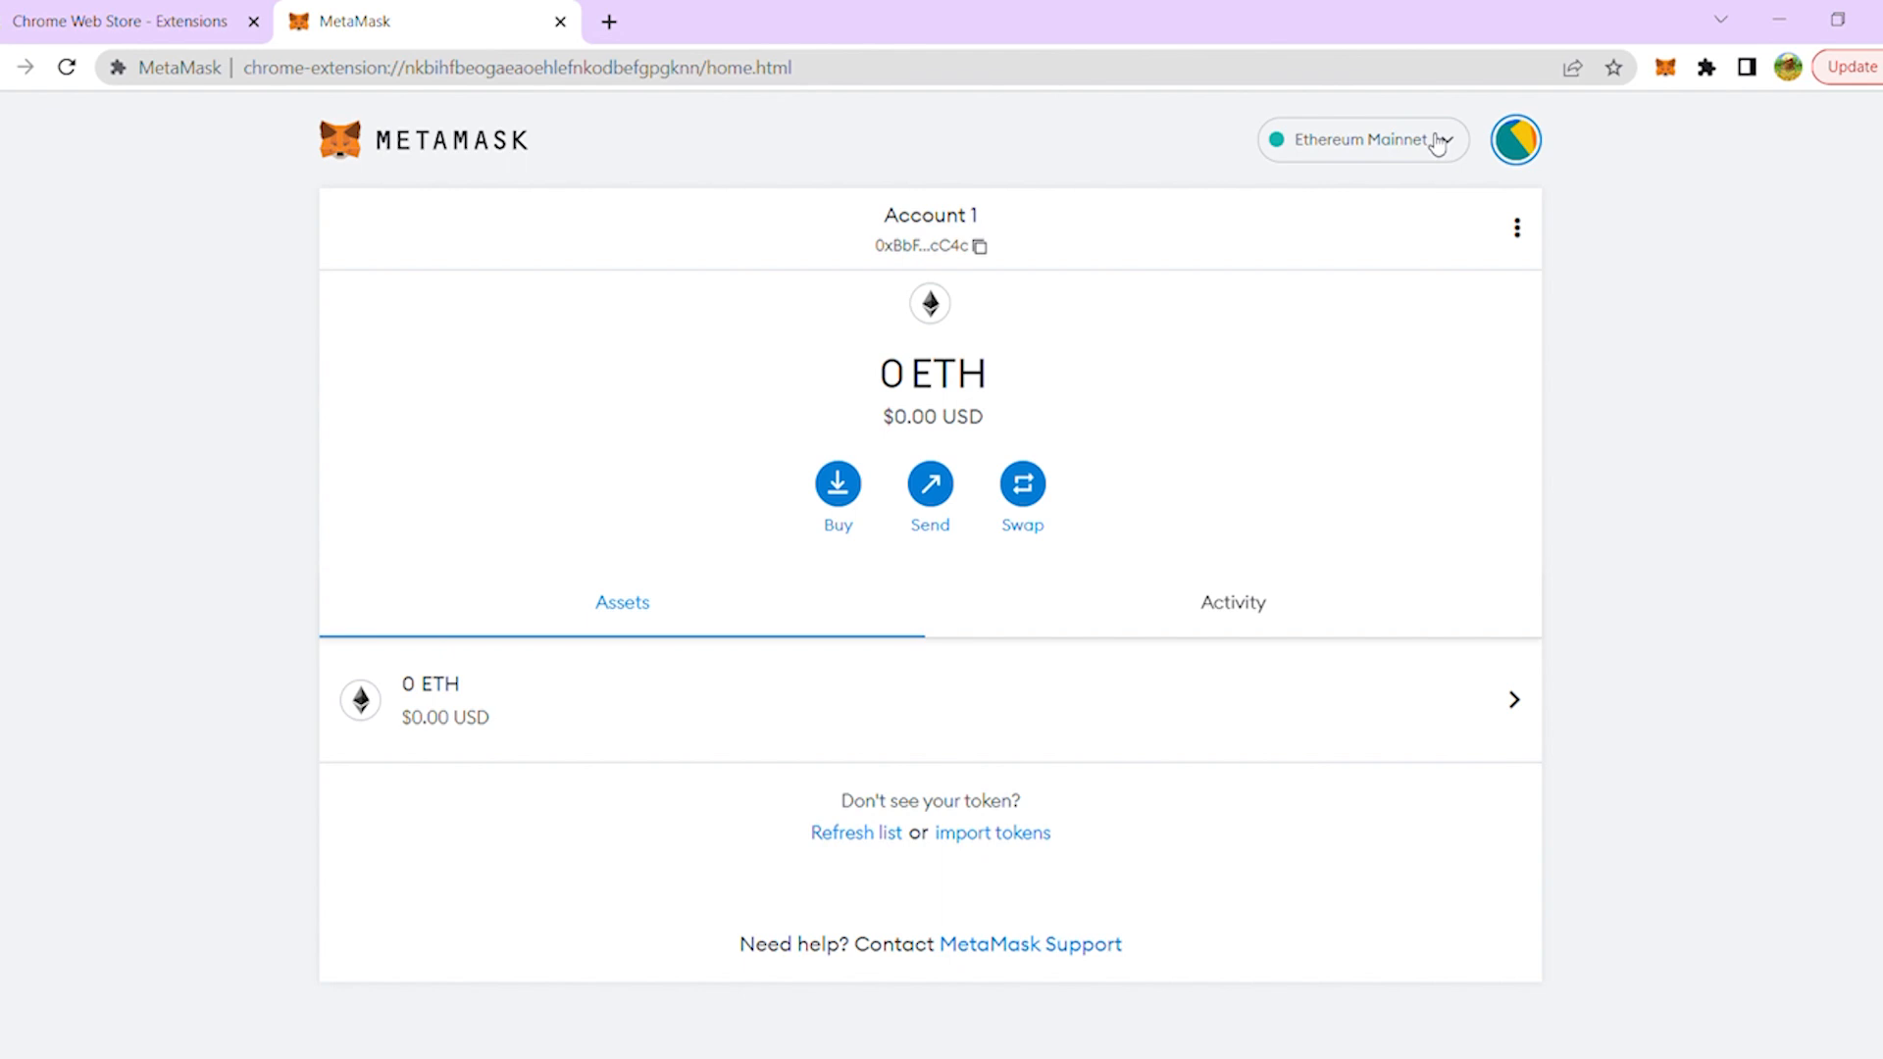
# Choose Add Network from MetaMask's network dropdown.
pyautogui.click(1360, 139)
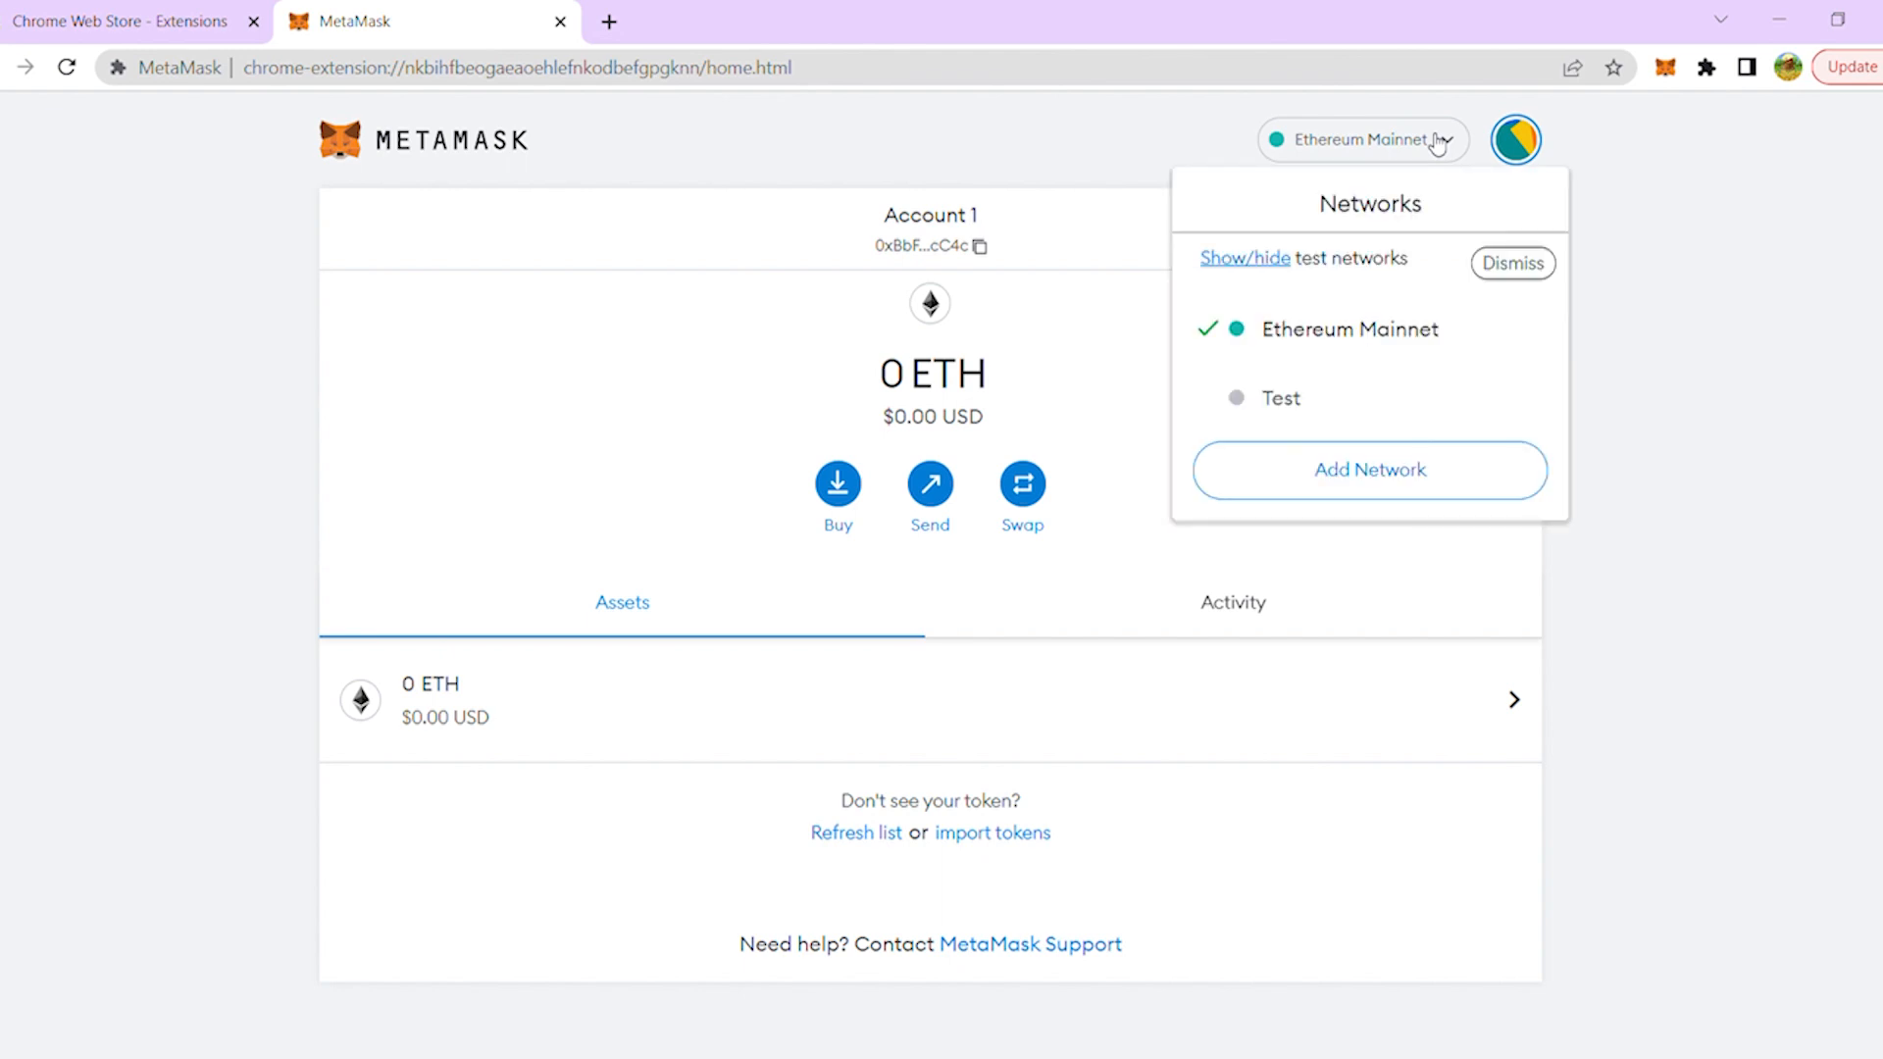
pyautogui.moveTo(1366, 470)
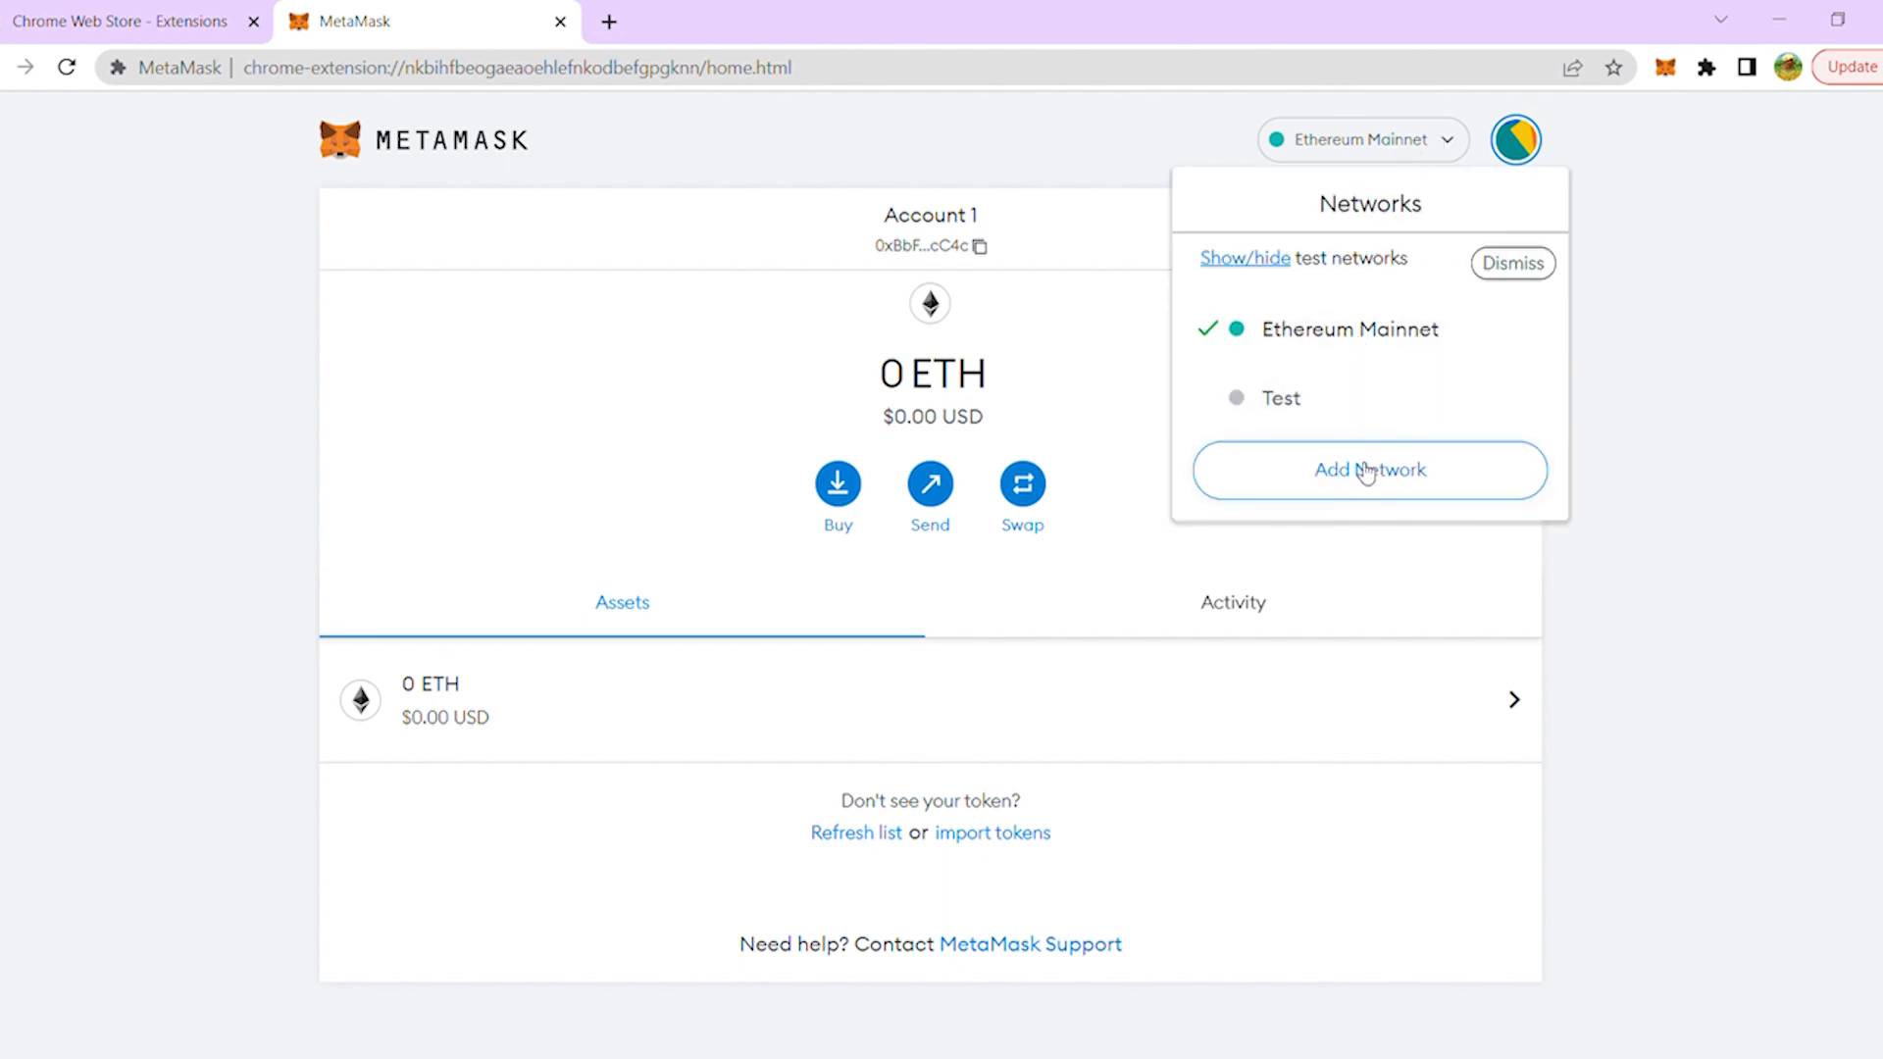
pyautogui.click(1366, 469)
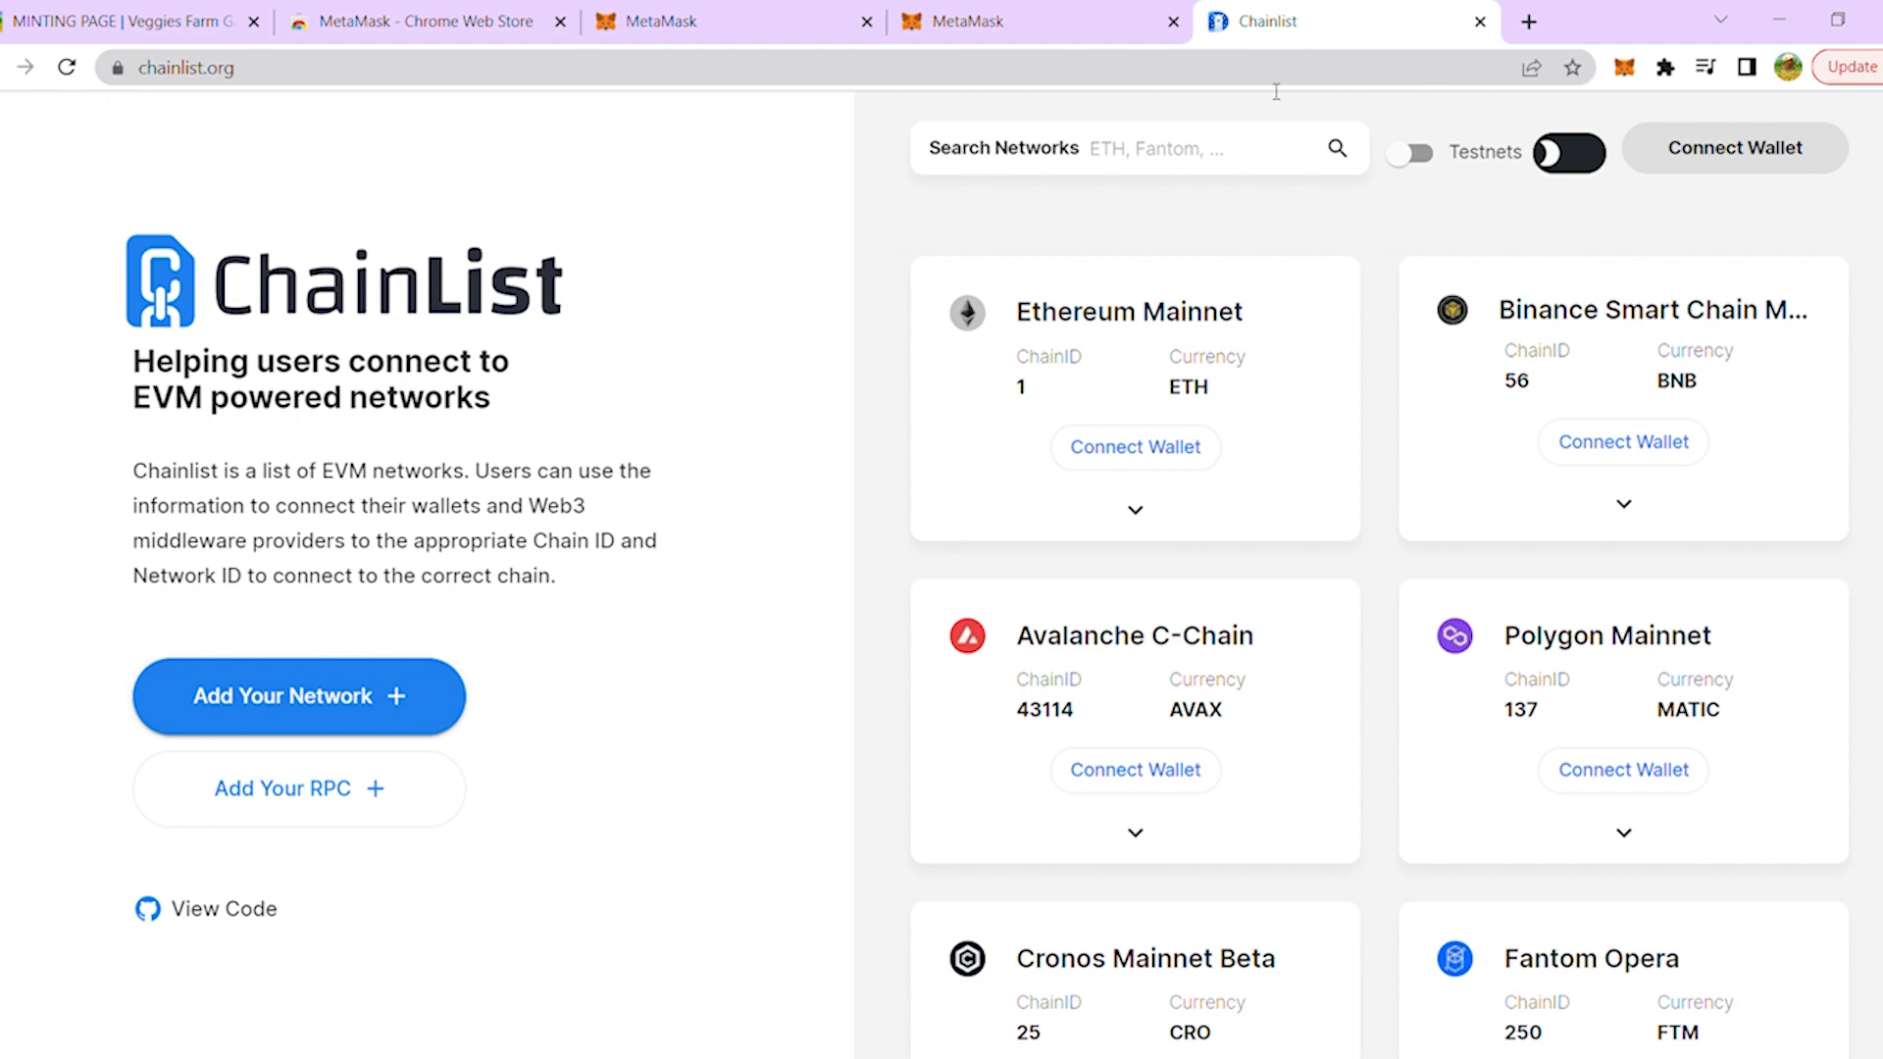
pyautogui.moveTo(1506, 899)
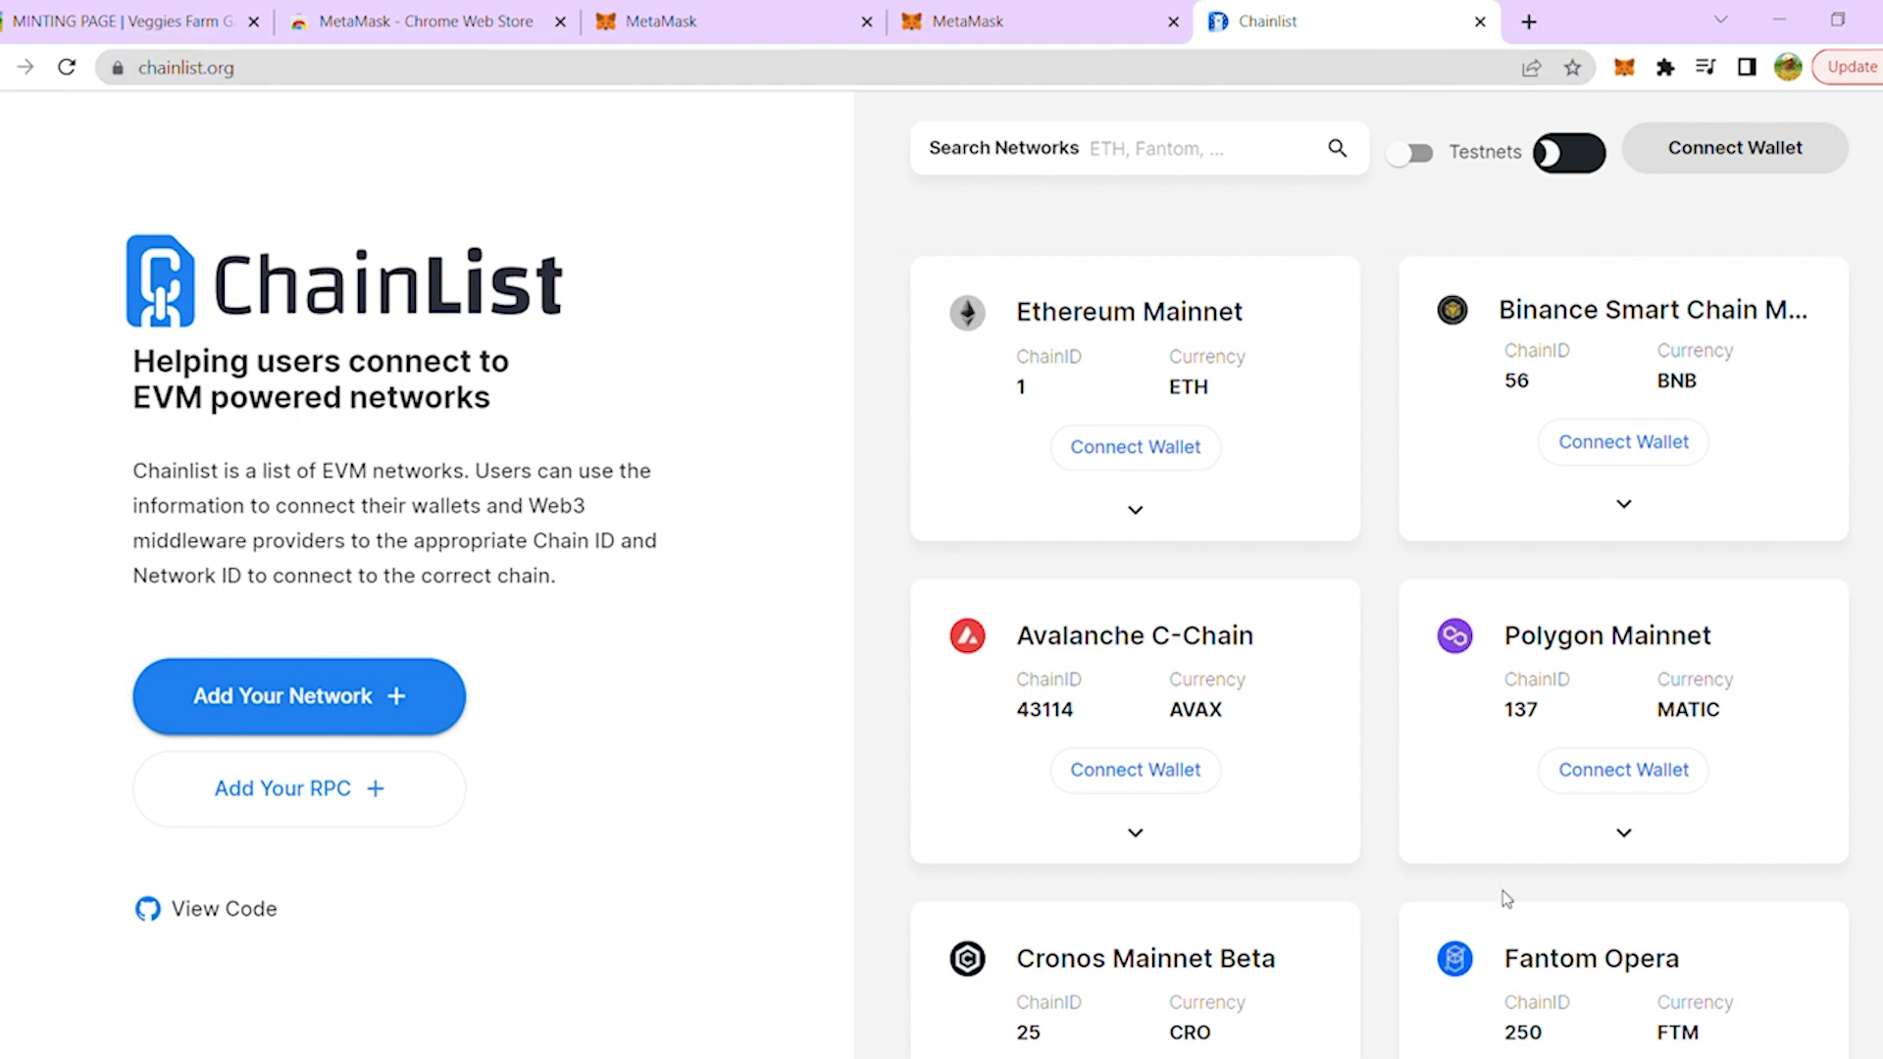
pyautogui.moveTo(1486, 697)
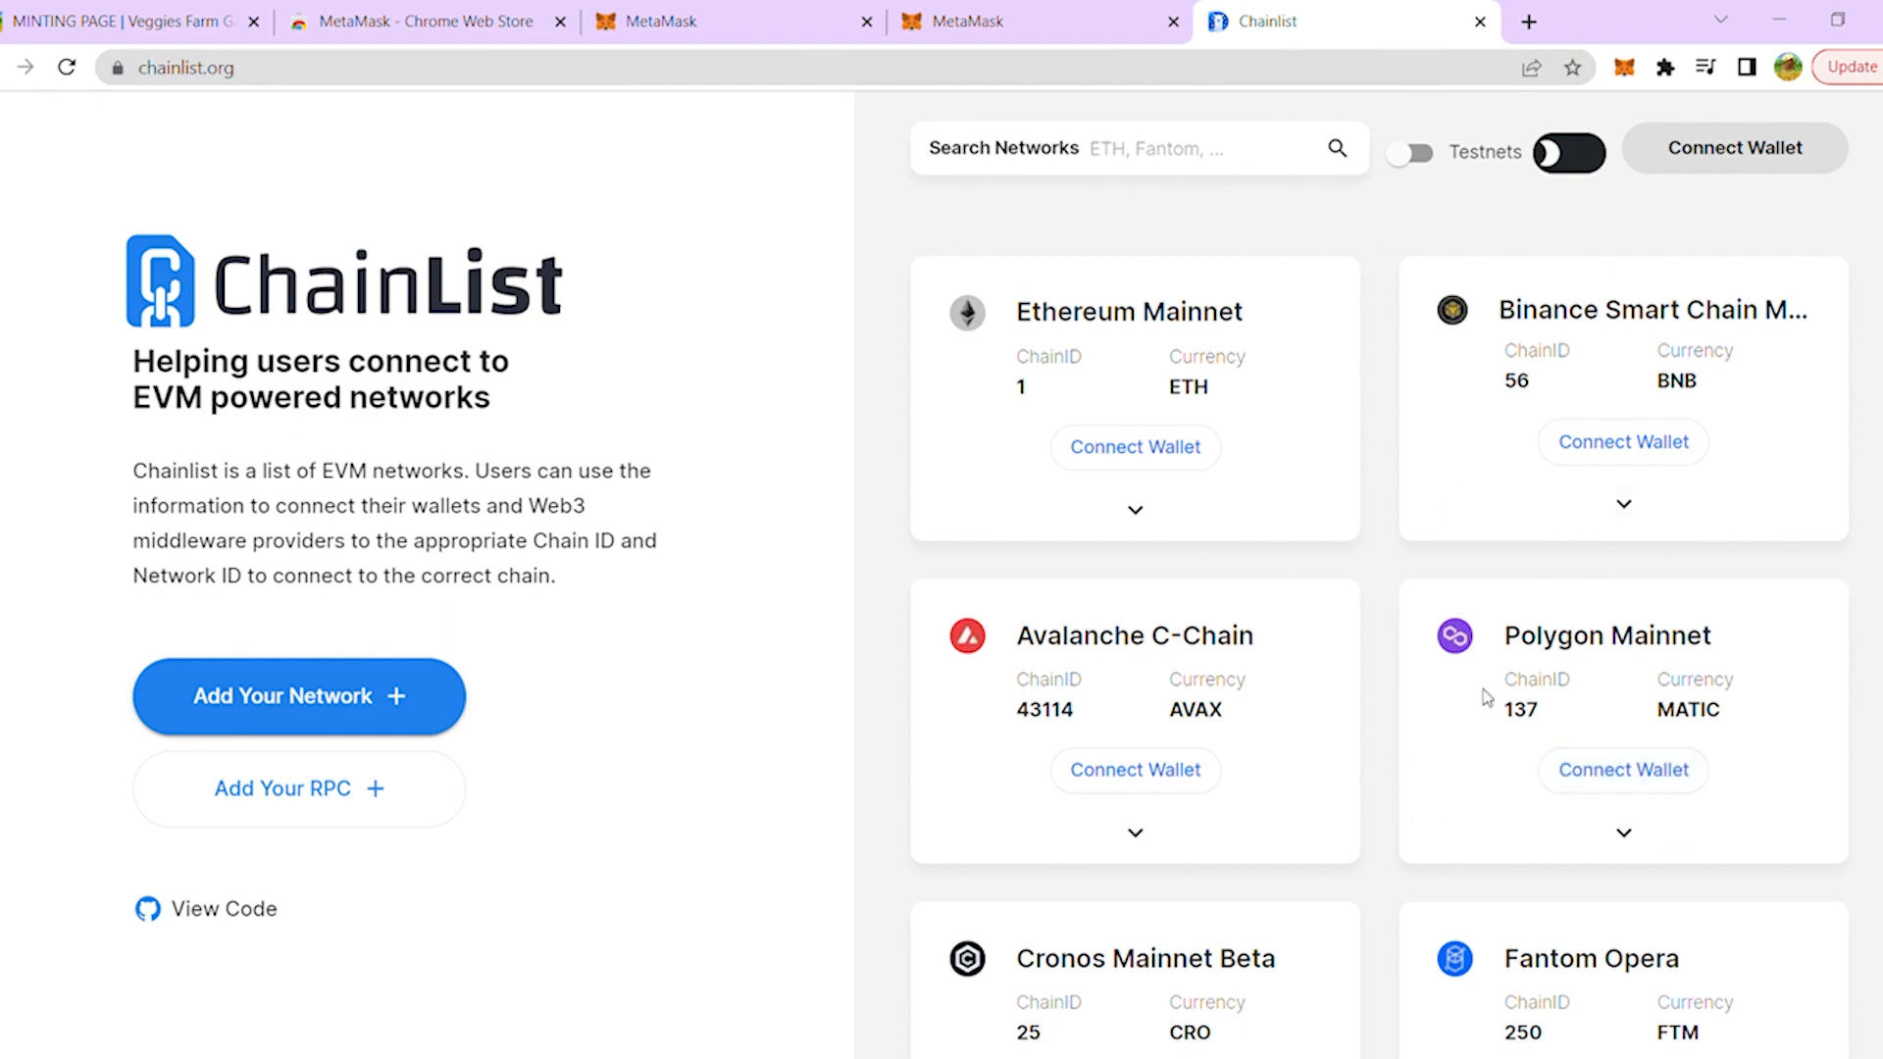
pyautogui.moveTo(1488, 804)
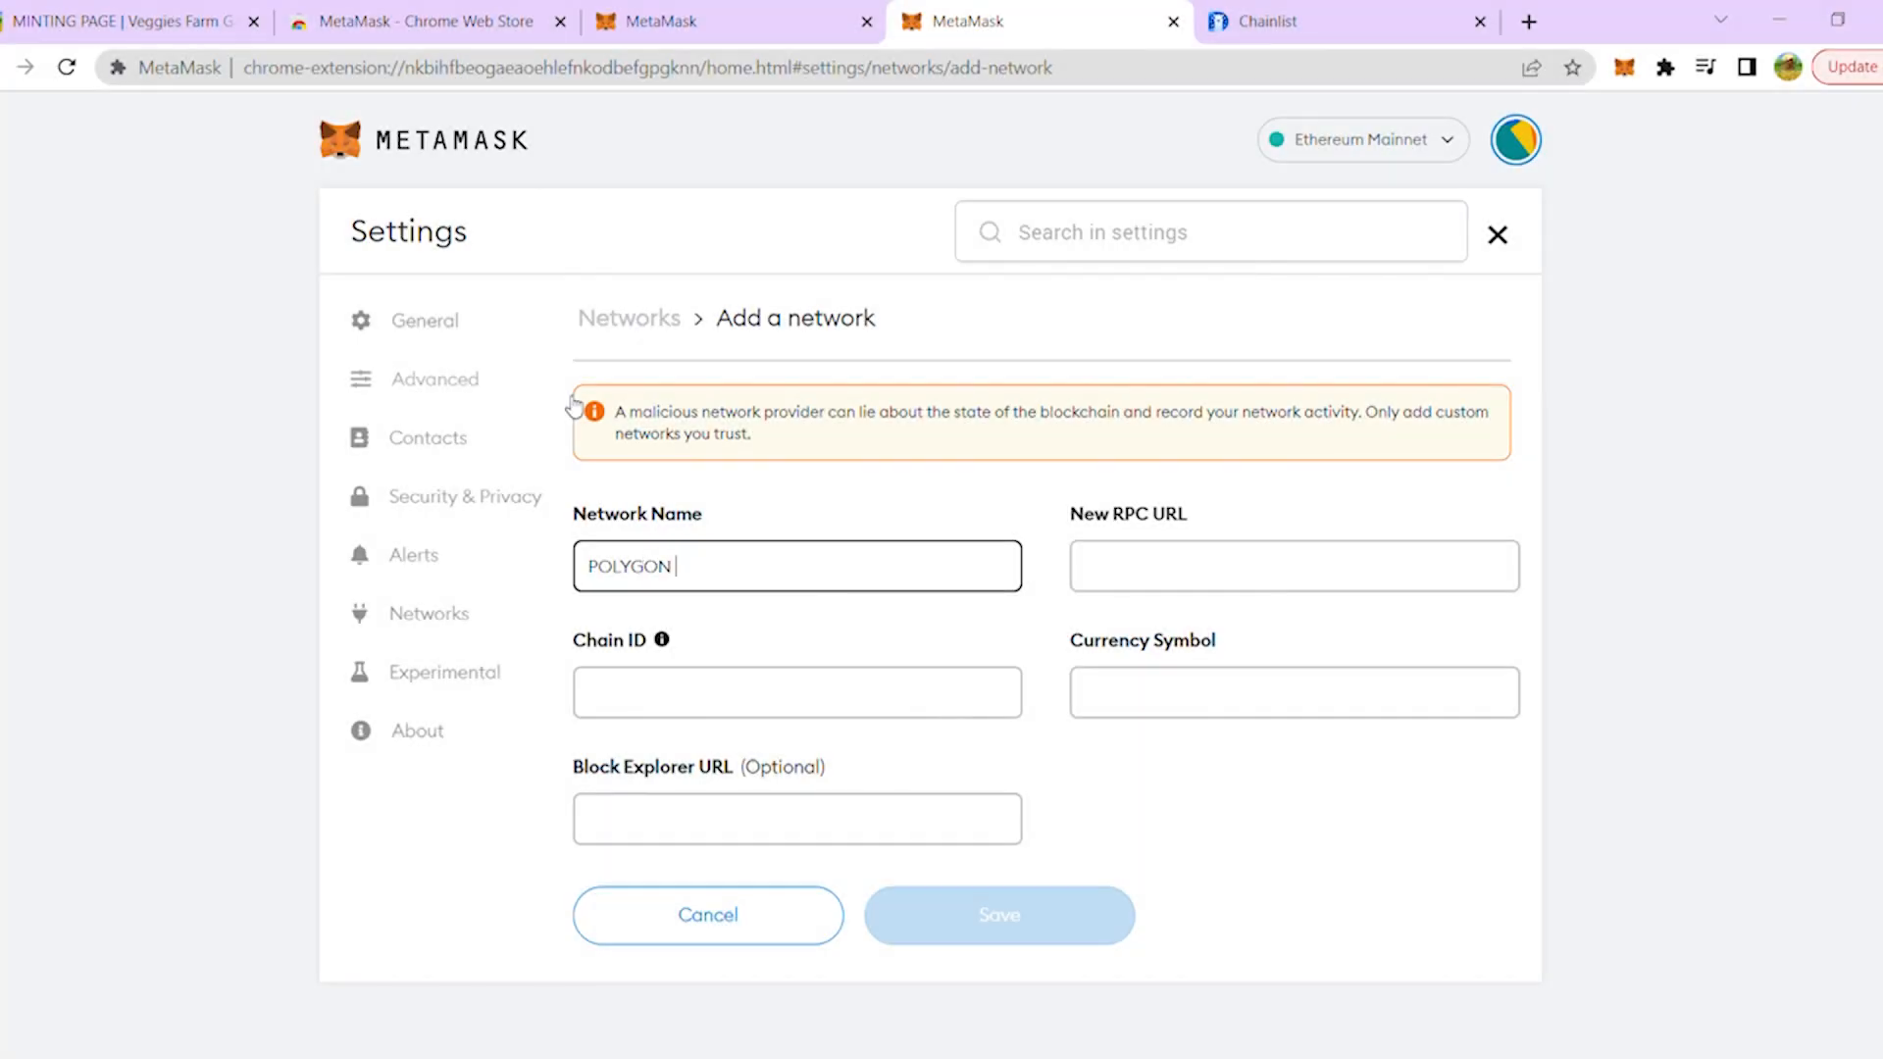
# Enter the Polygon RPC address in the New RPC URL field.
pyautogui.click(1293, 566)
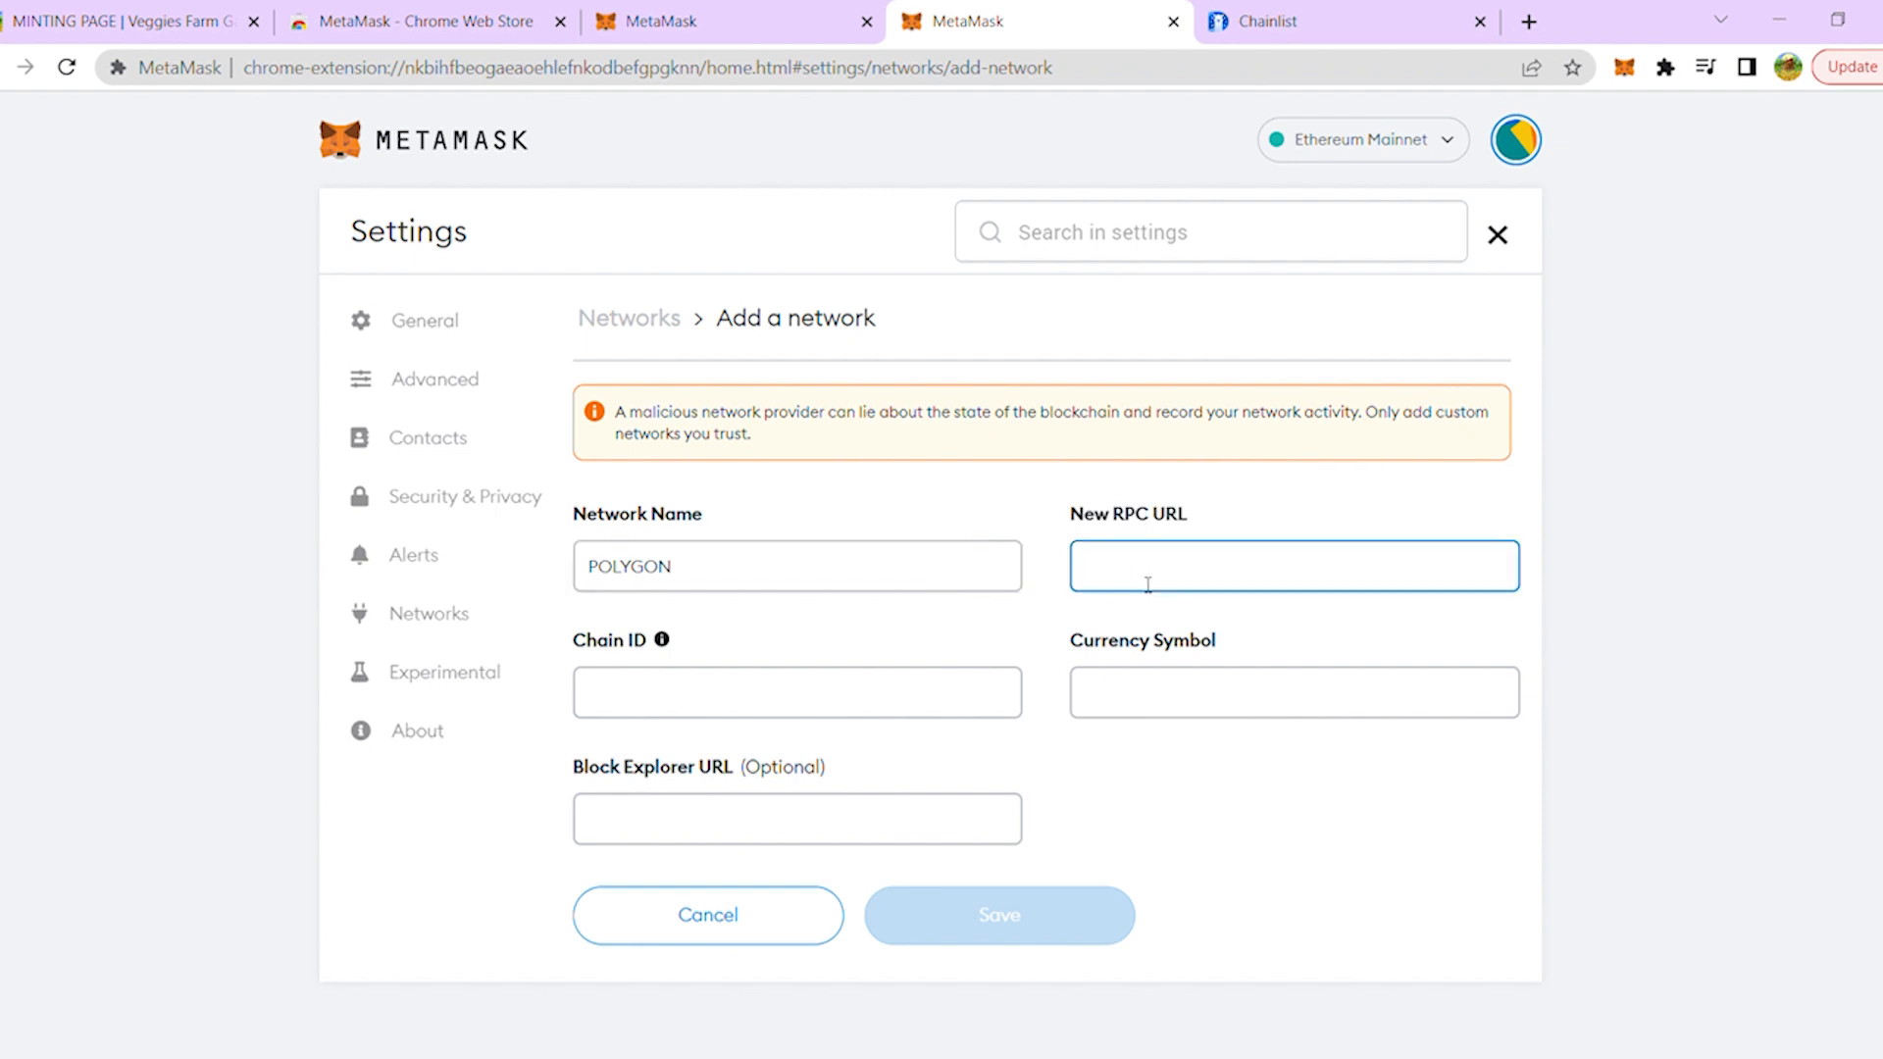
pyautogui.write('https://')
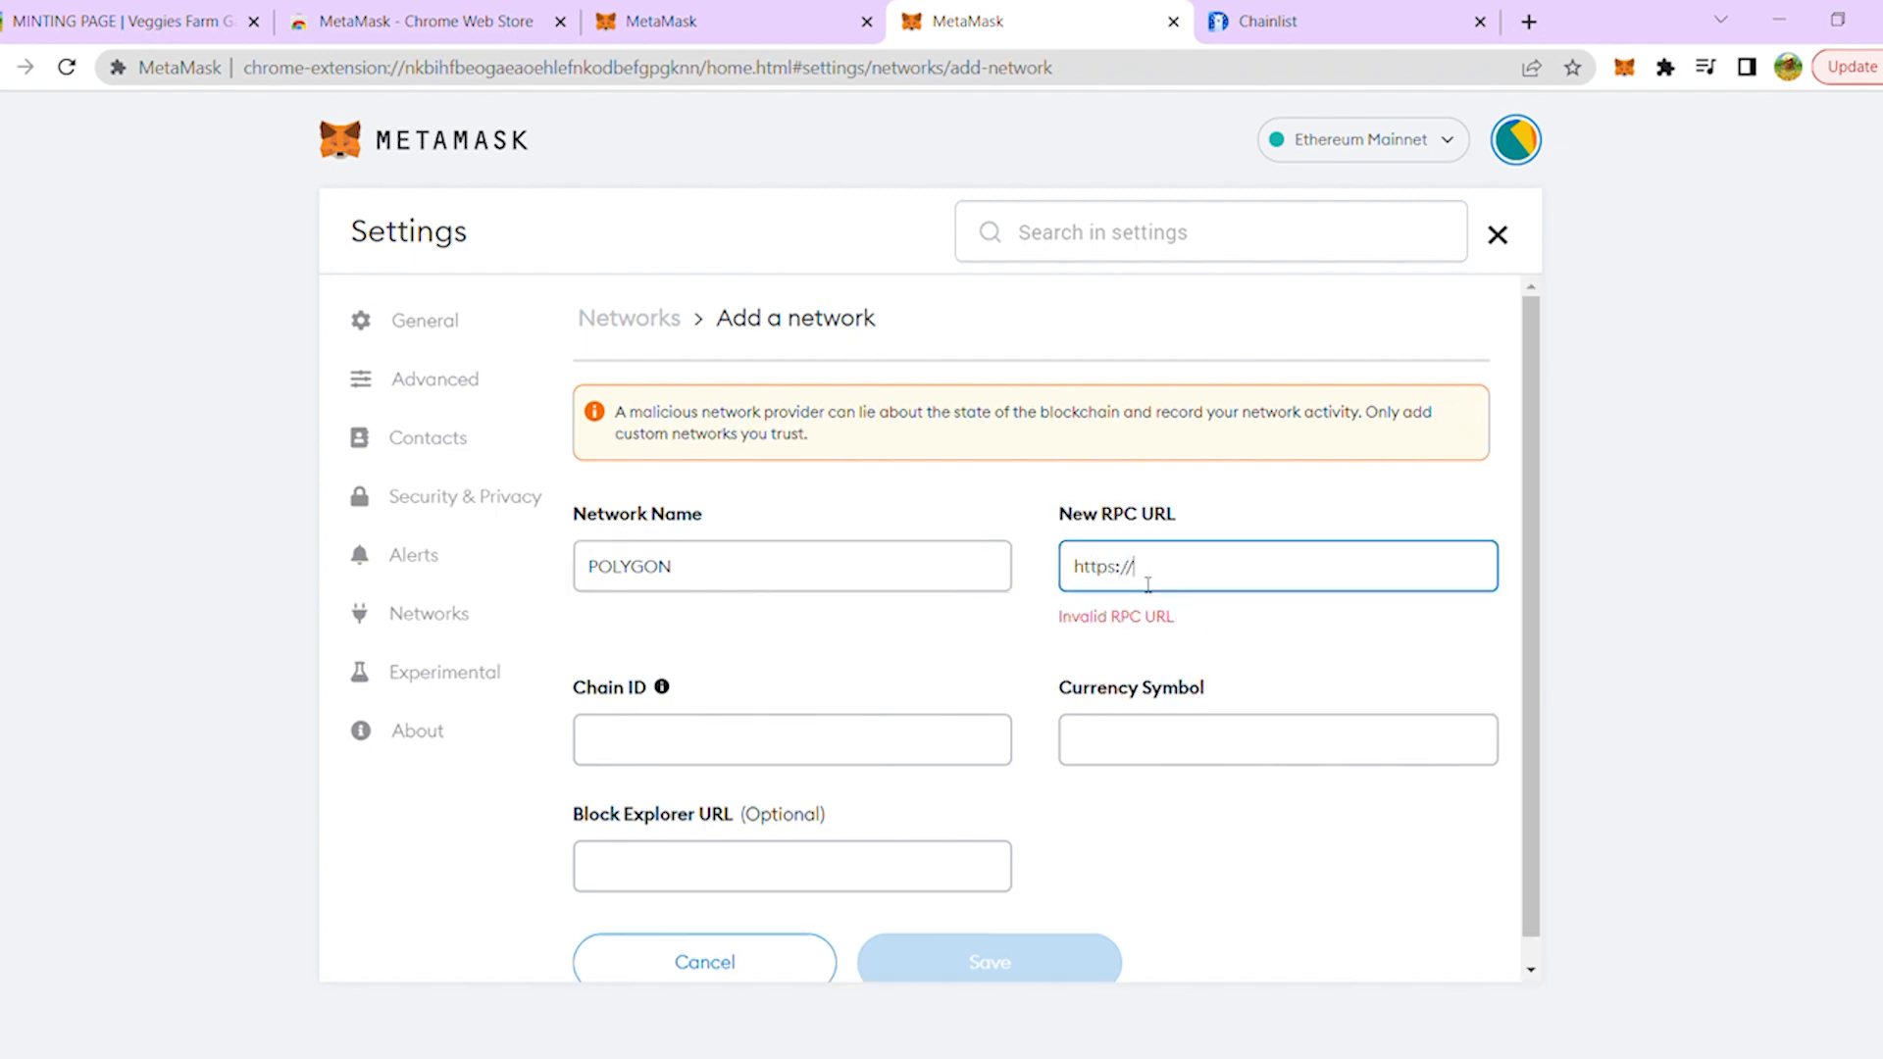
pyautogui.write('polygon-r')
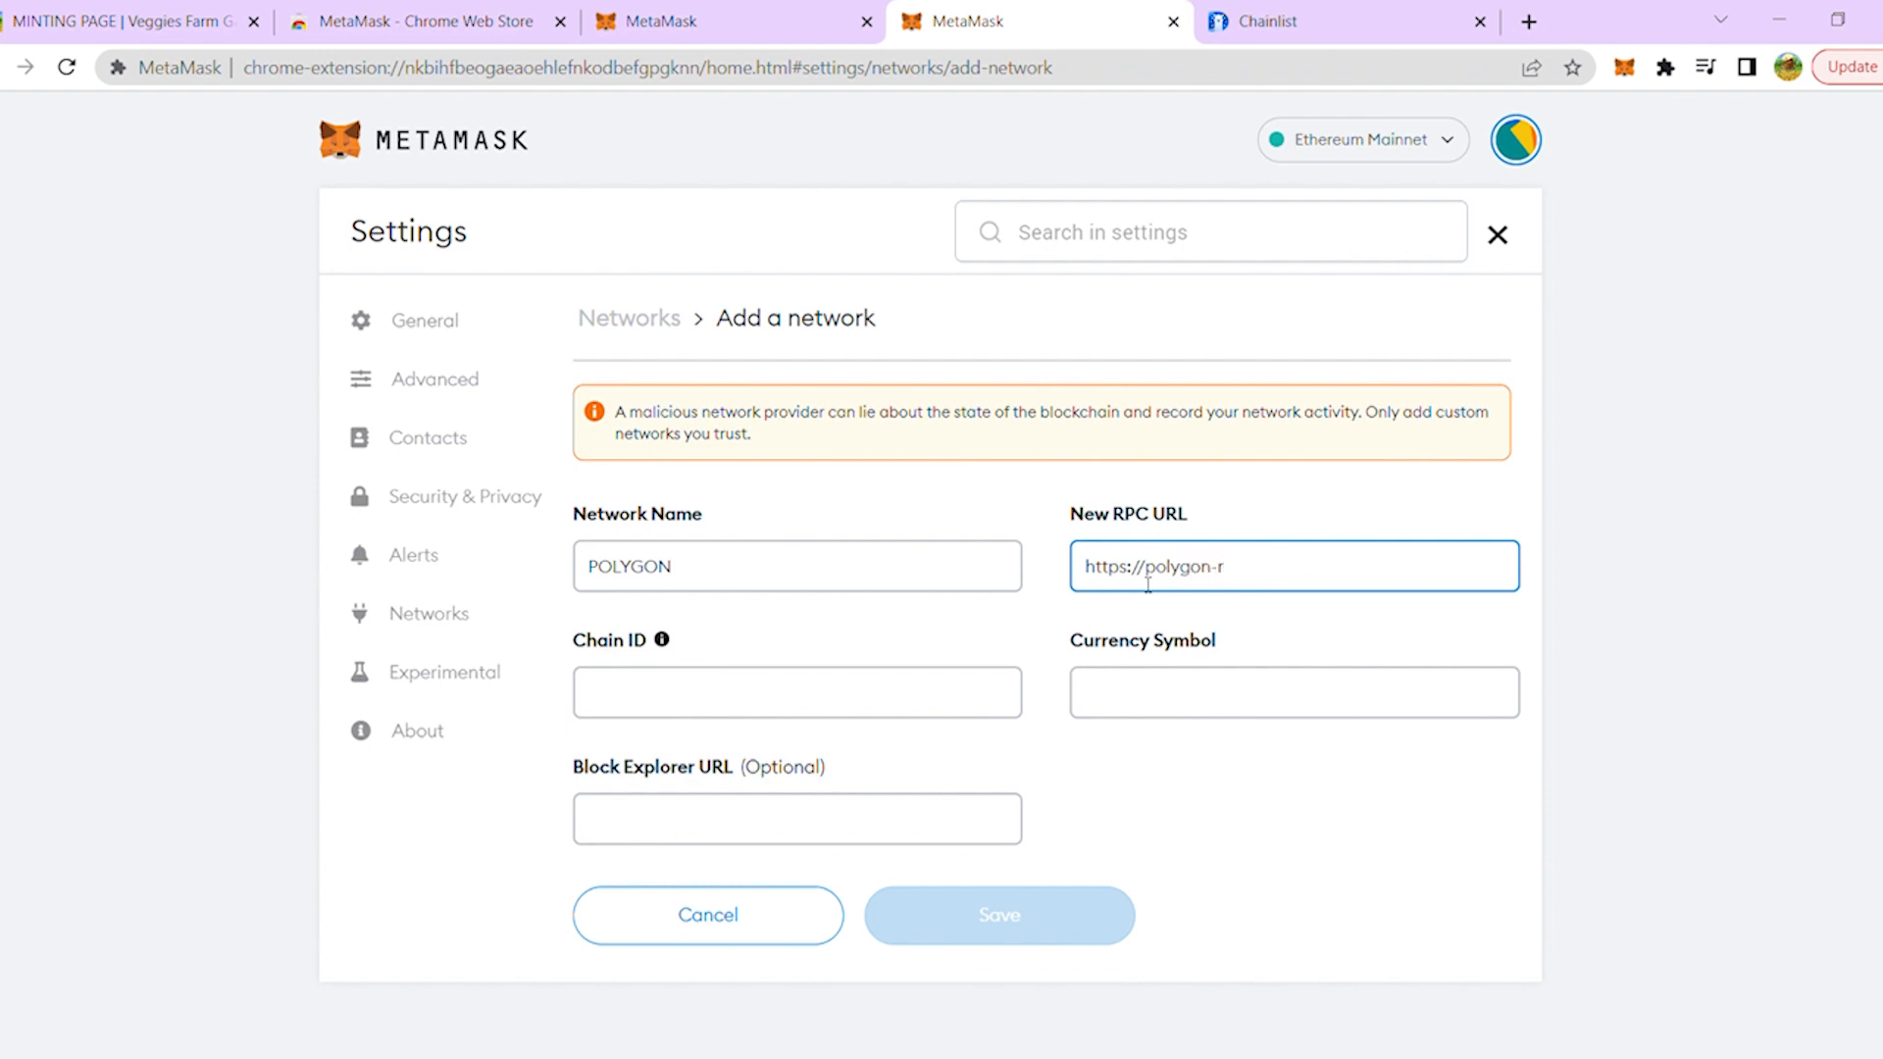
pyautogui.write('pc.')
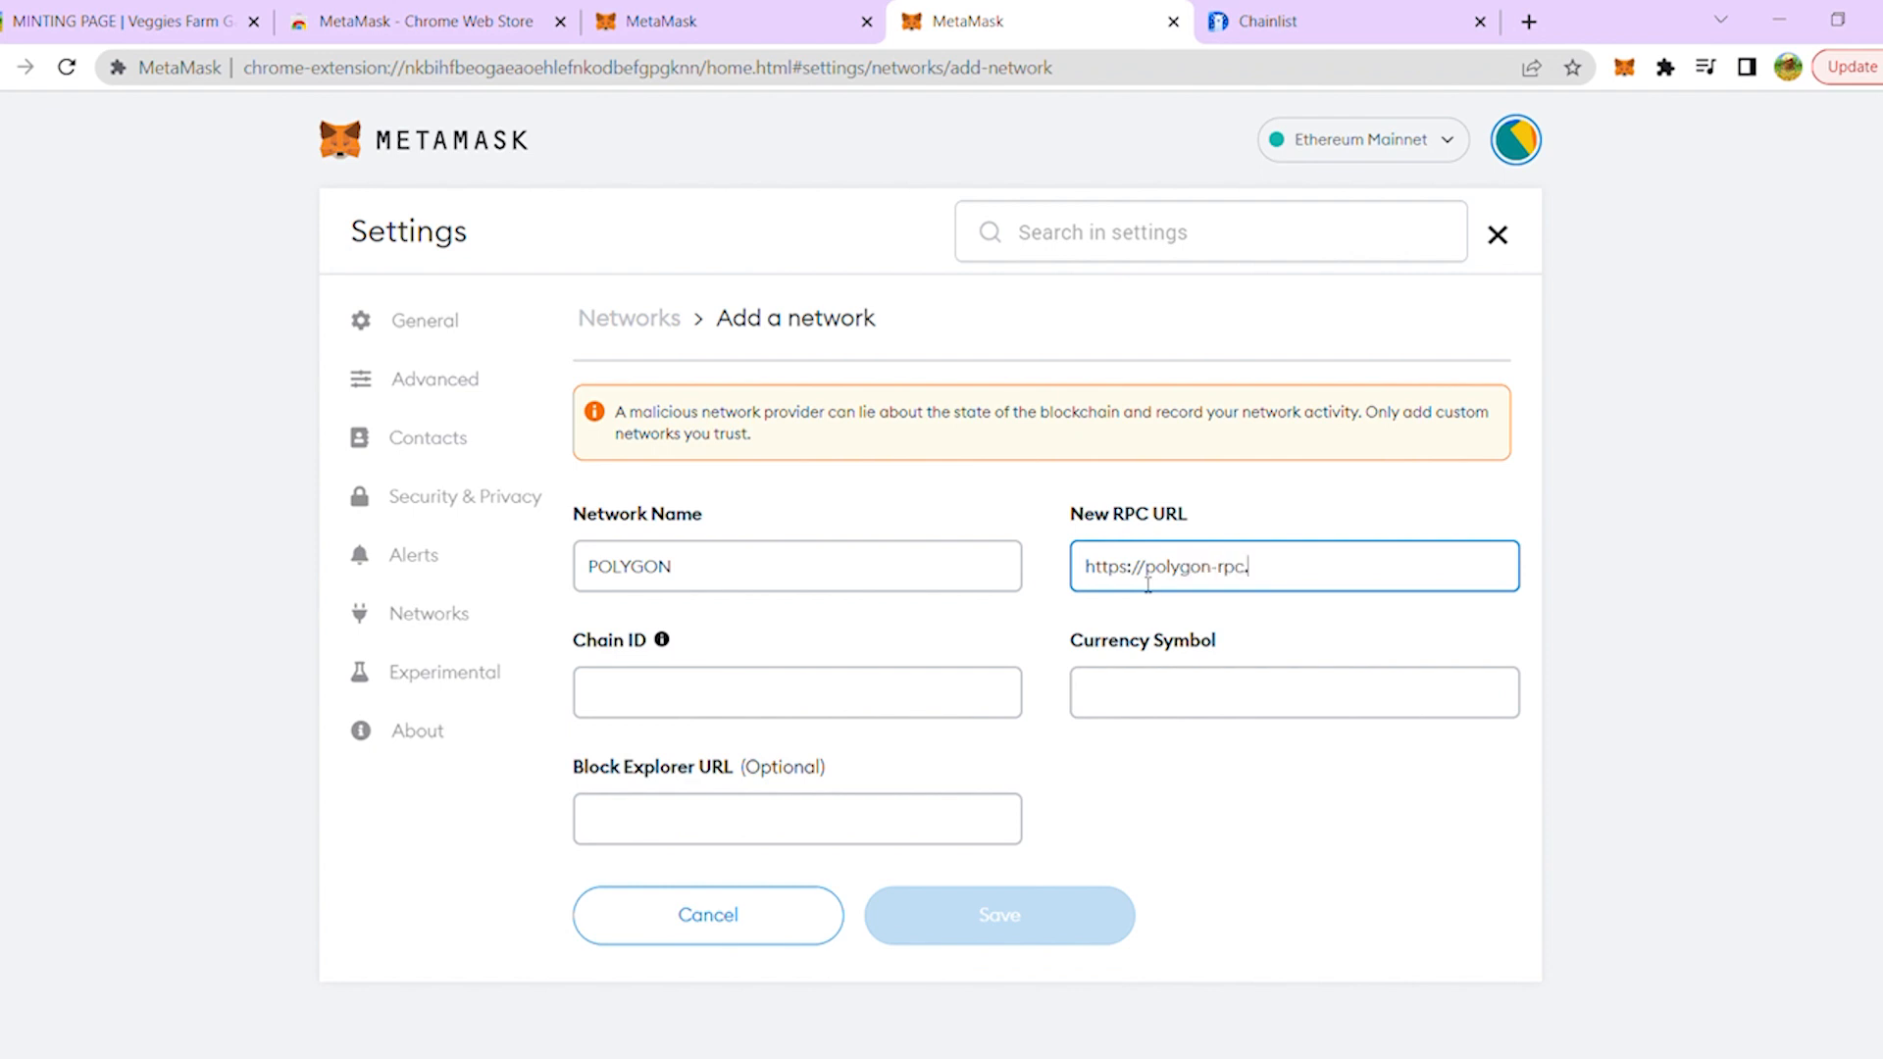
pyautogui.click(795, 692)
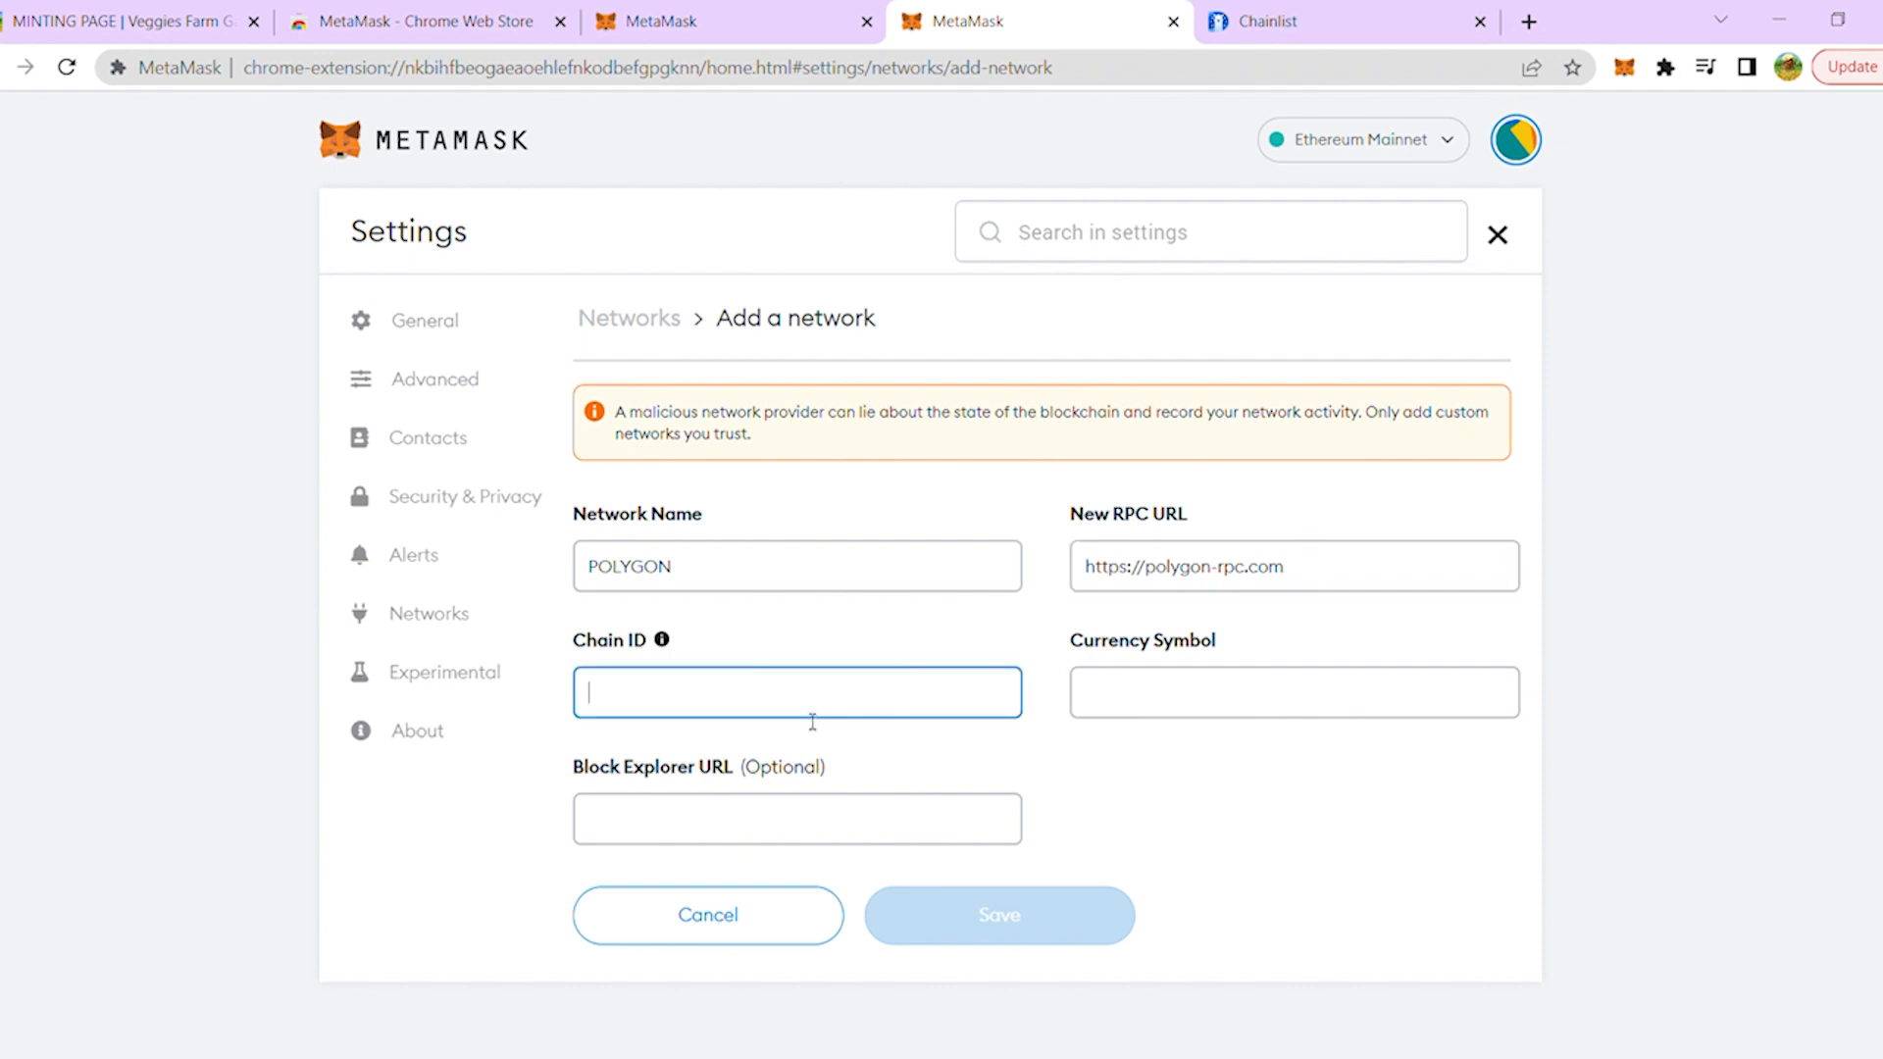
pyautogui.write('137')
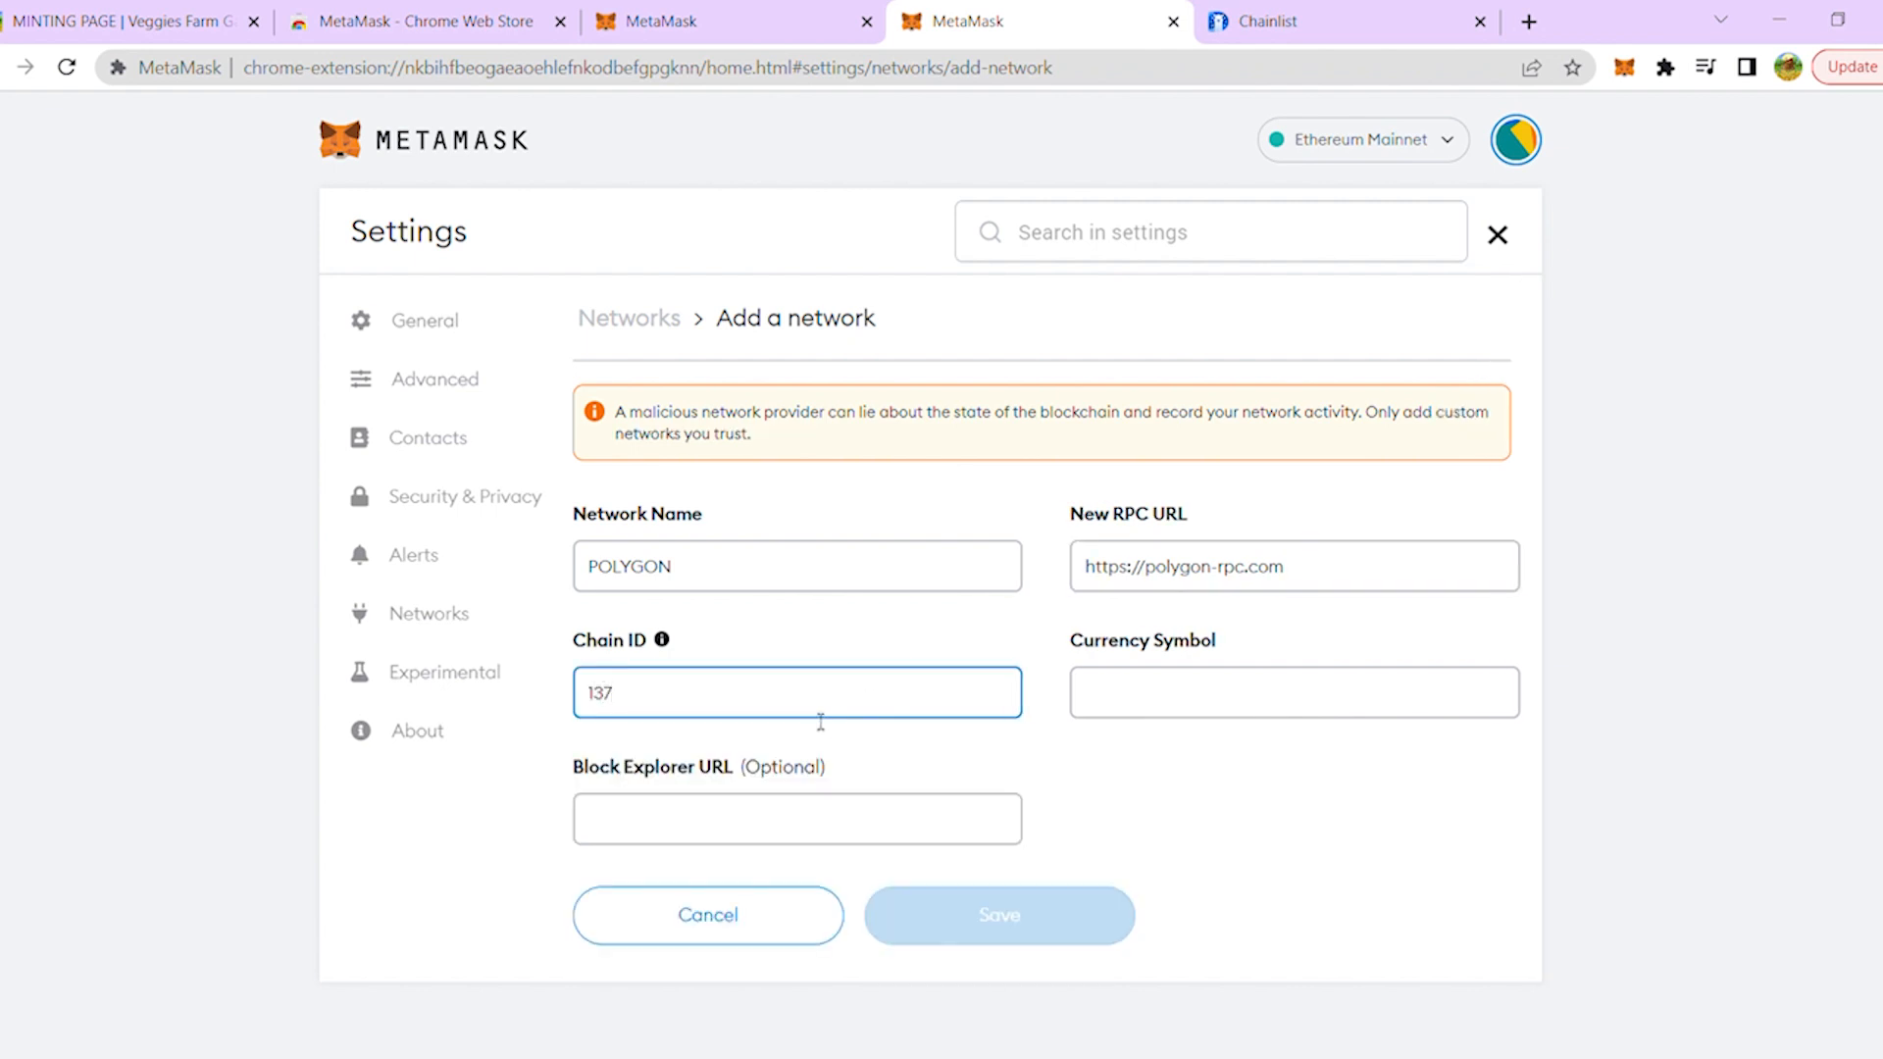
pyautogui.write('p')
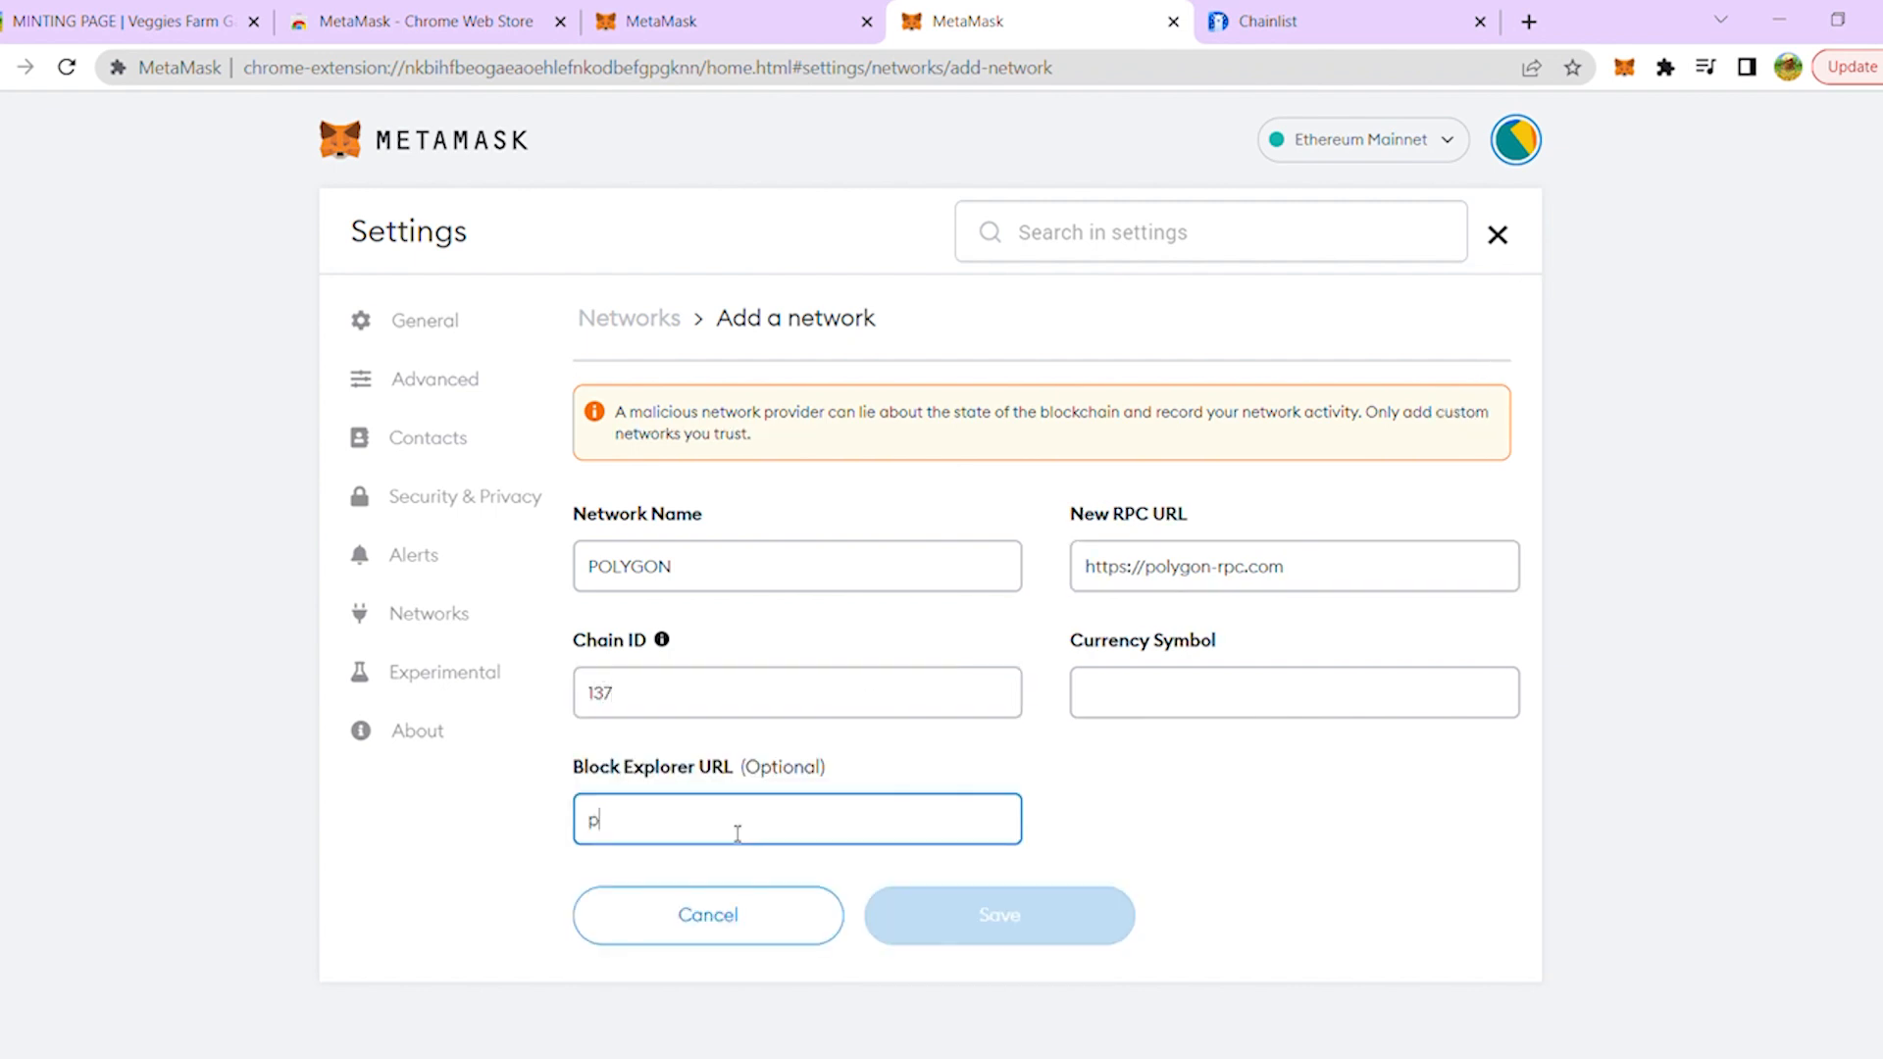
pyautogui.write('https://polygonscan.com')
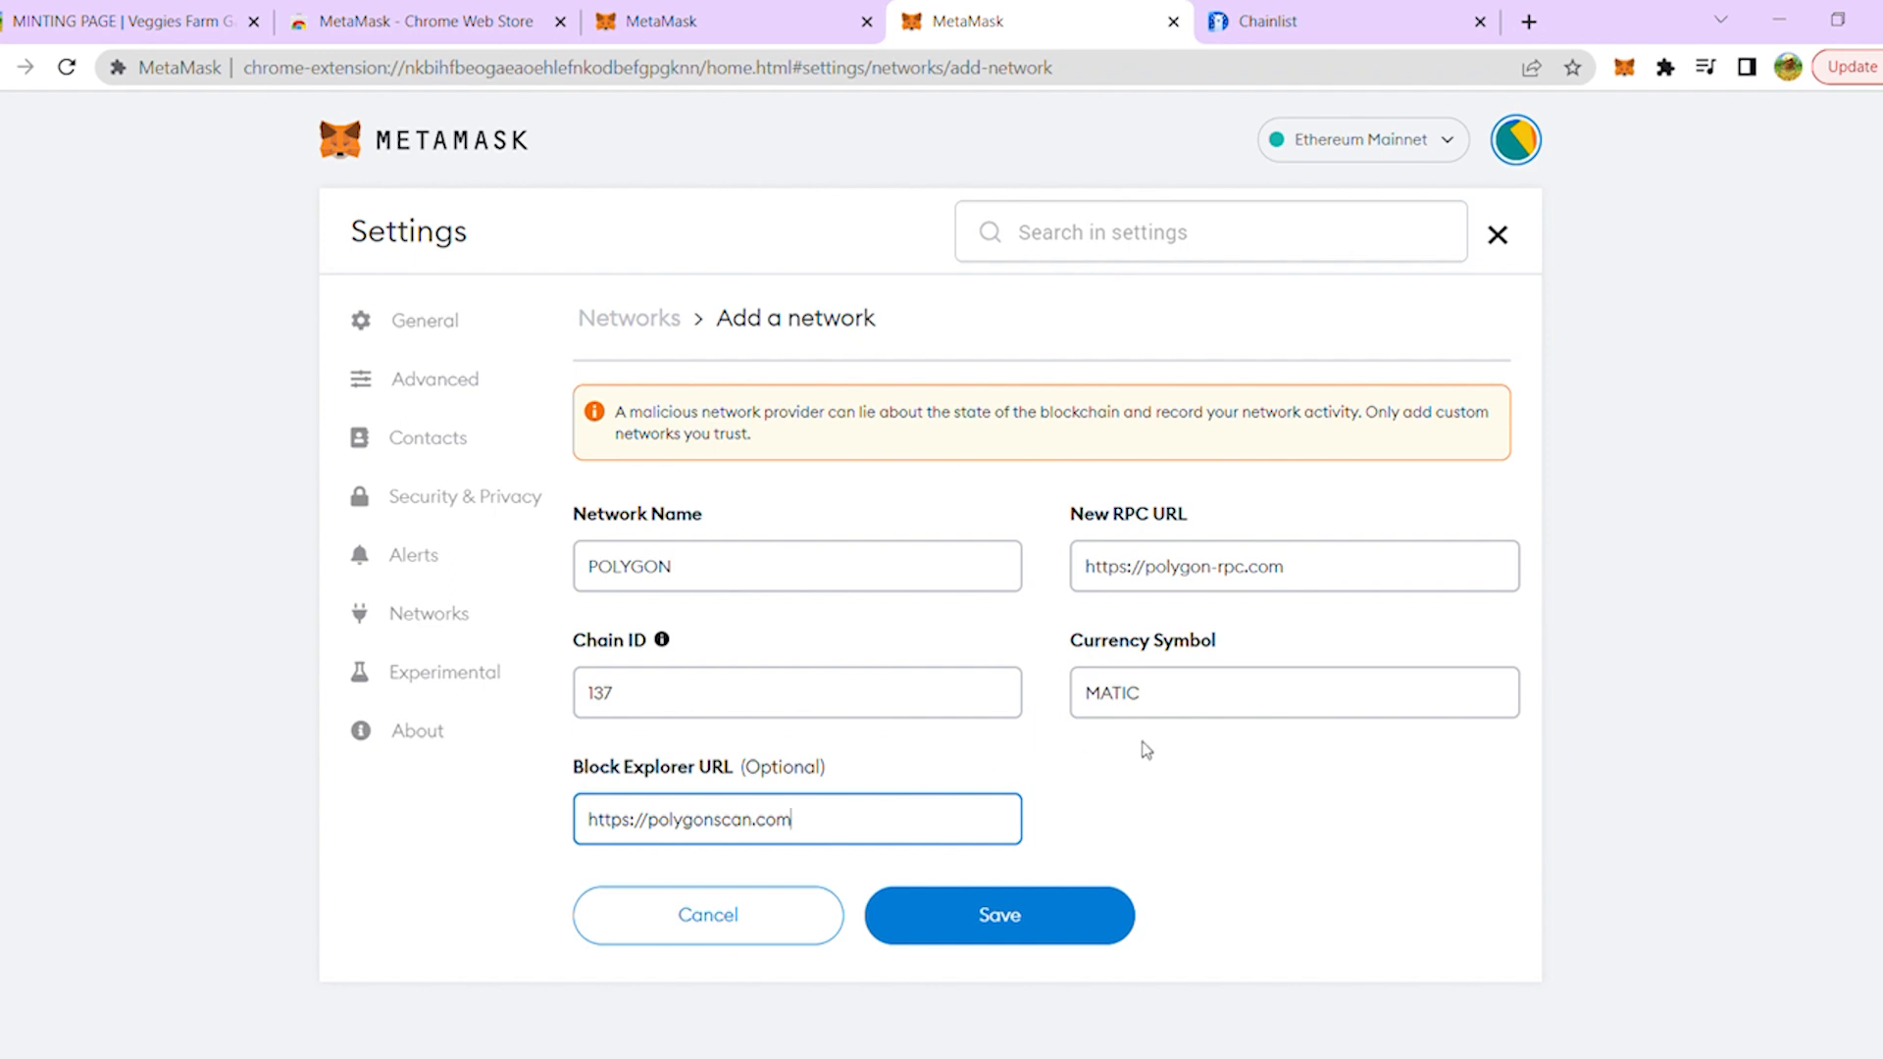
pyautogui.moveTo(1528, 109)
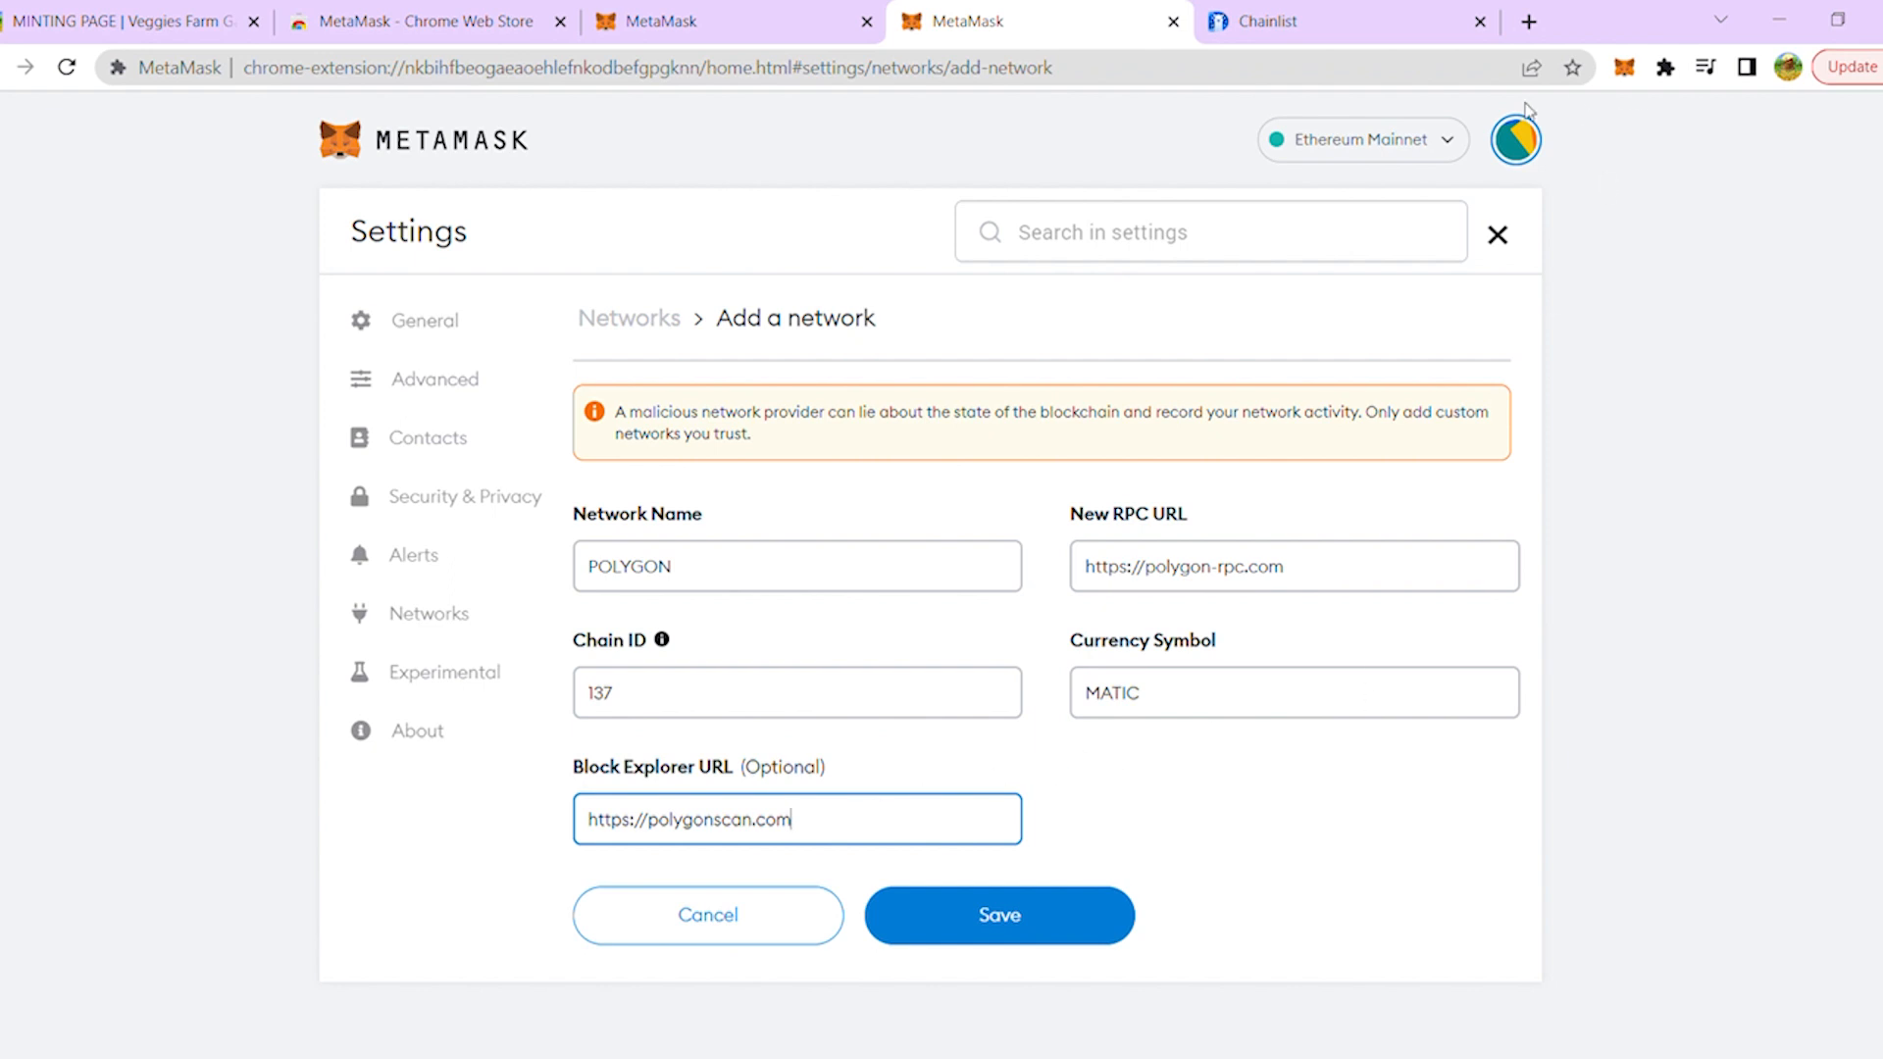
pyautogui.click(1321, 22)
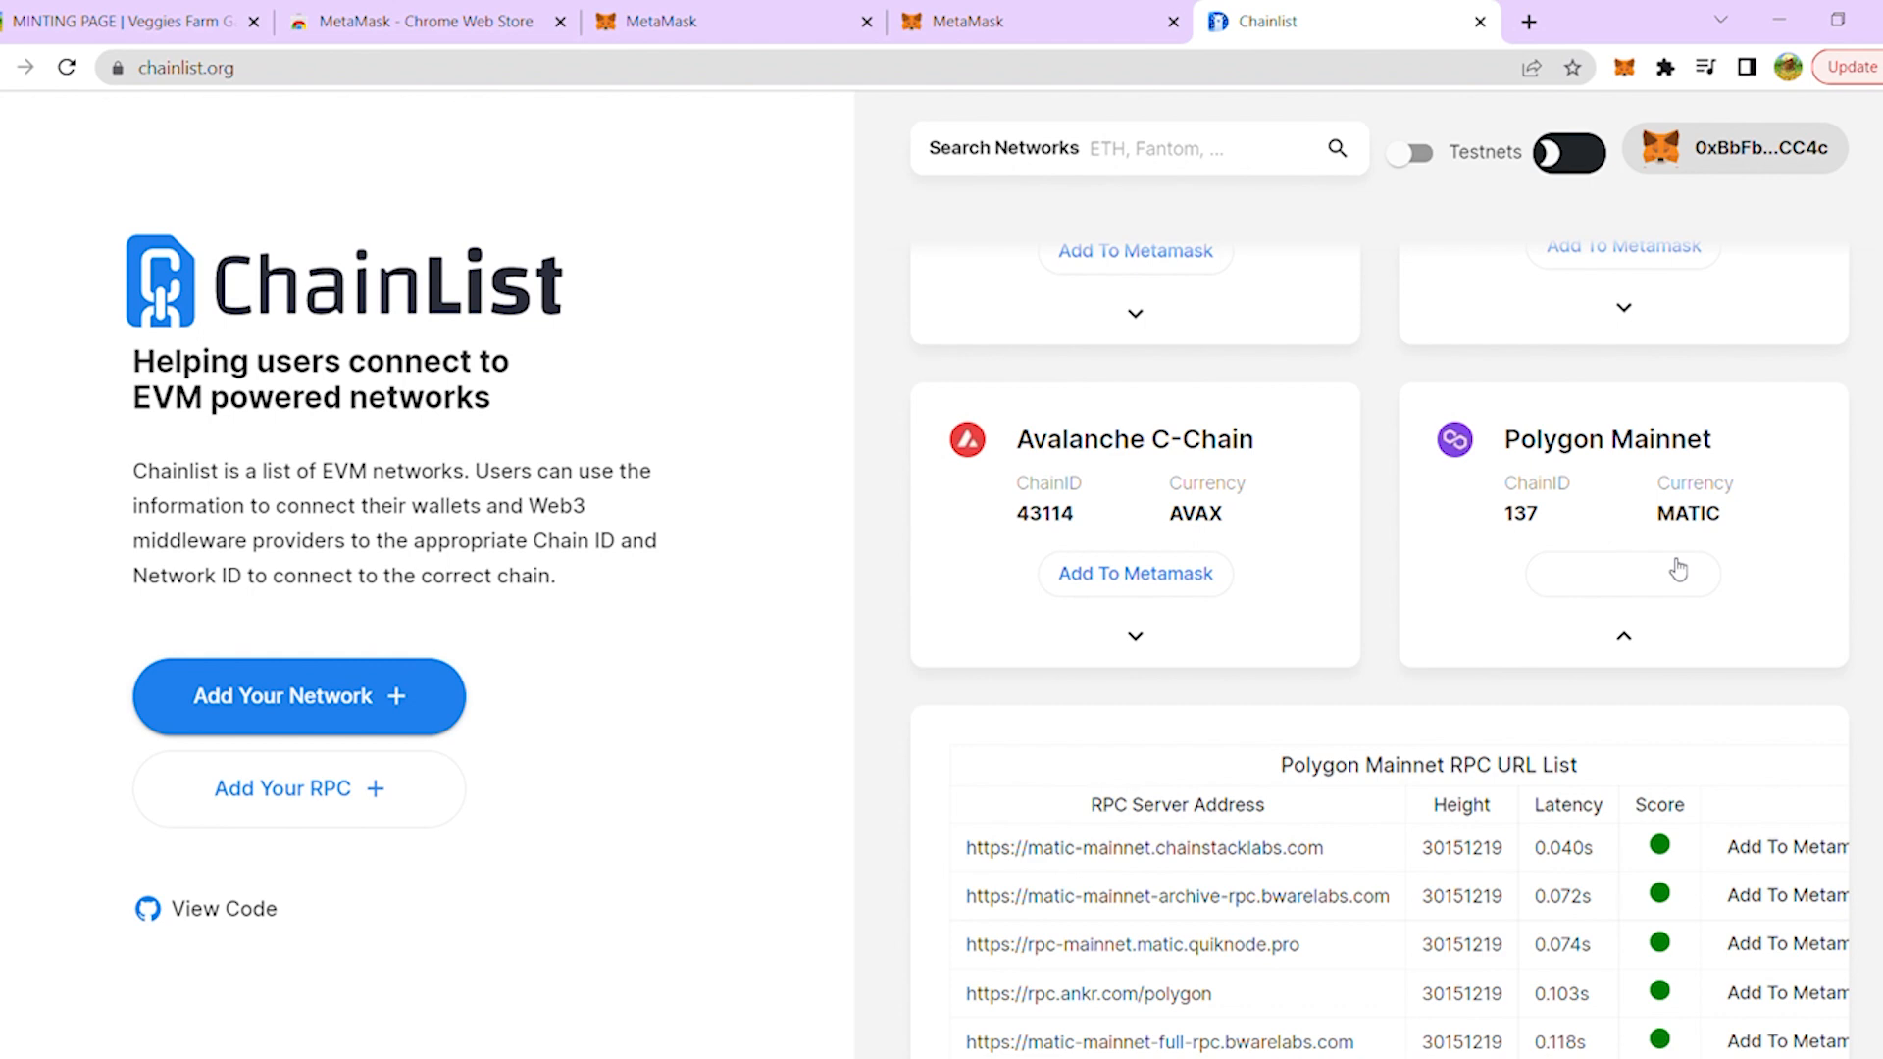
# Add Polygon Mainnet to MetaMask from its Chainlist card.
pyautogui.click(1620, 572)
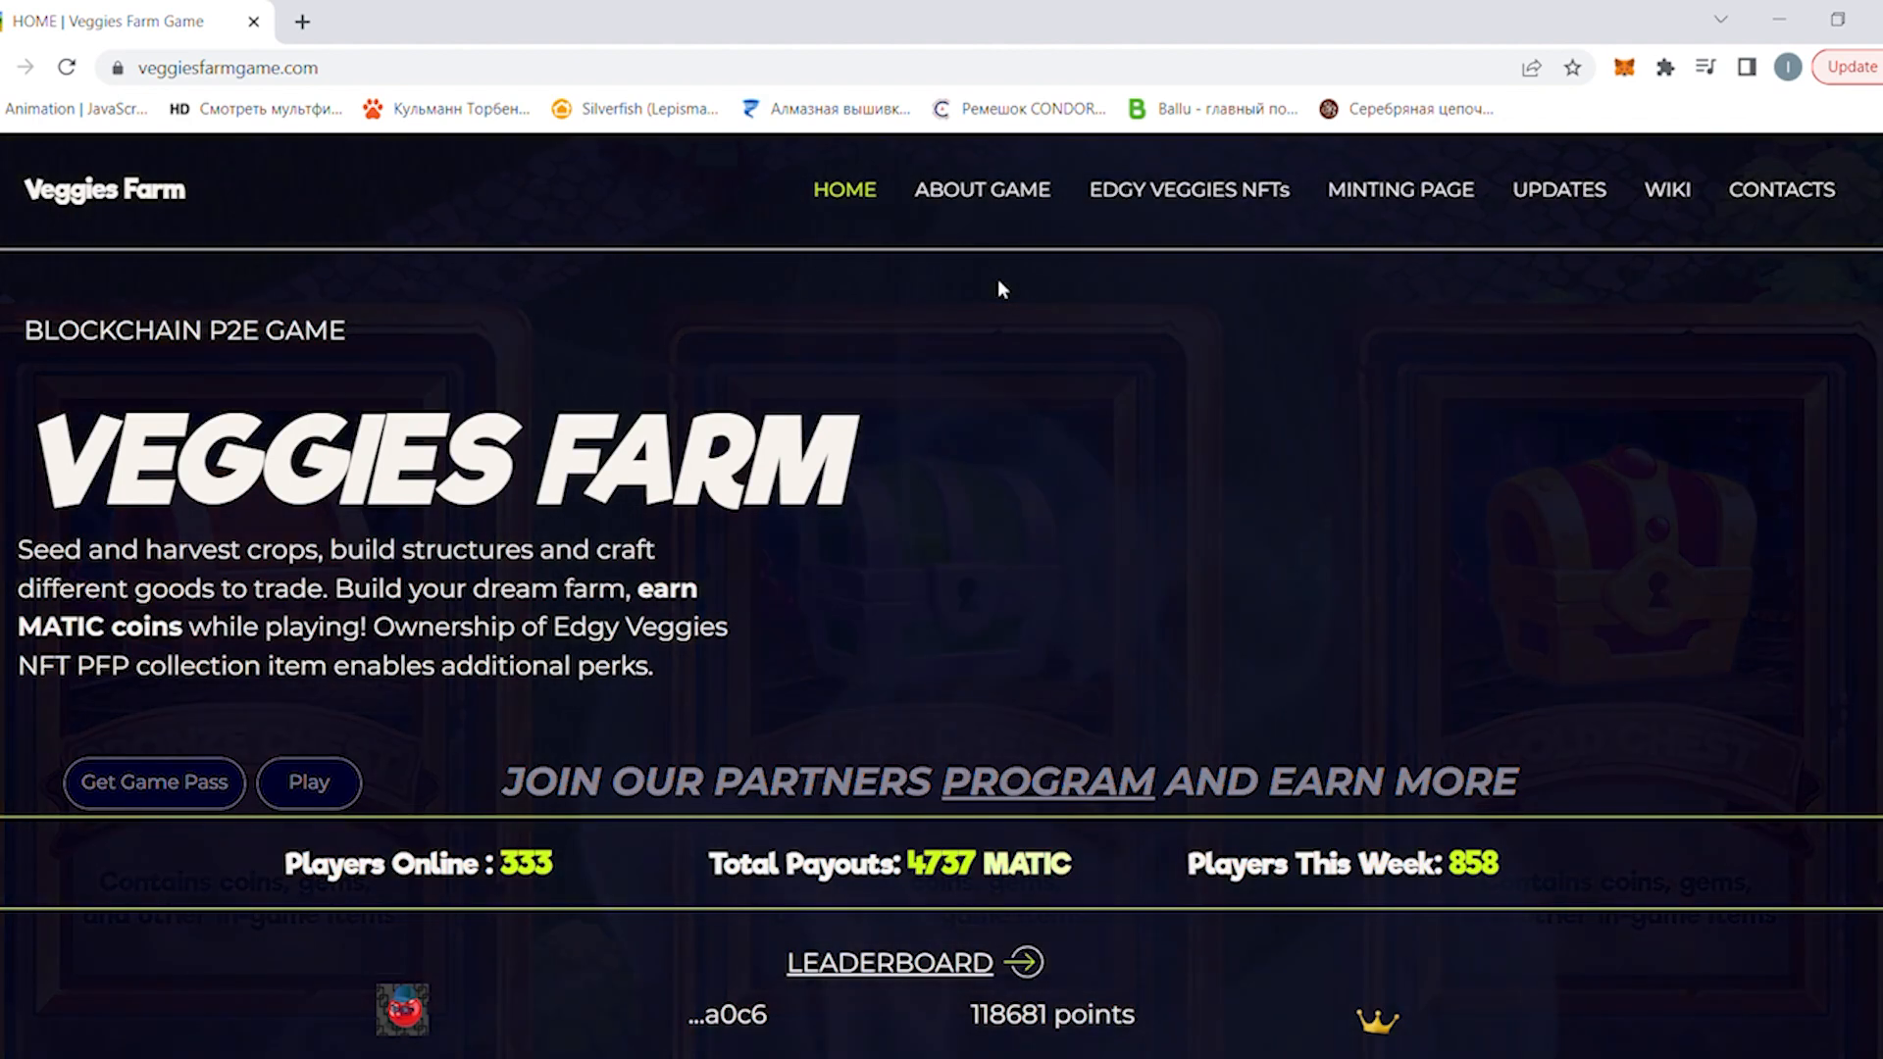
pyautogui.moveTo(1399, 190)
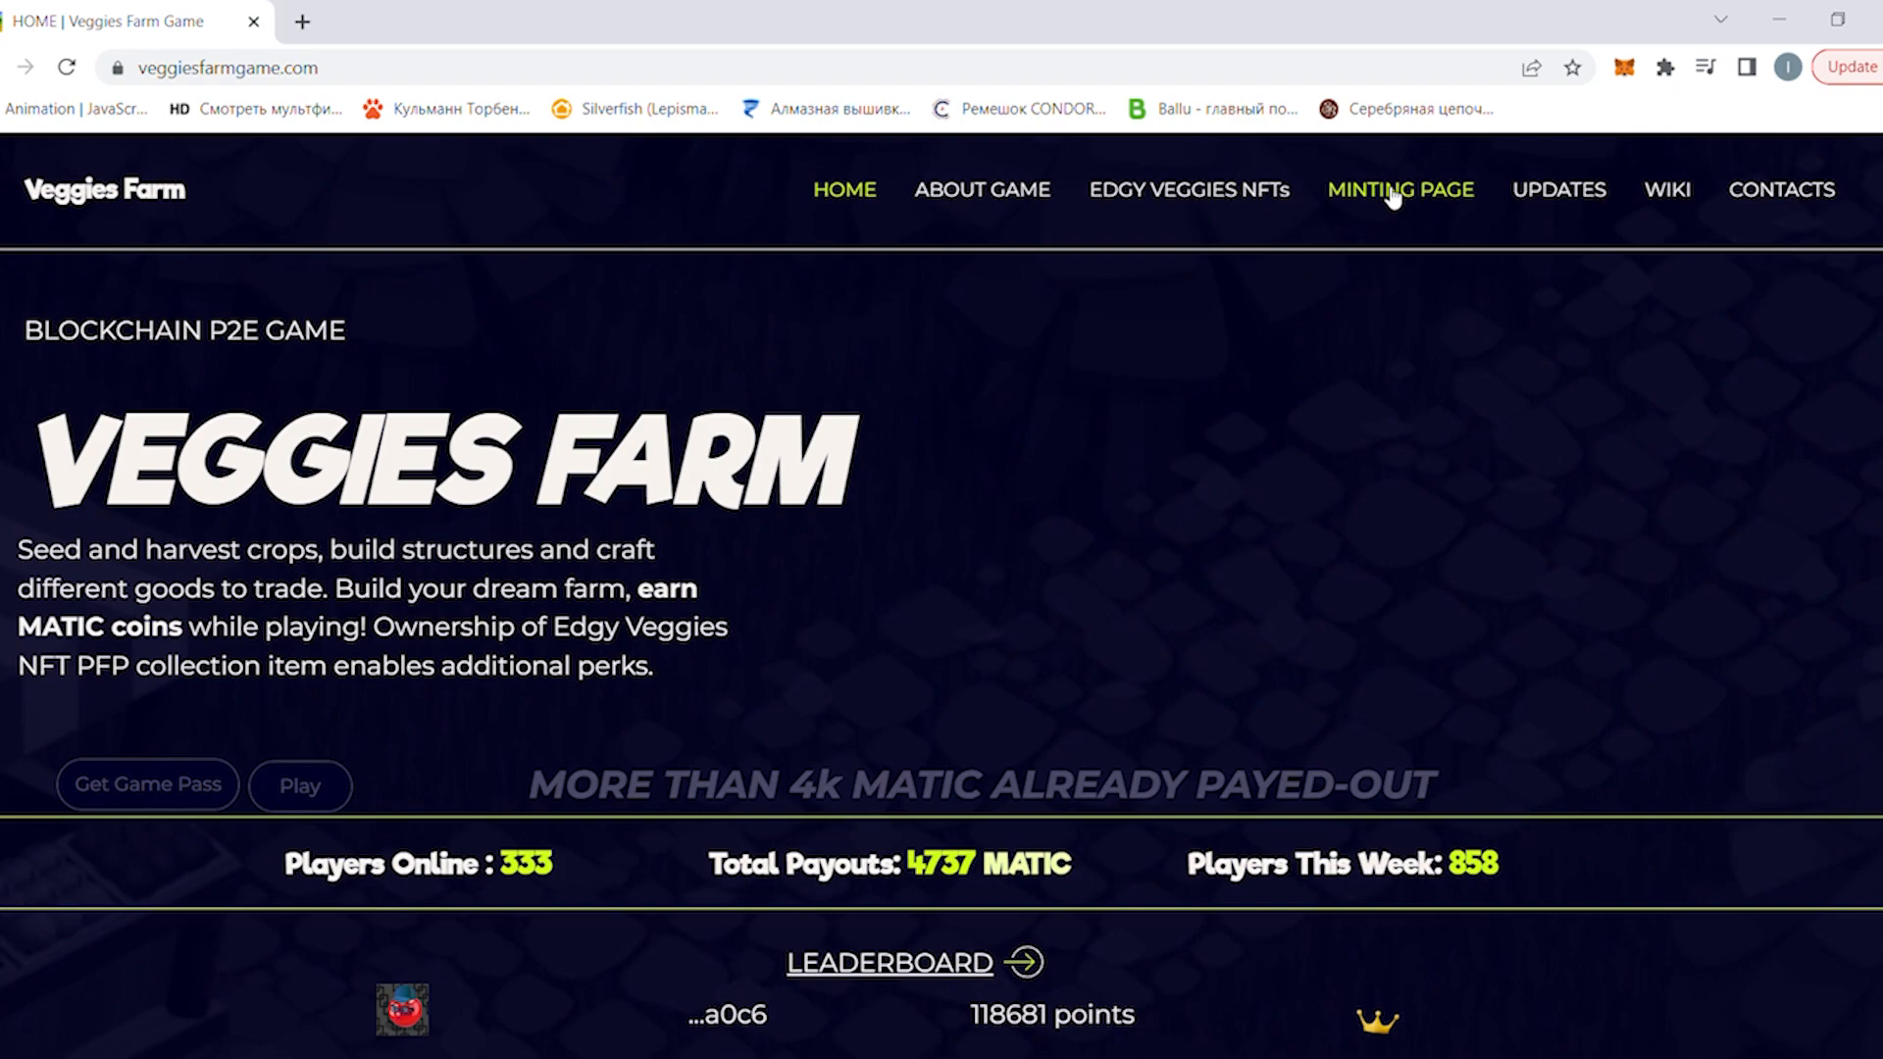
# Open the Veggies Farm minting page and scroll to the 10 MATIC Silver Pass.
pyautogui.click(1397, 189)
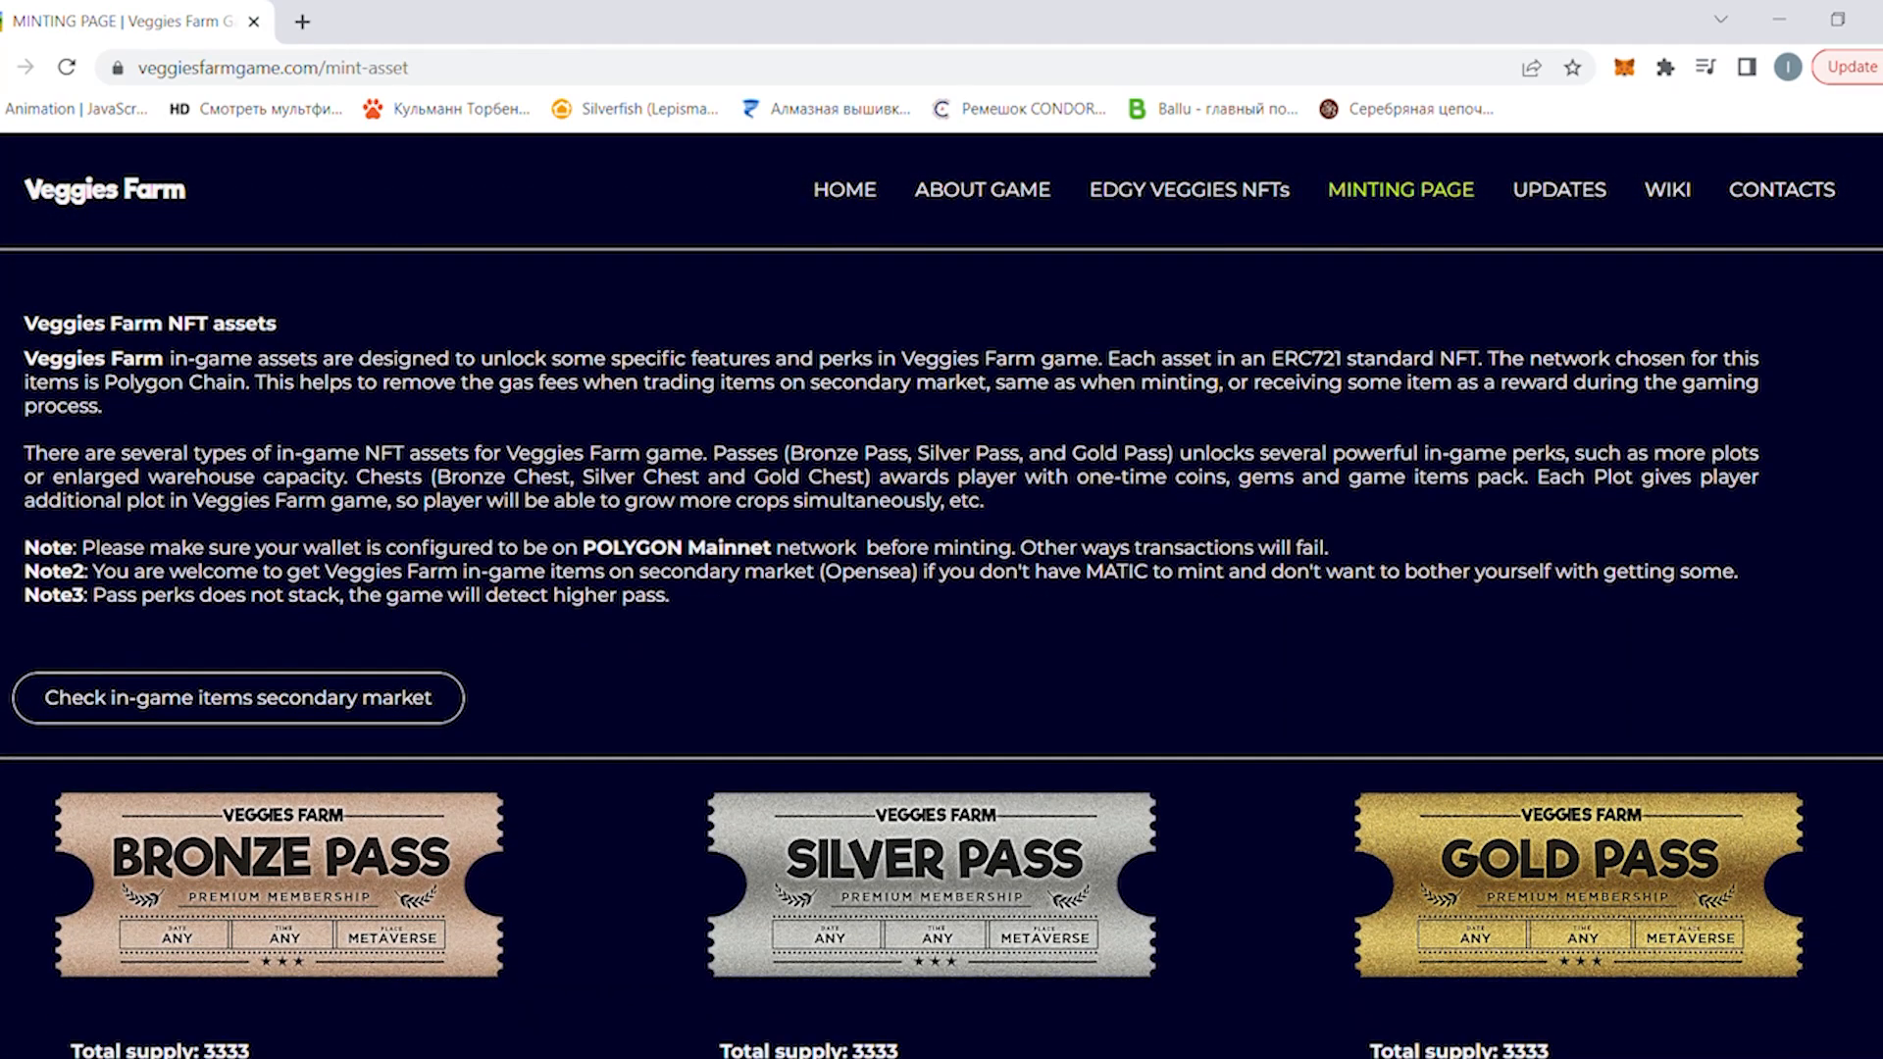
pyautogui.scroll(-3)
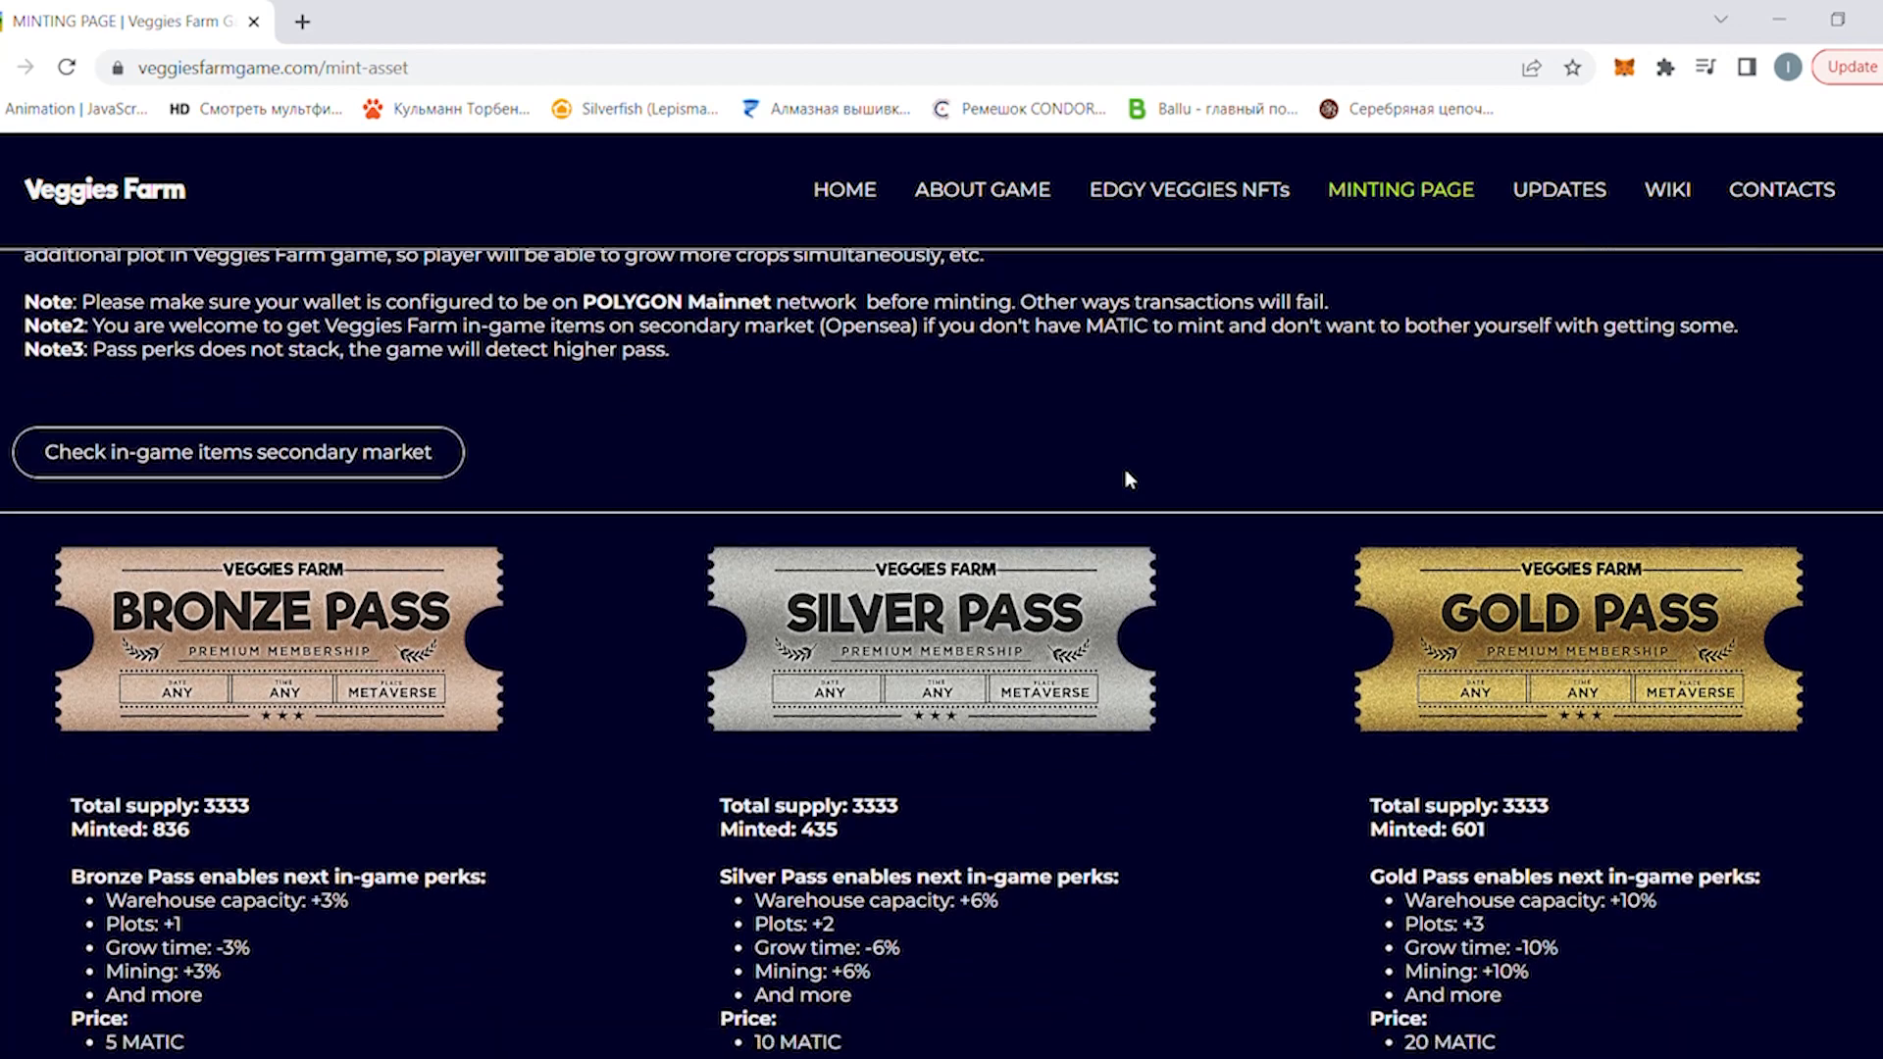
pyautogui.scroll(-3)
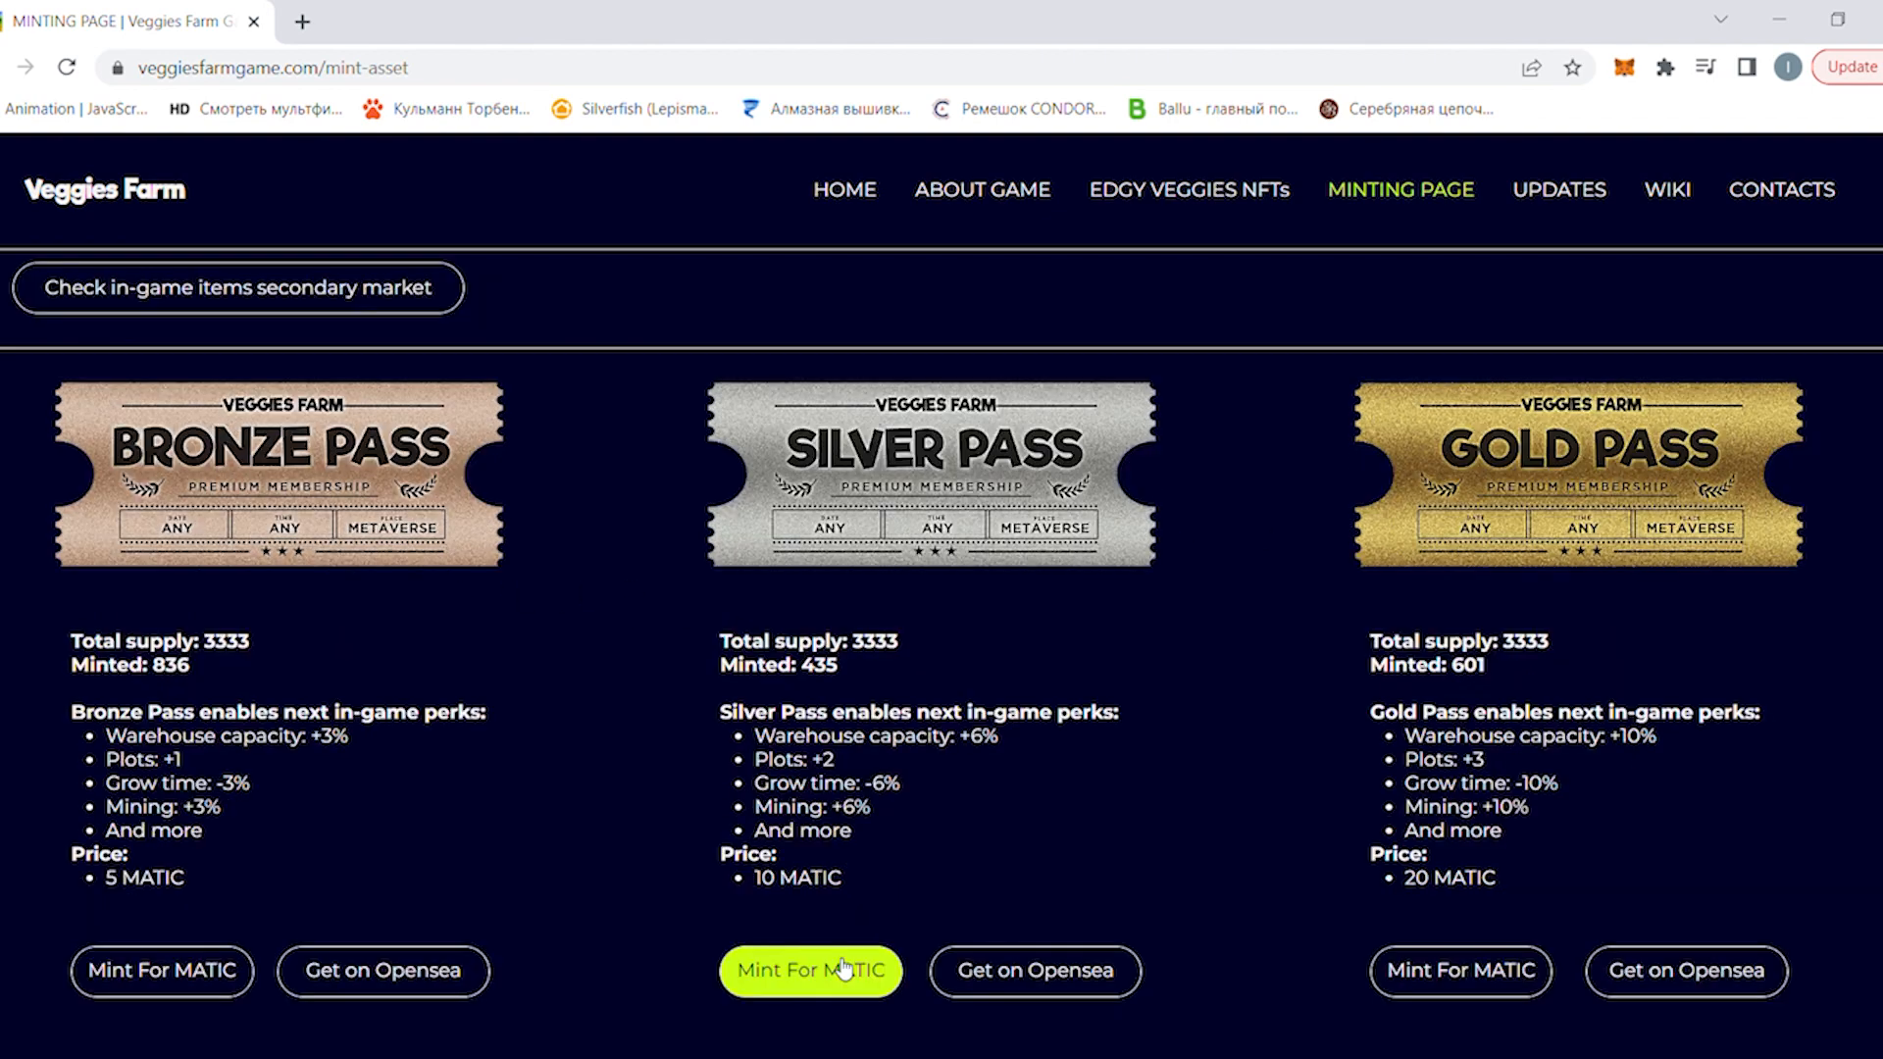
# Sign the Veggies Farm login message and confirm the 10 MATIC Silver Pass mint.
pyautogui.scroll(-3)
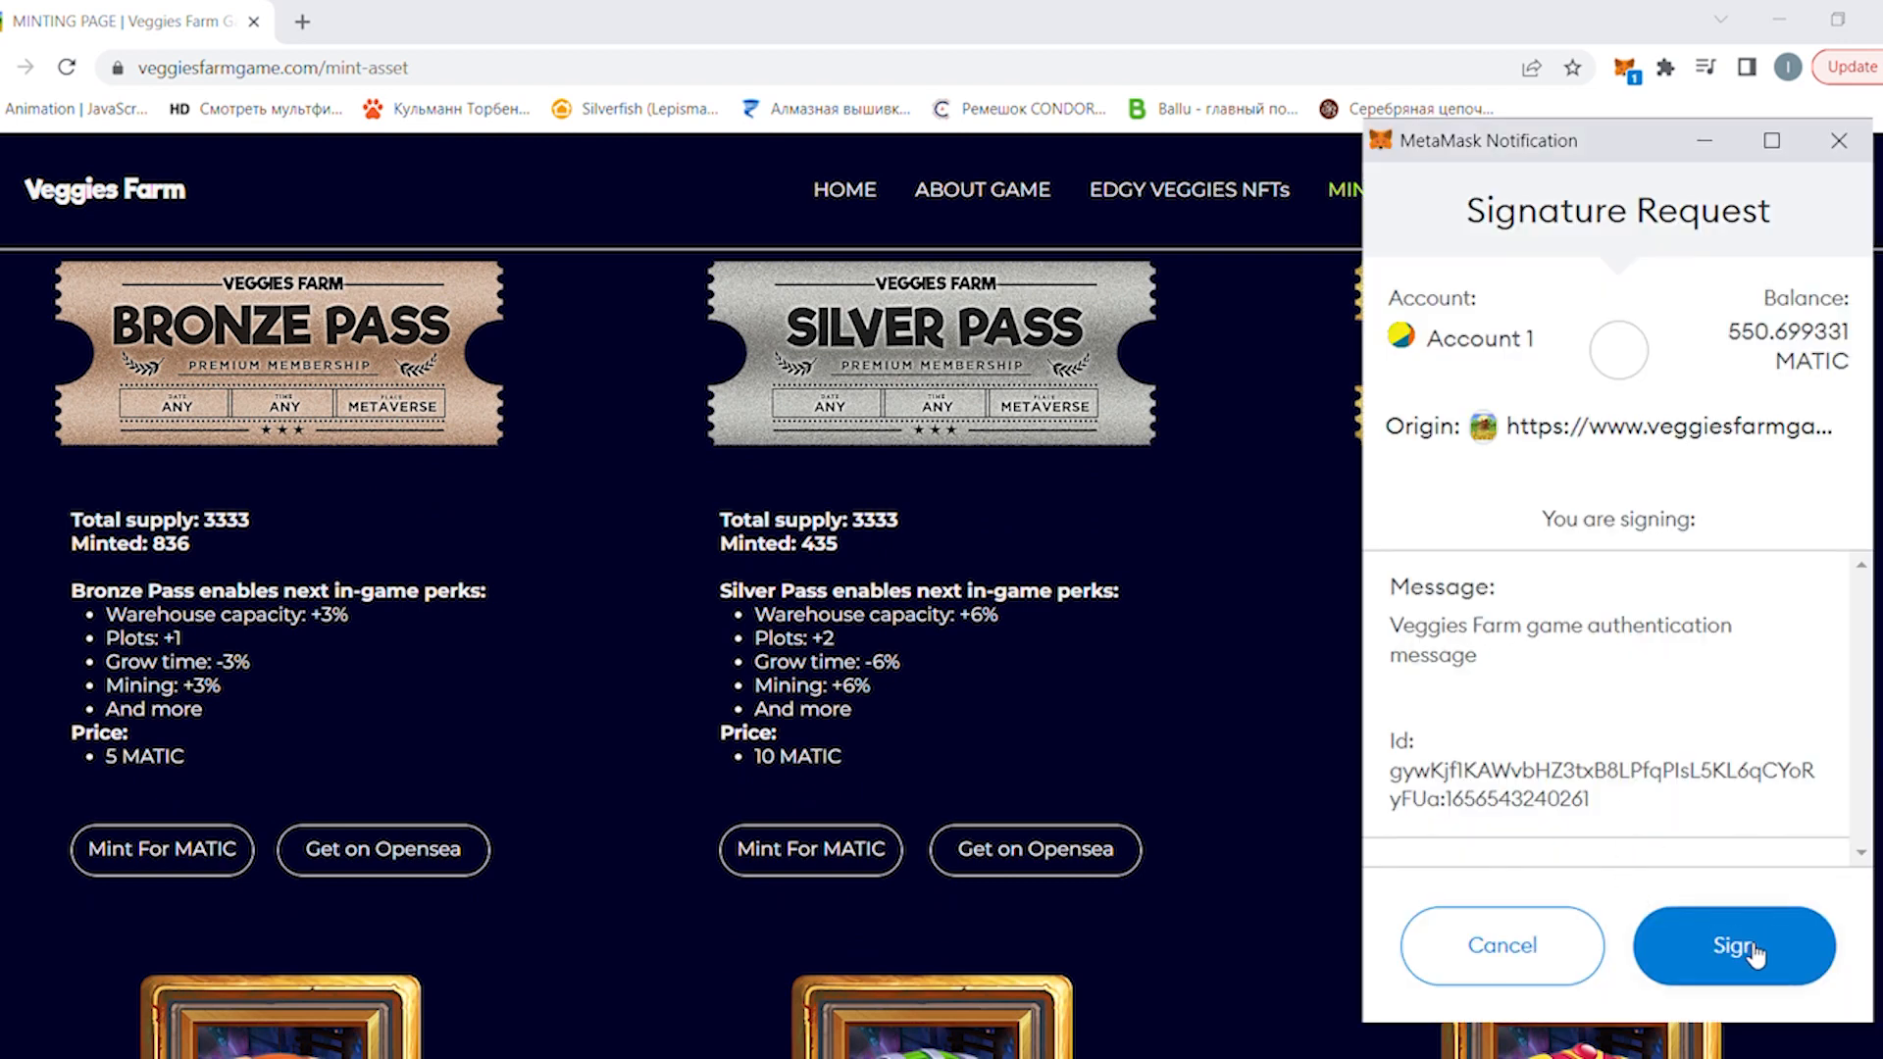
pyautogui.click(1732, 945)
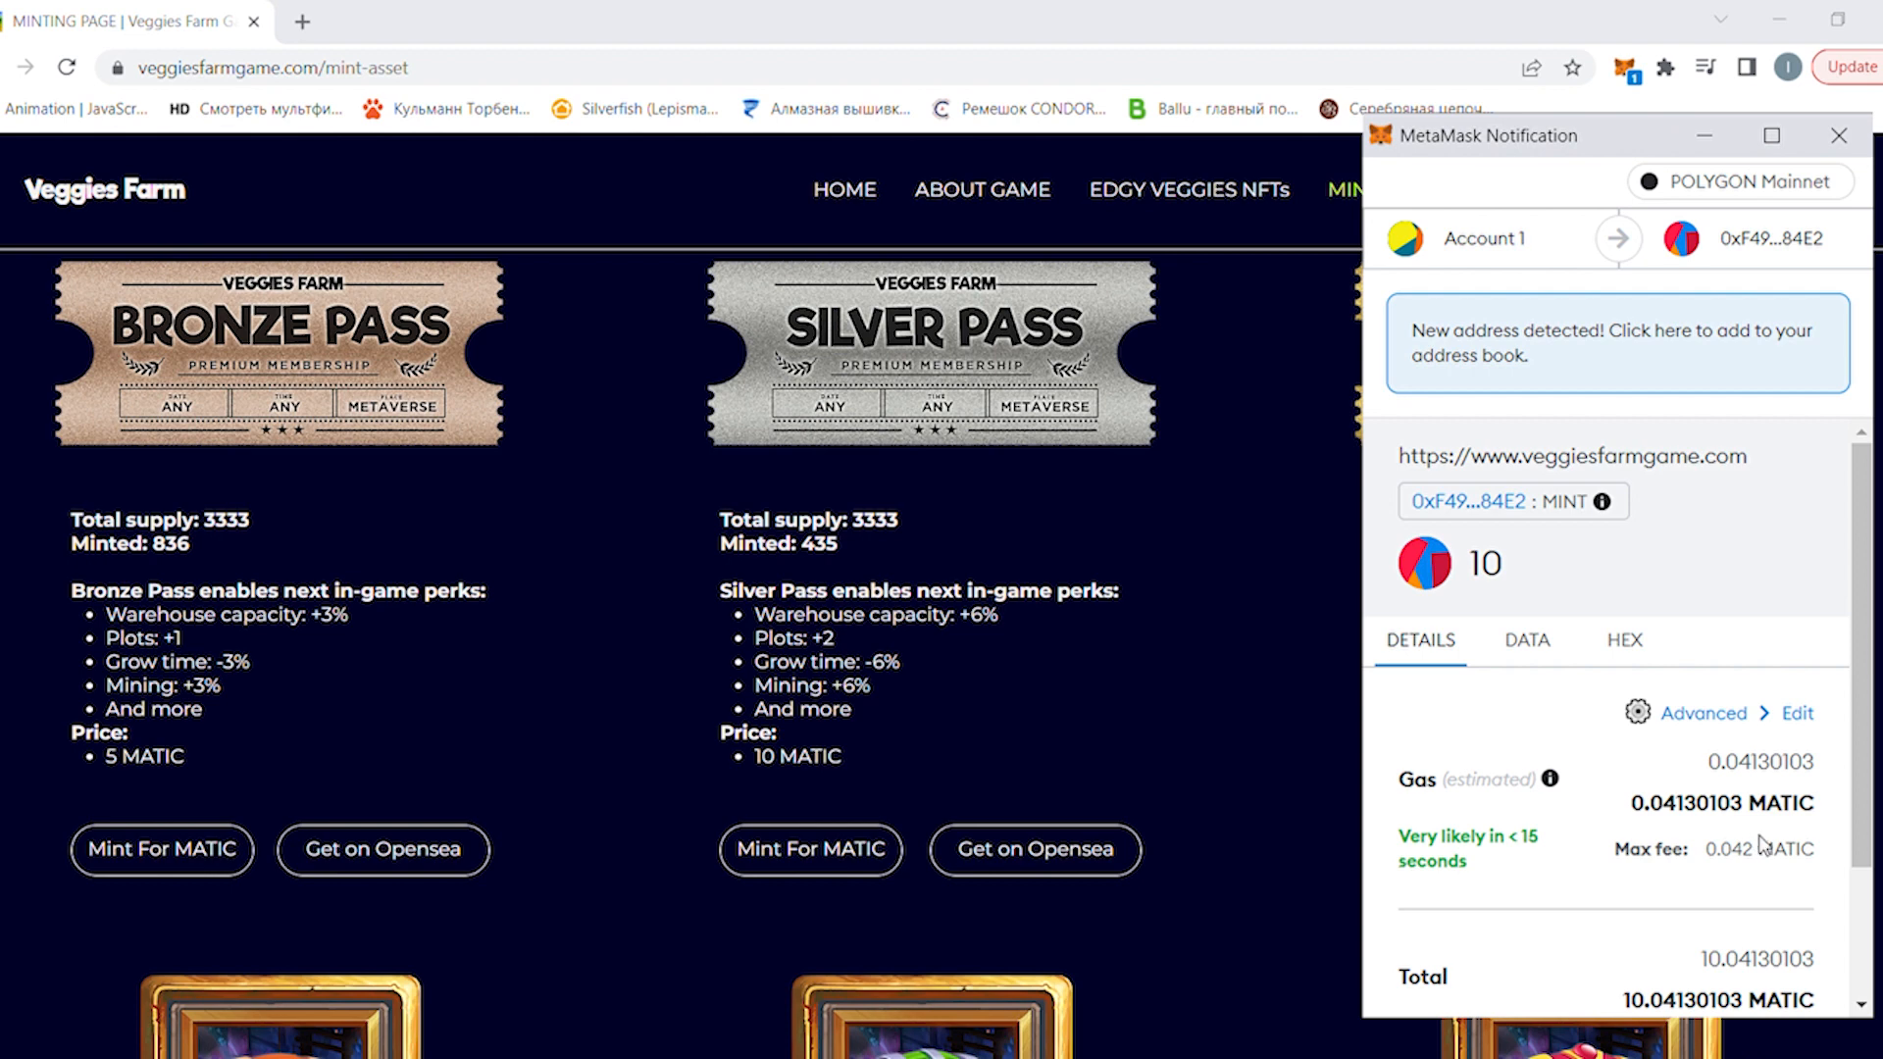
pyautogui.scroll(-3)
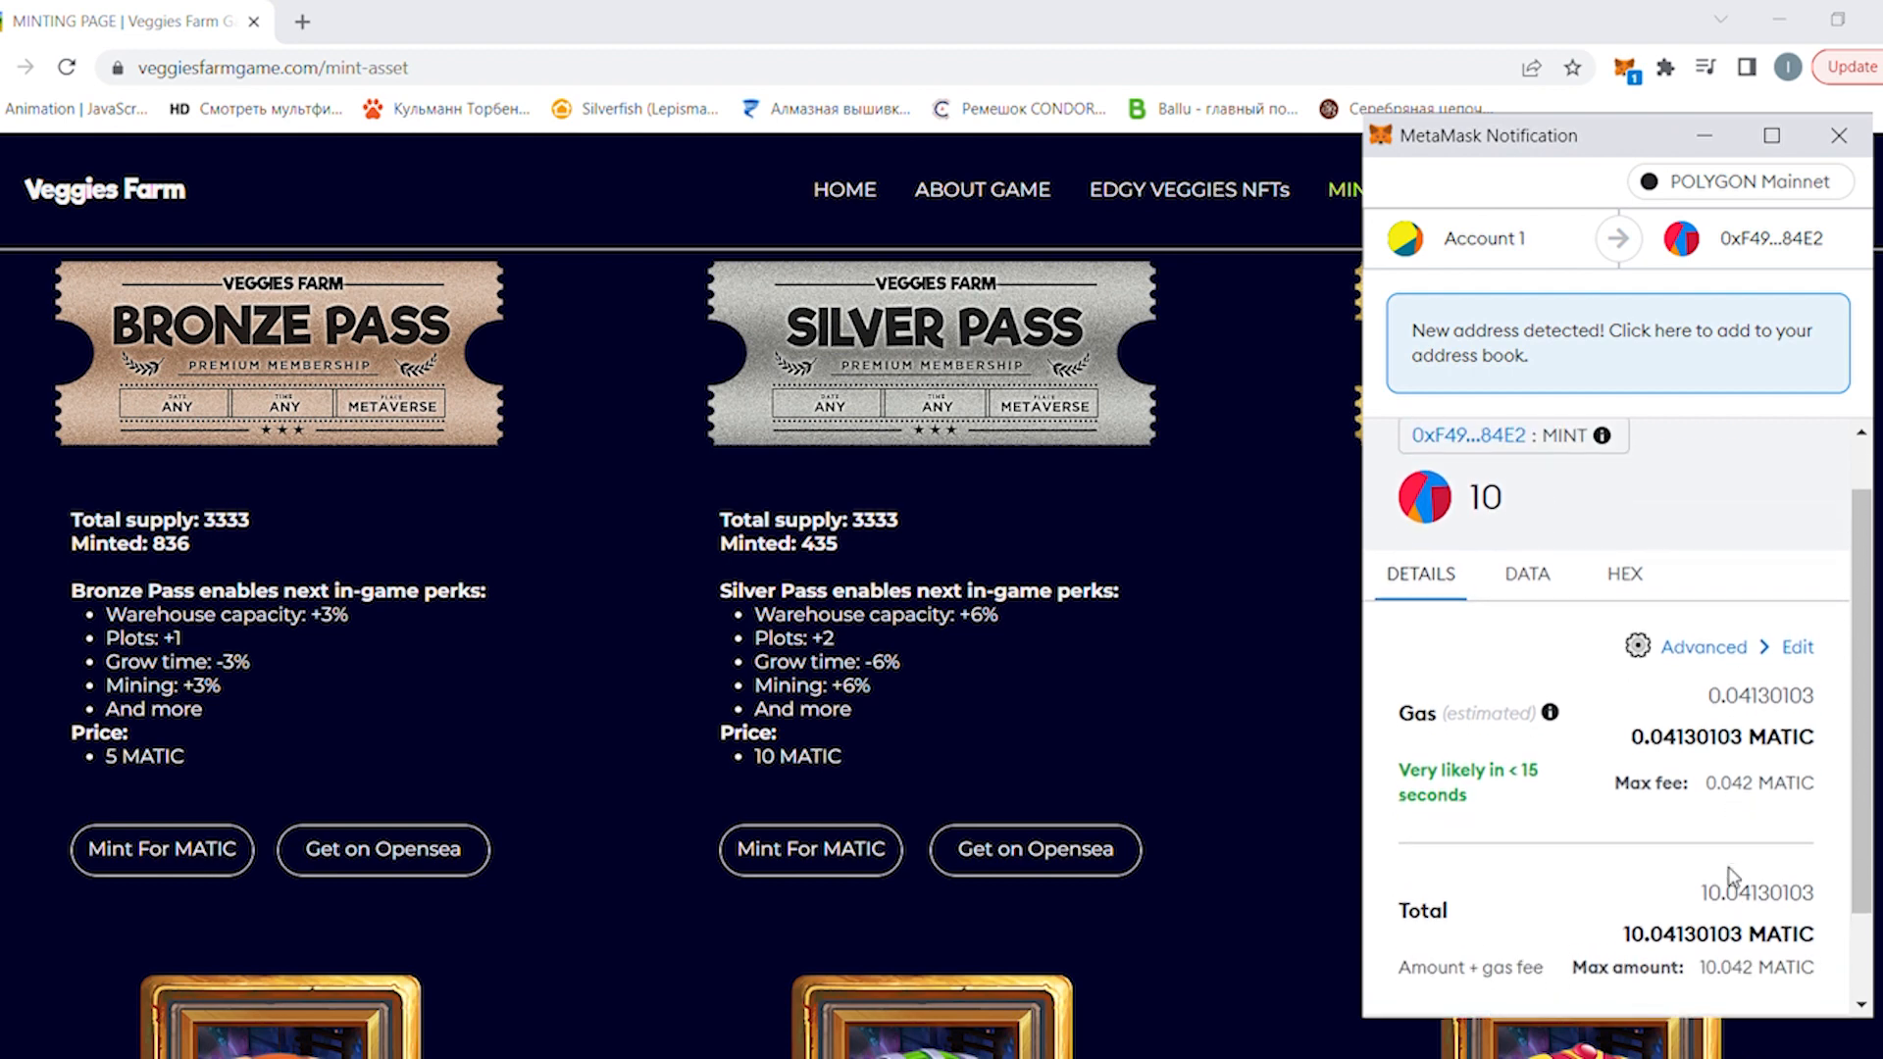
pyautogui.scroll(-3)
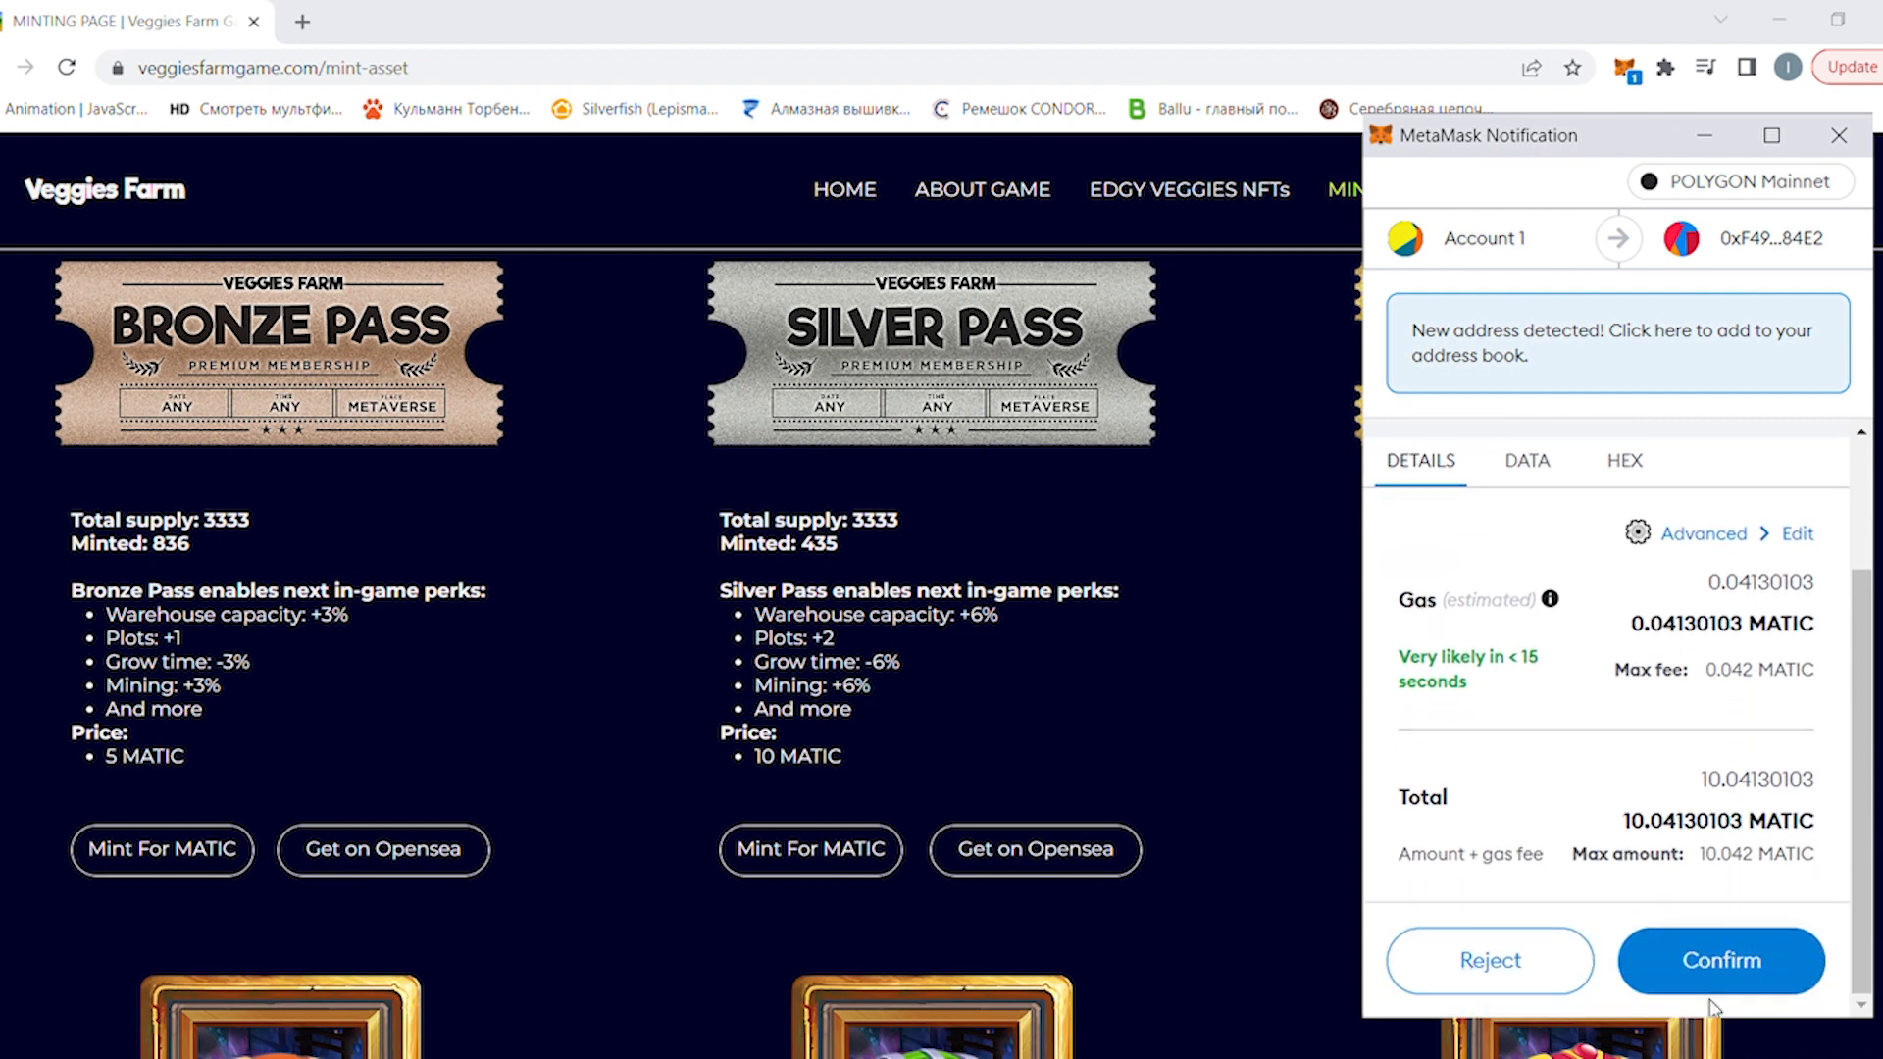
pyautogui.click(1718, 961)
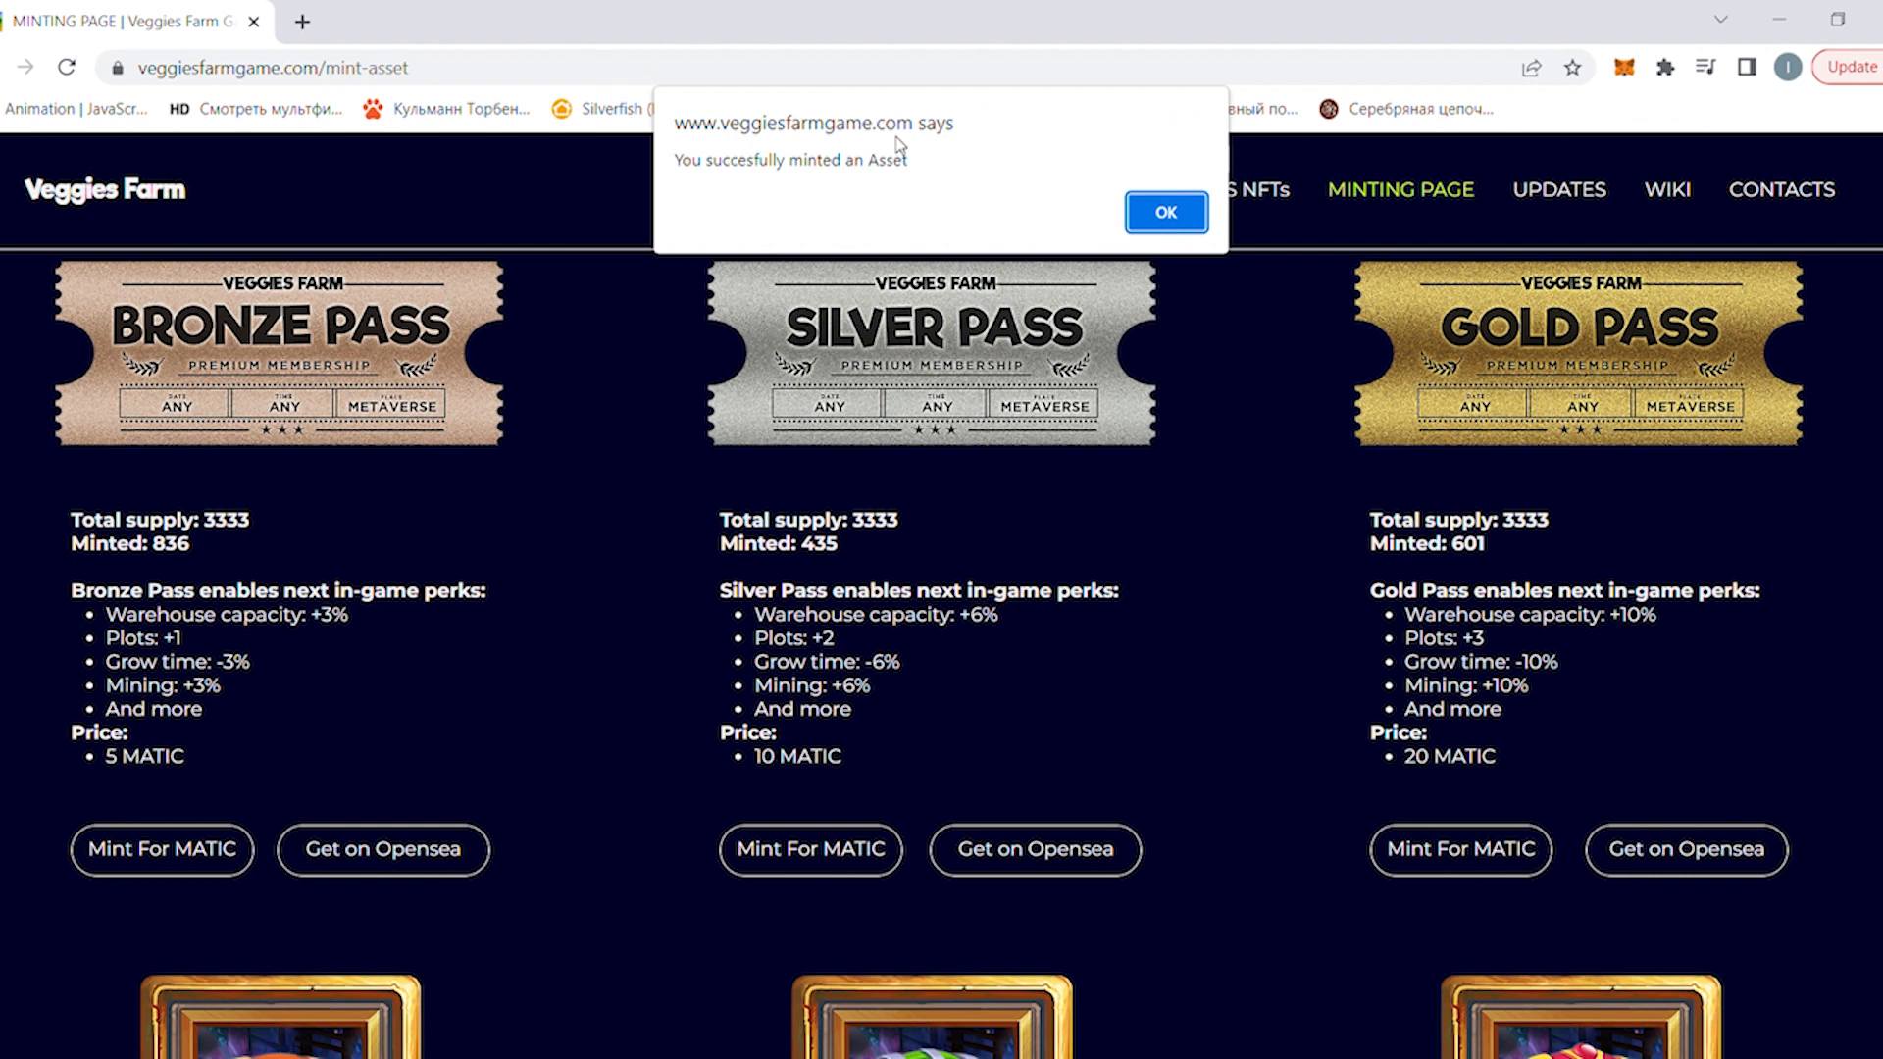
pyautogui.moveTo(1128, 256)
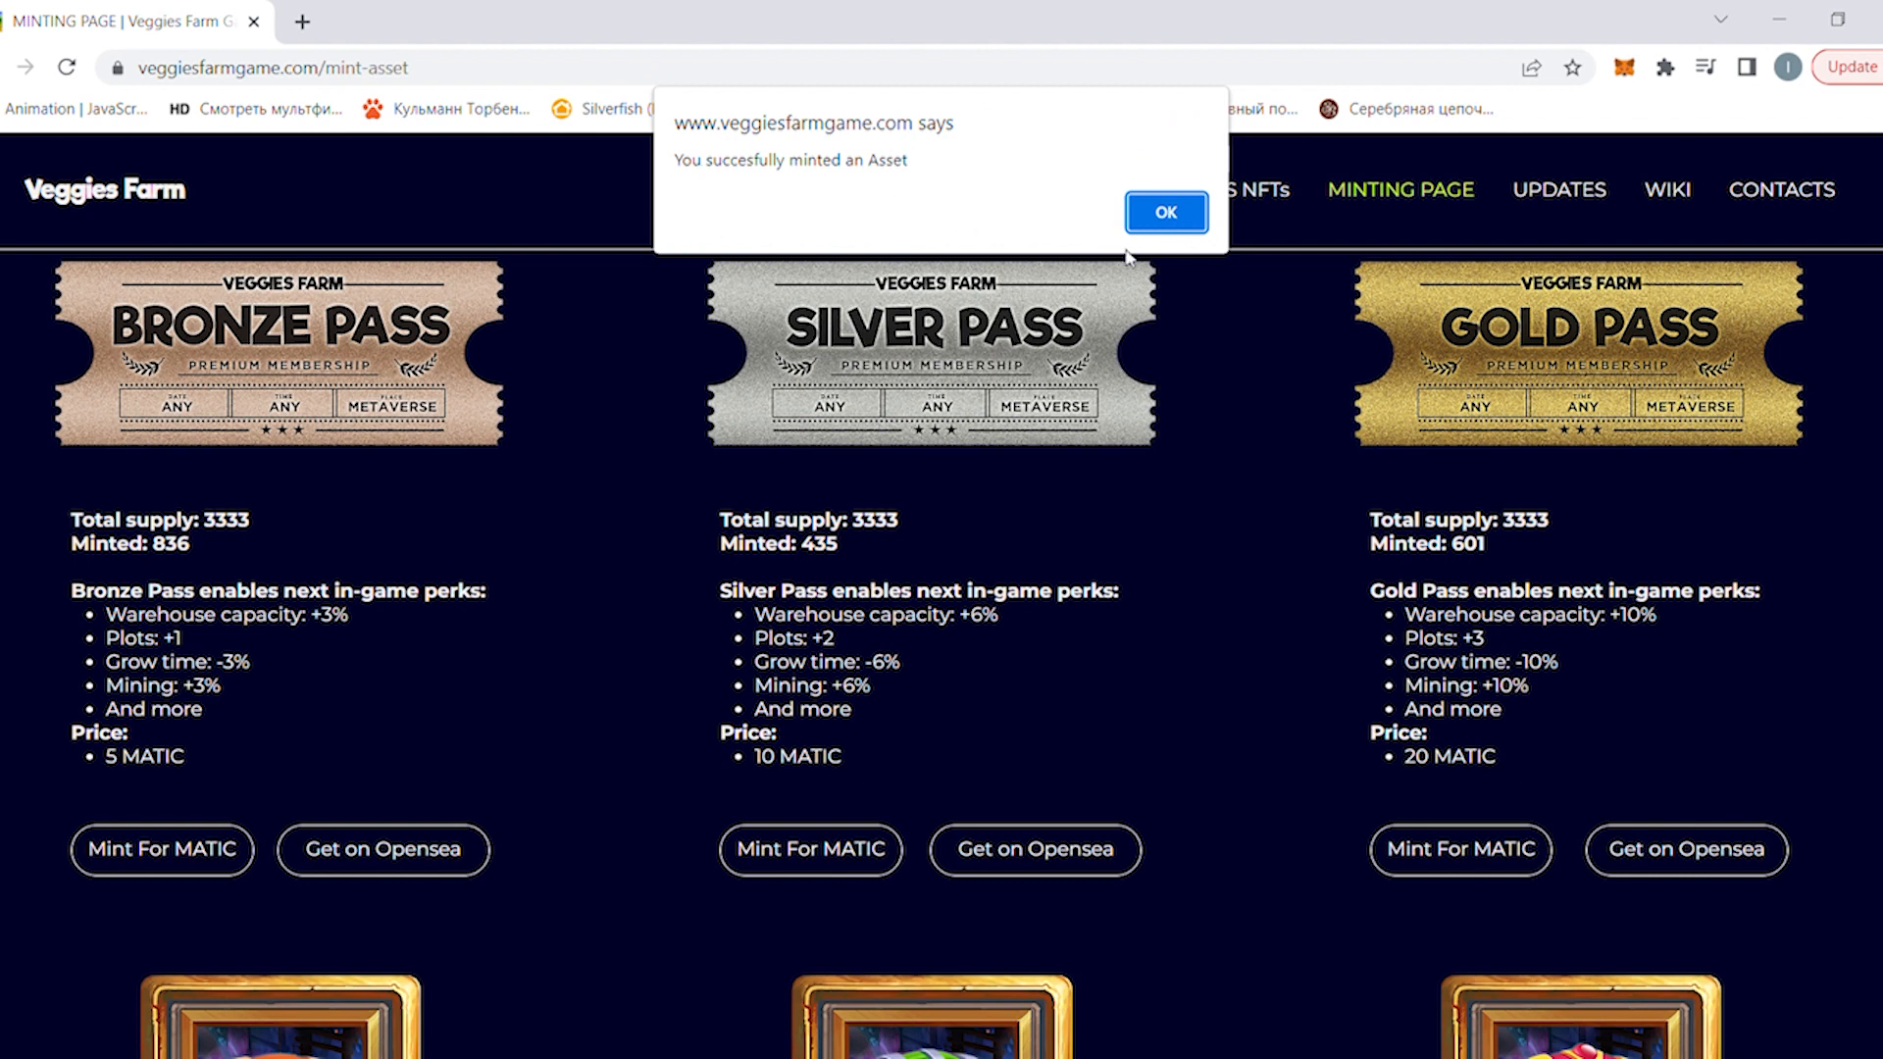
# Dismiss the 'You succesfully minted an Asset' alert on Veggies Farm.
pyautogui.click(1162, 212)
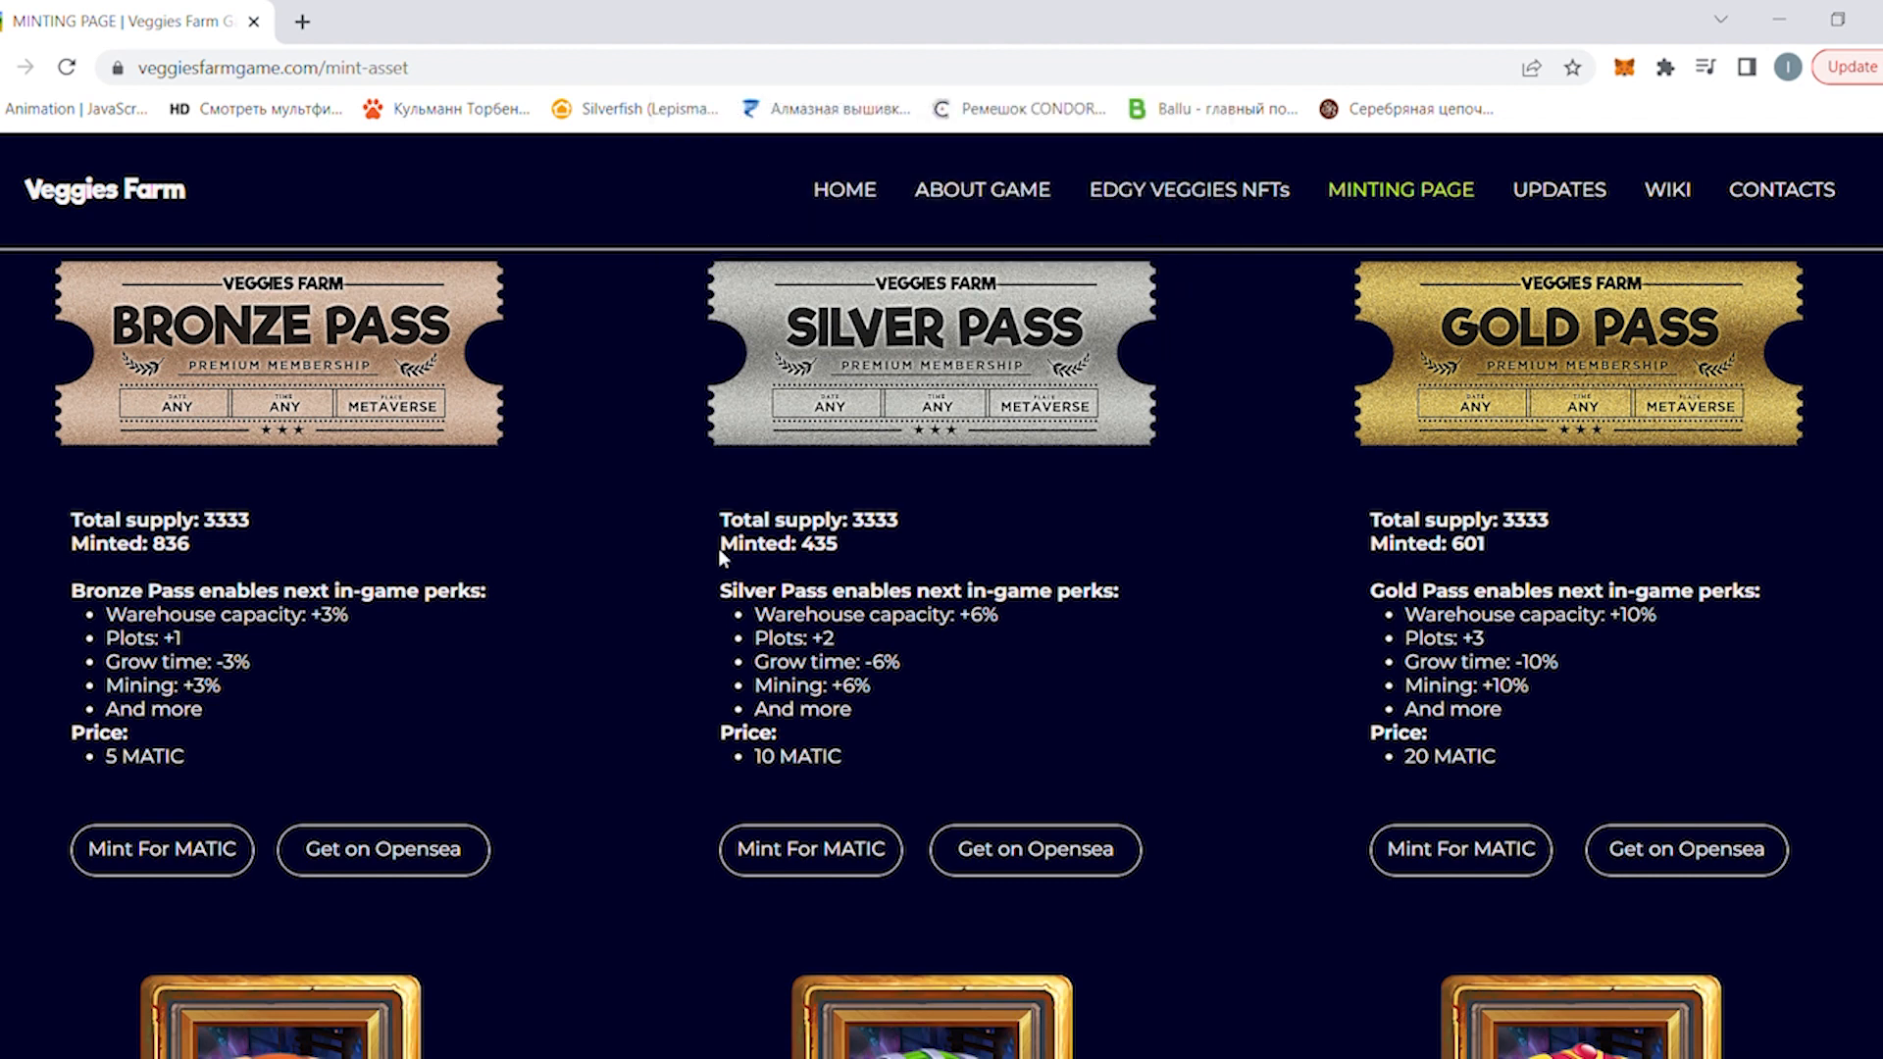